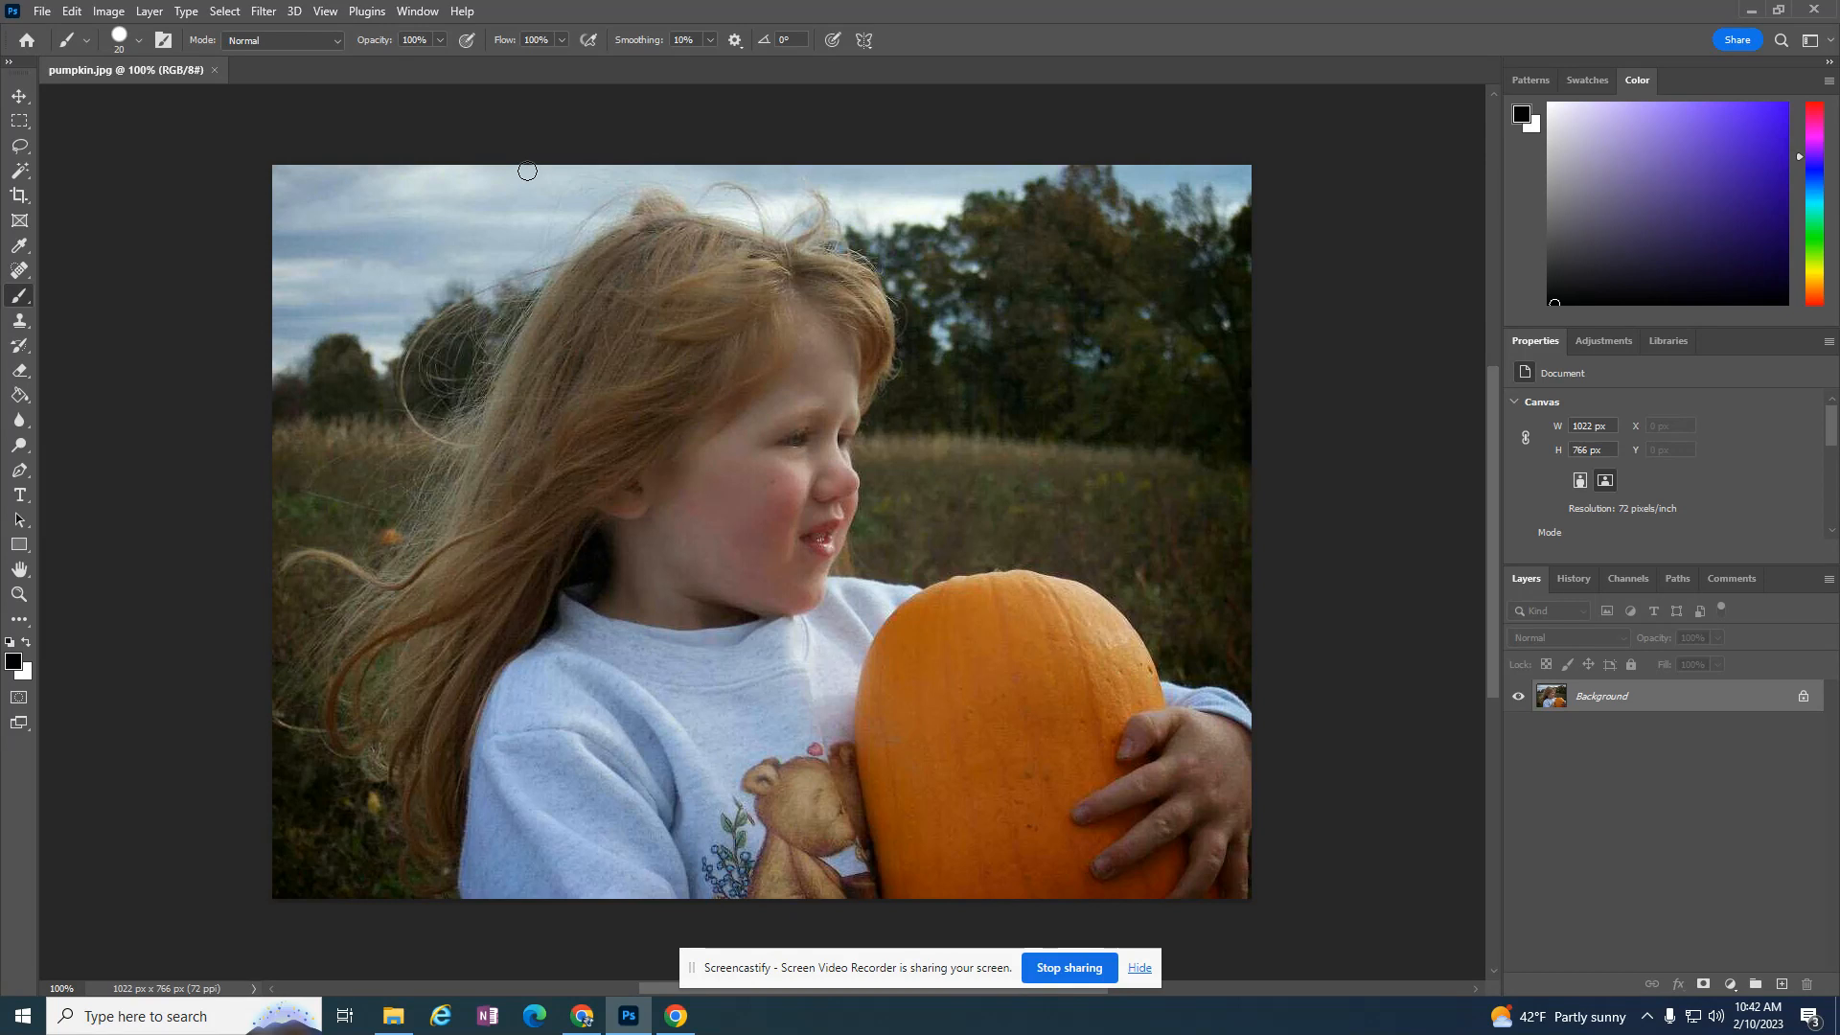
mouse_move(1130, 807)
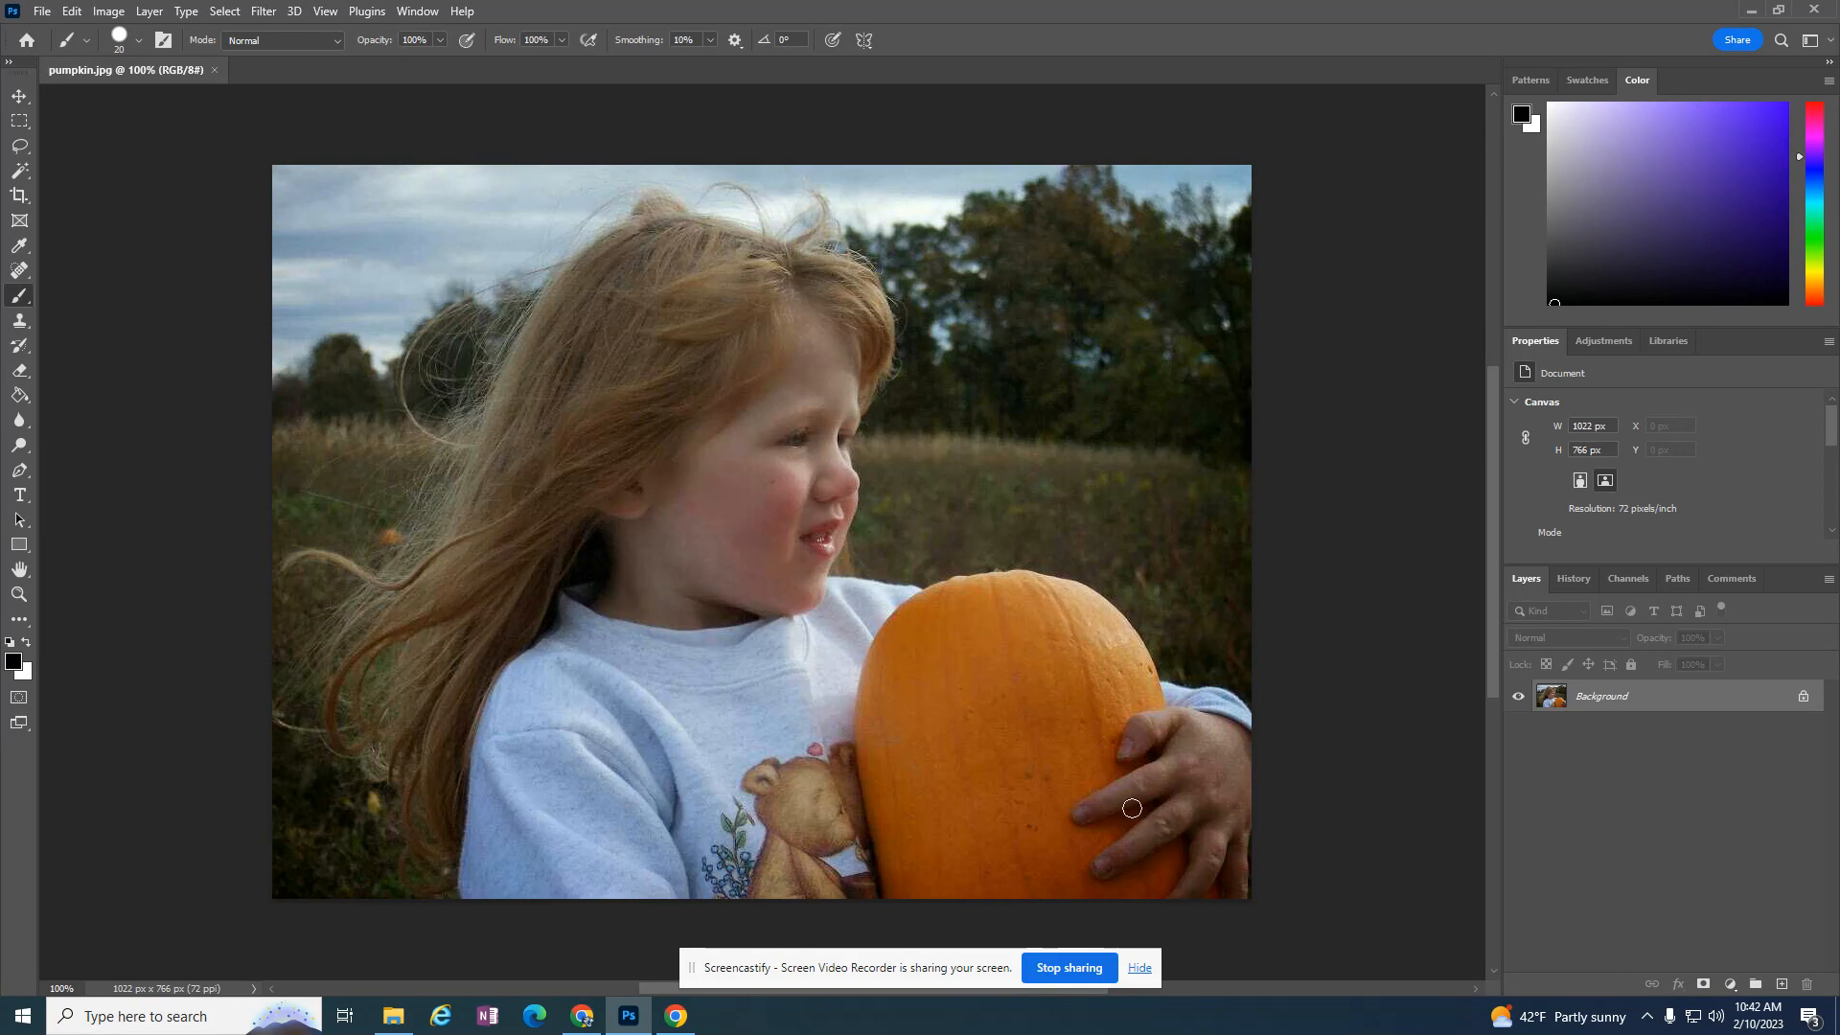
mouse_move(1150, 679)
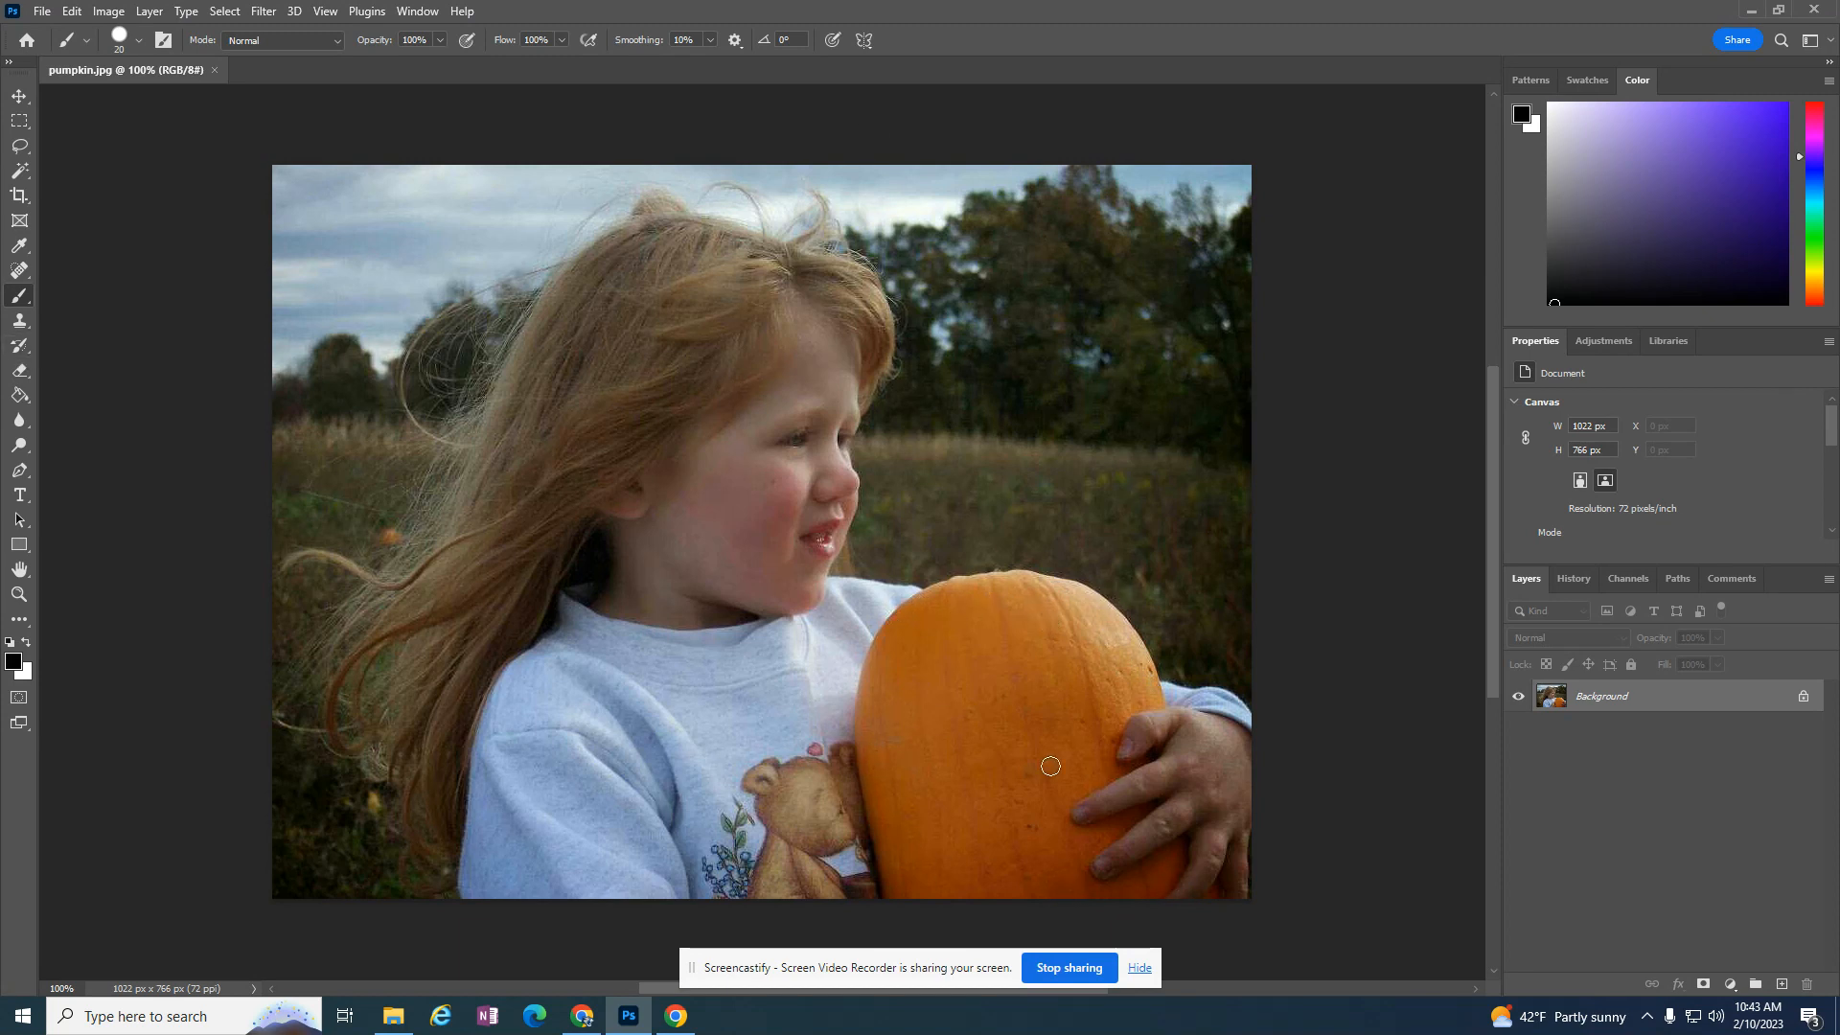
mouse_move(1232, 325)
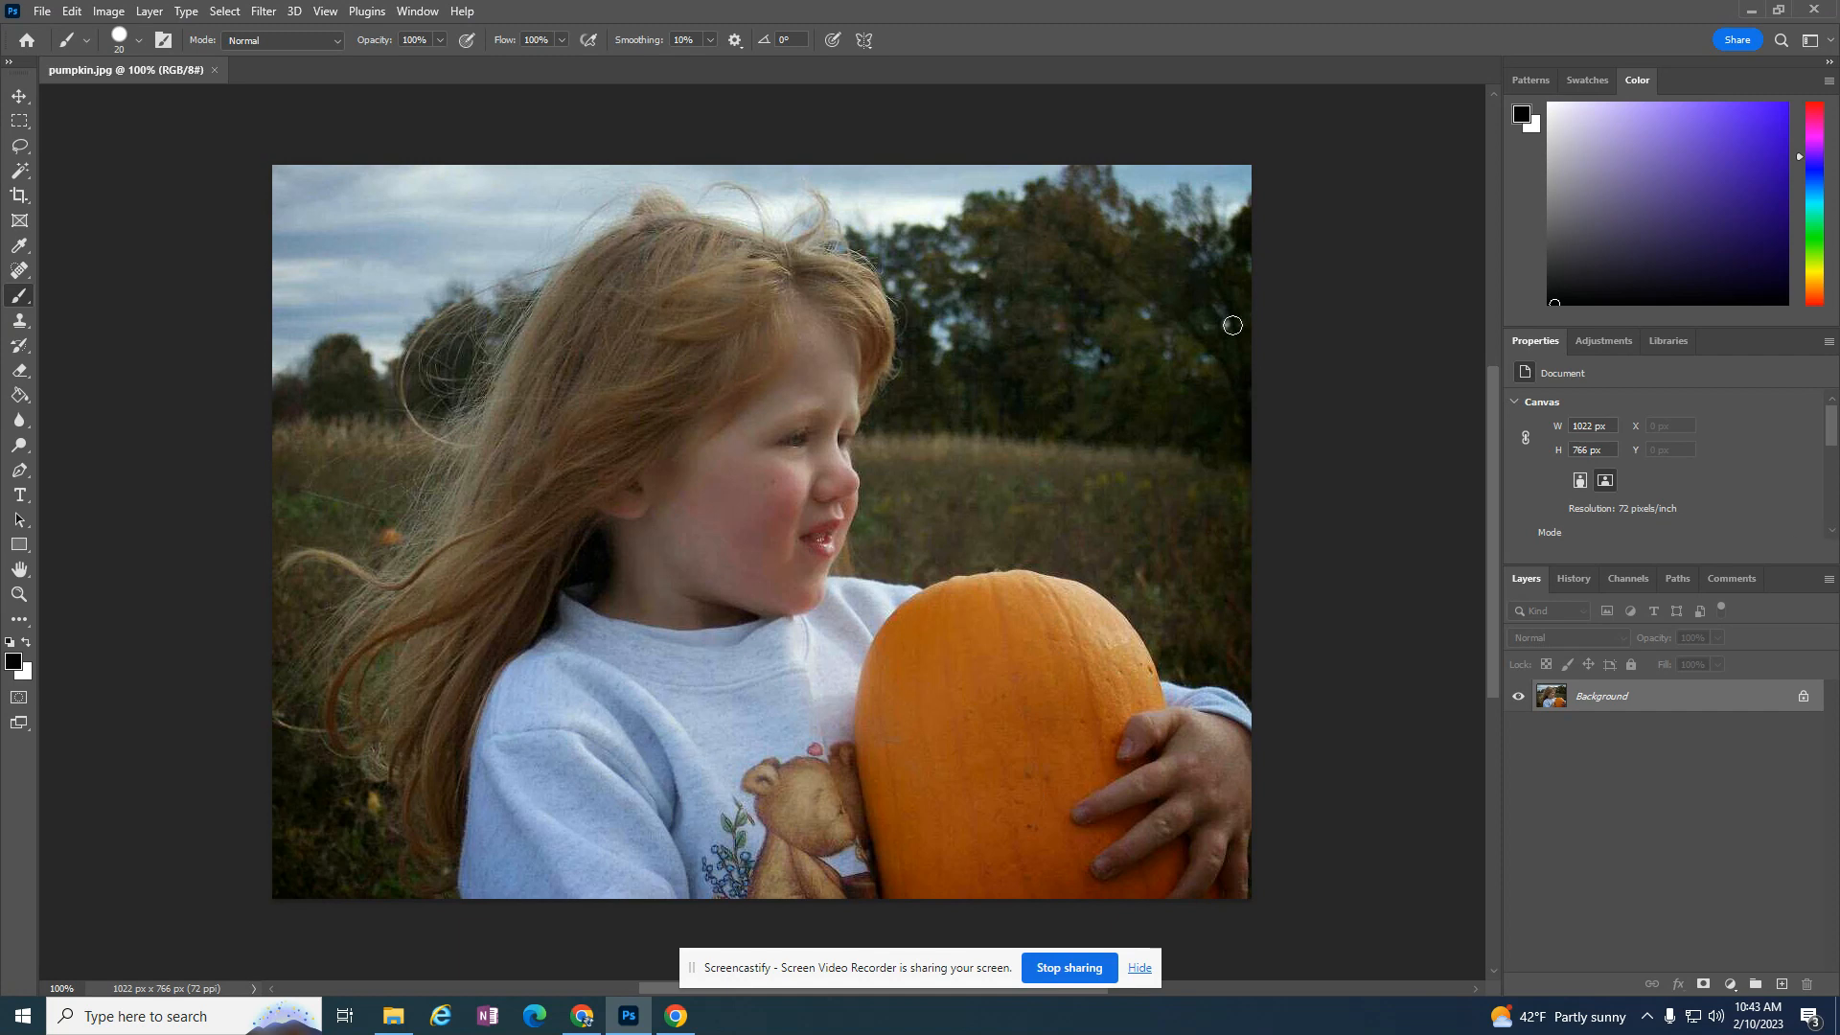
mouse_move(1218, 334)
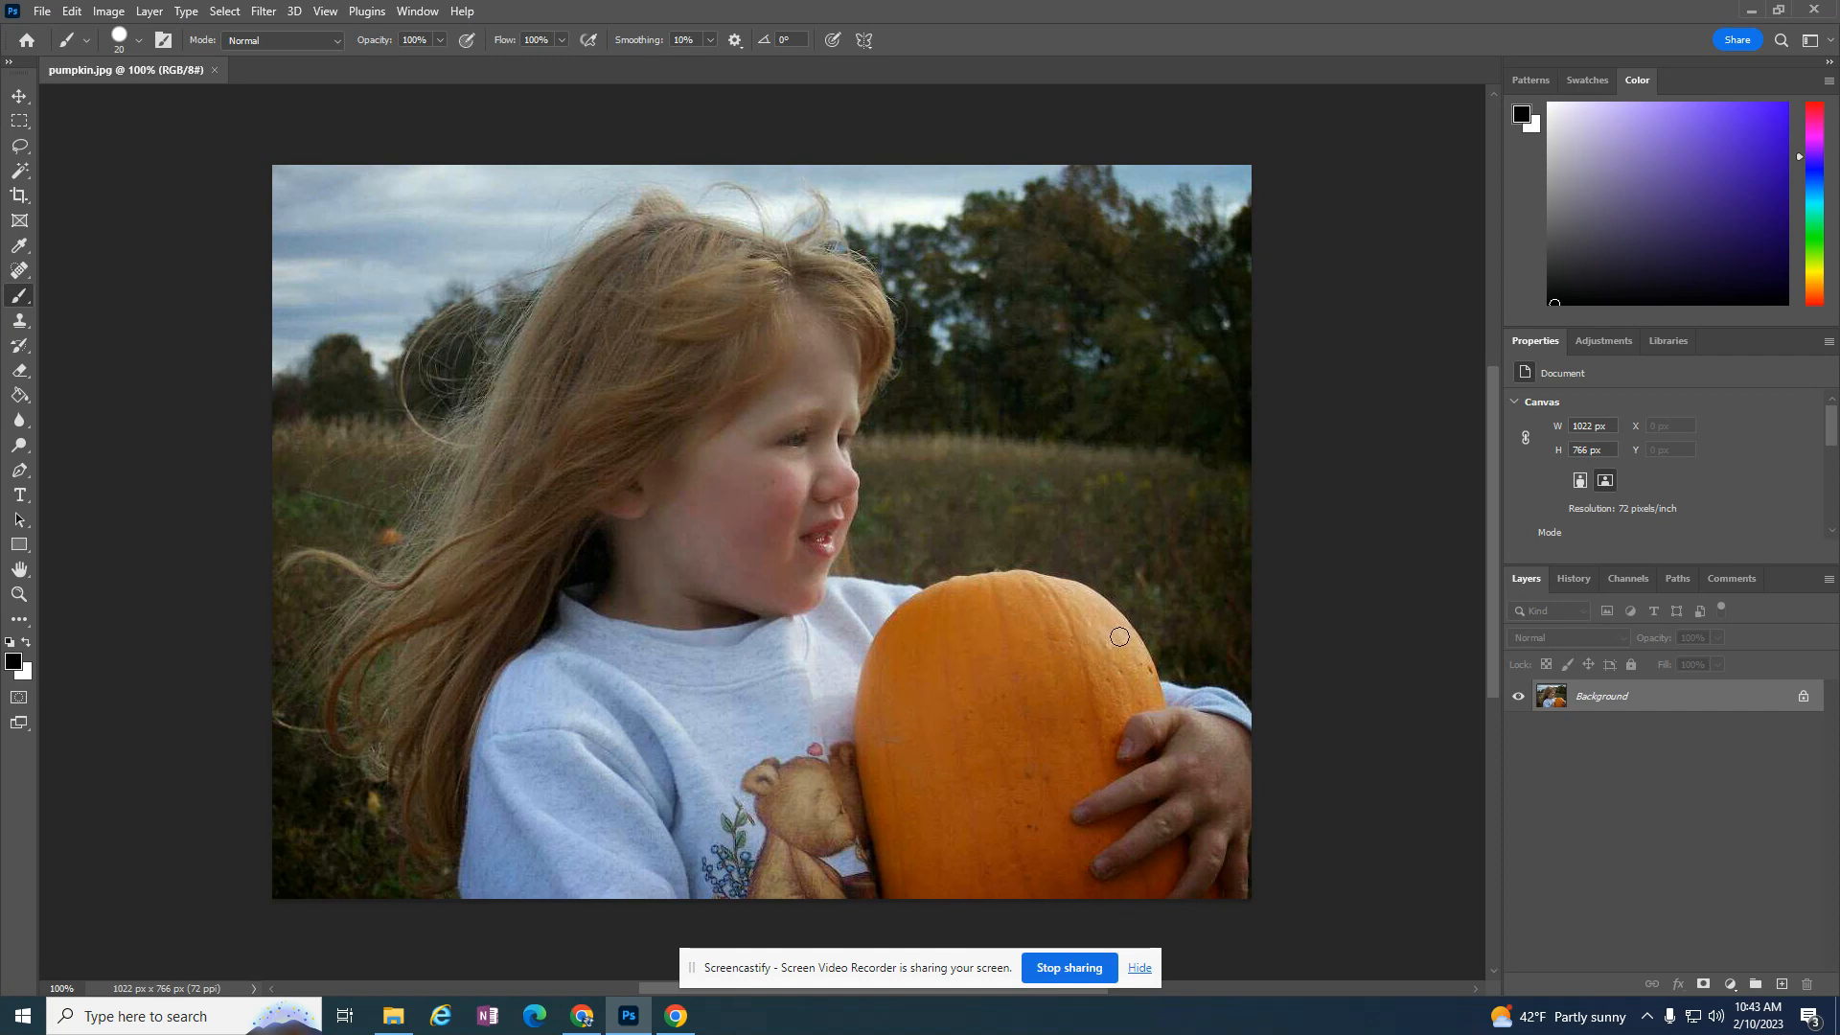
mouse_move(1023, 830)
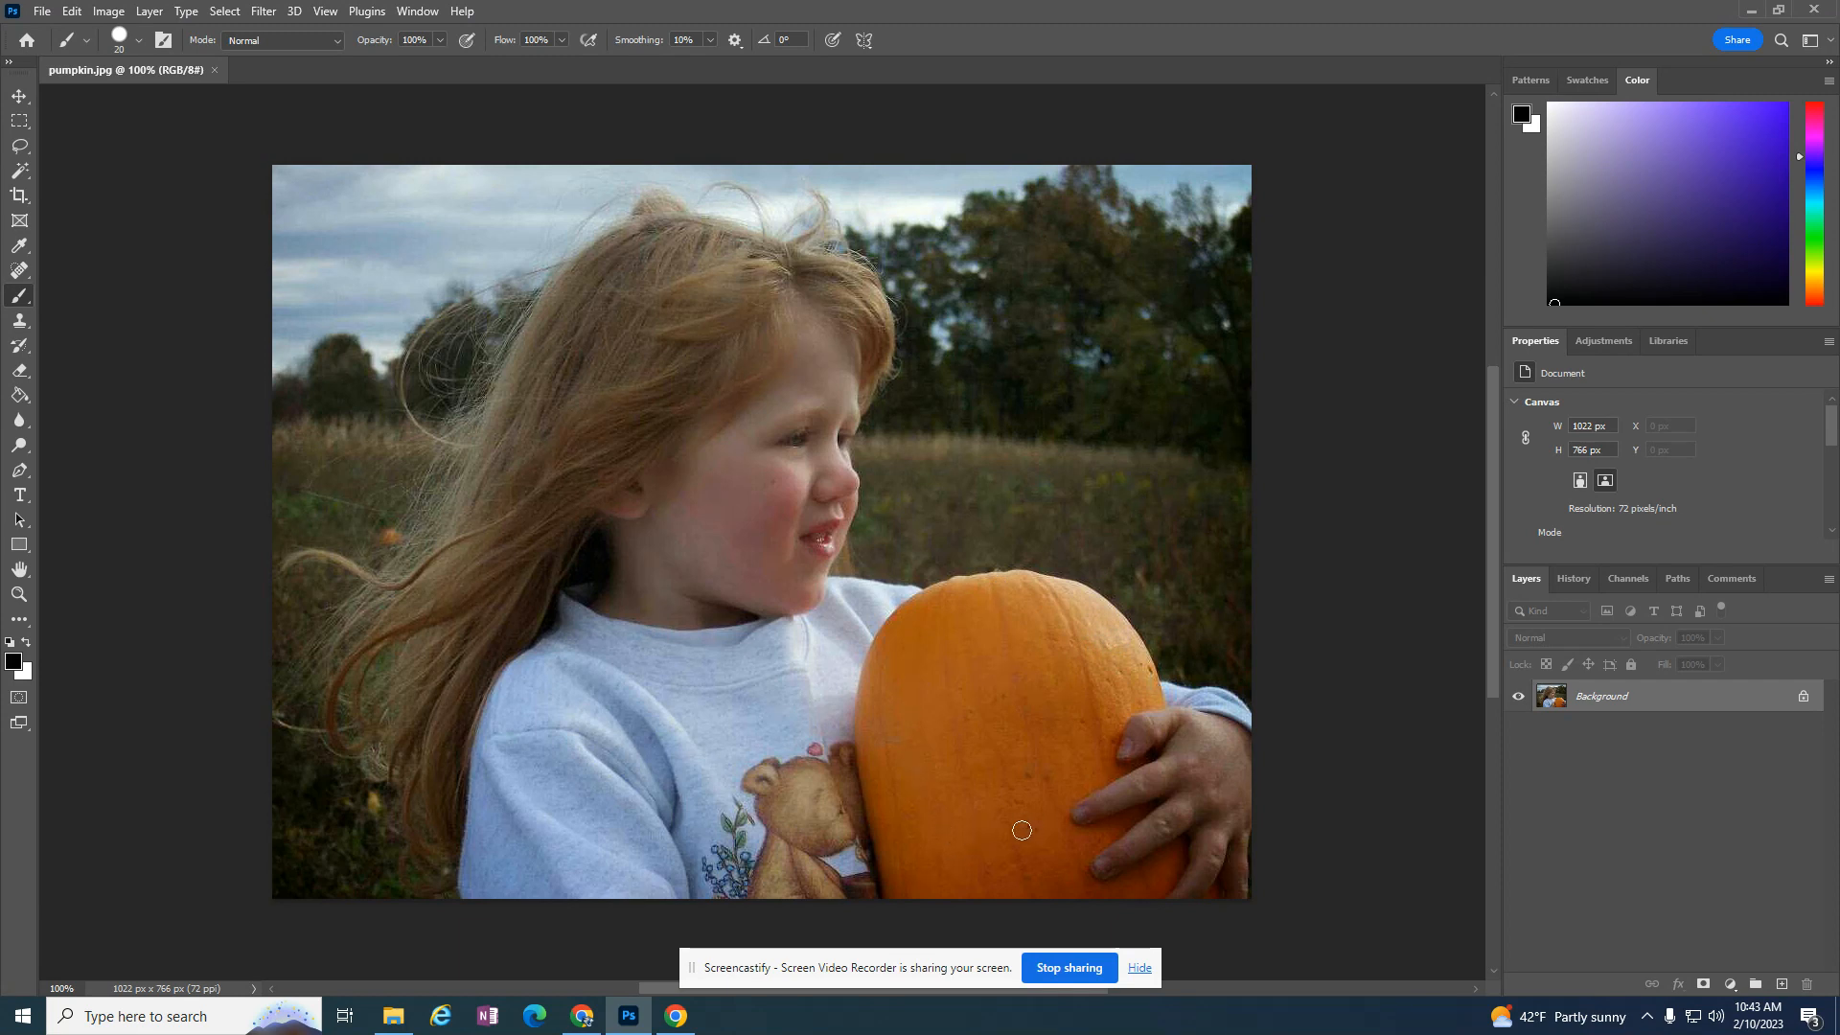
mouse_move(1807, 794)
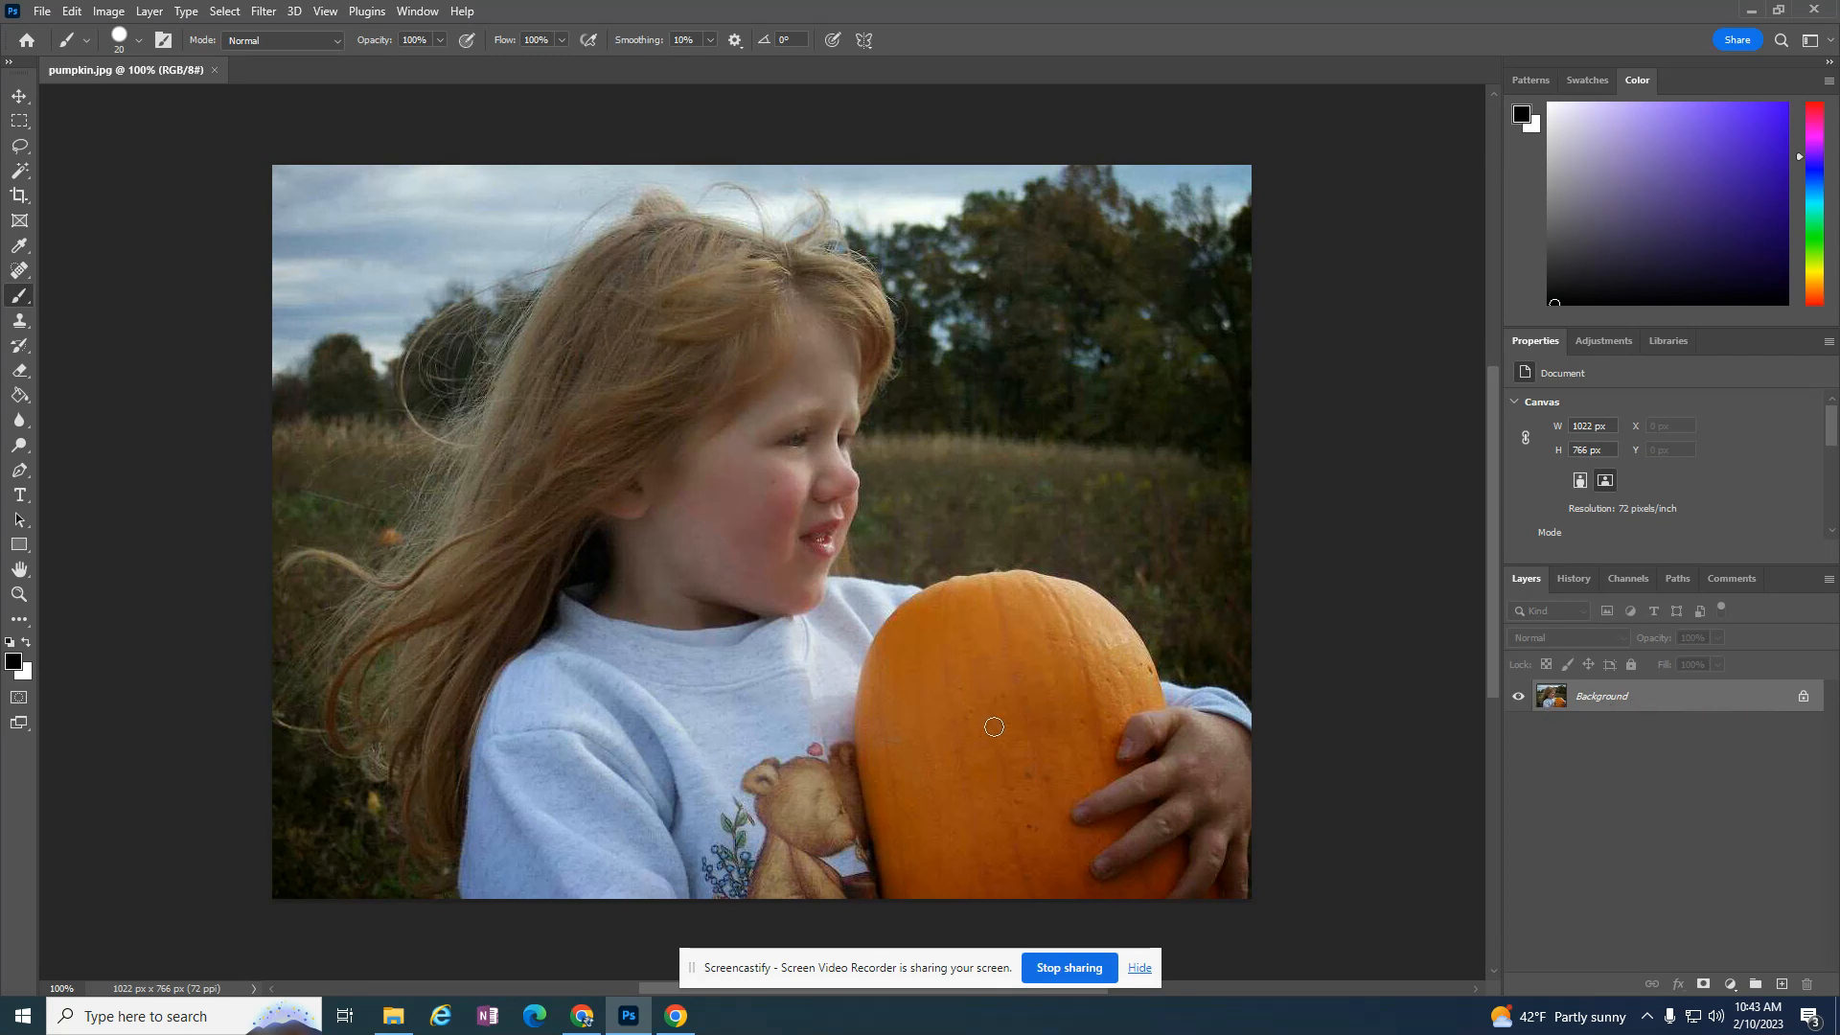
Duplicate the Background layer, keeping the default name 'Background copy'
right_click(1599, 695)
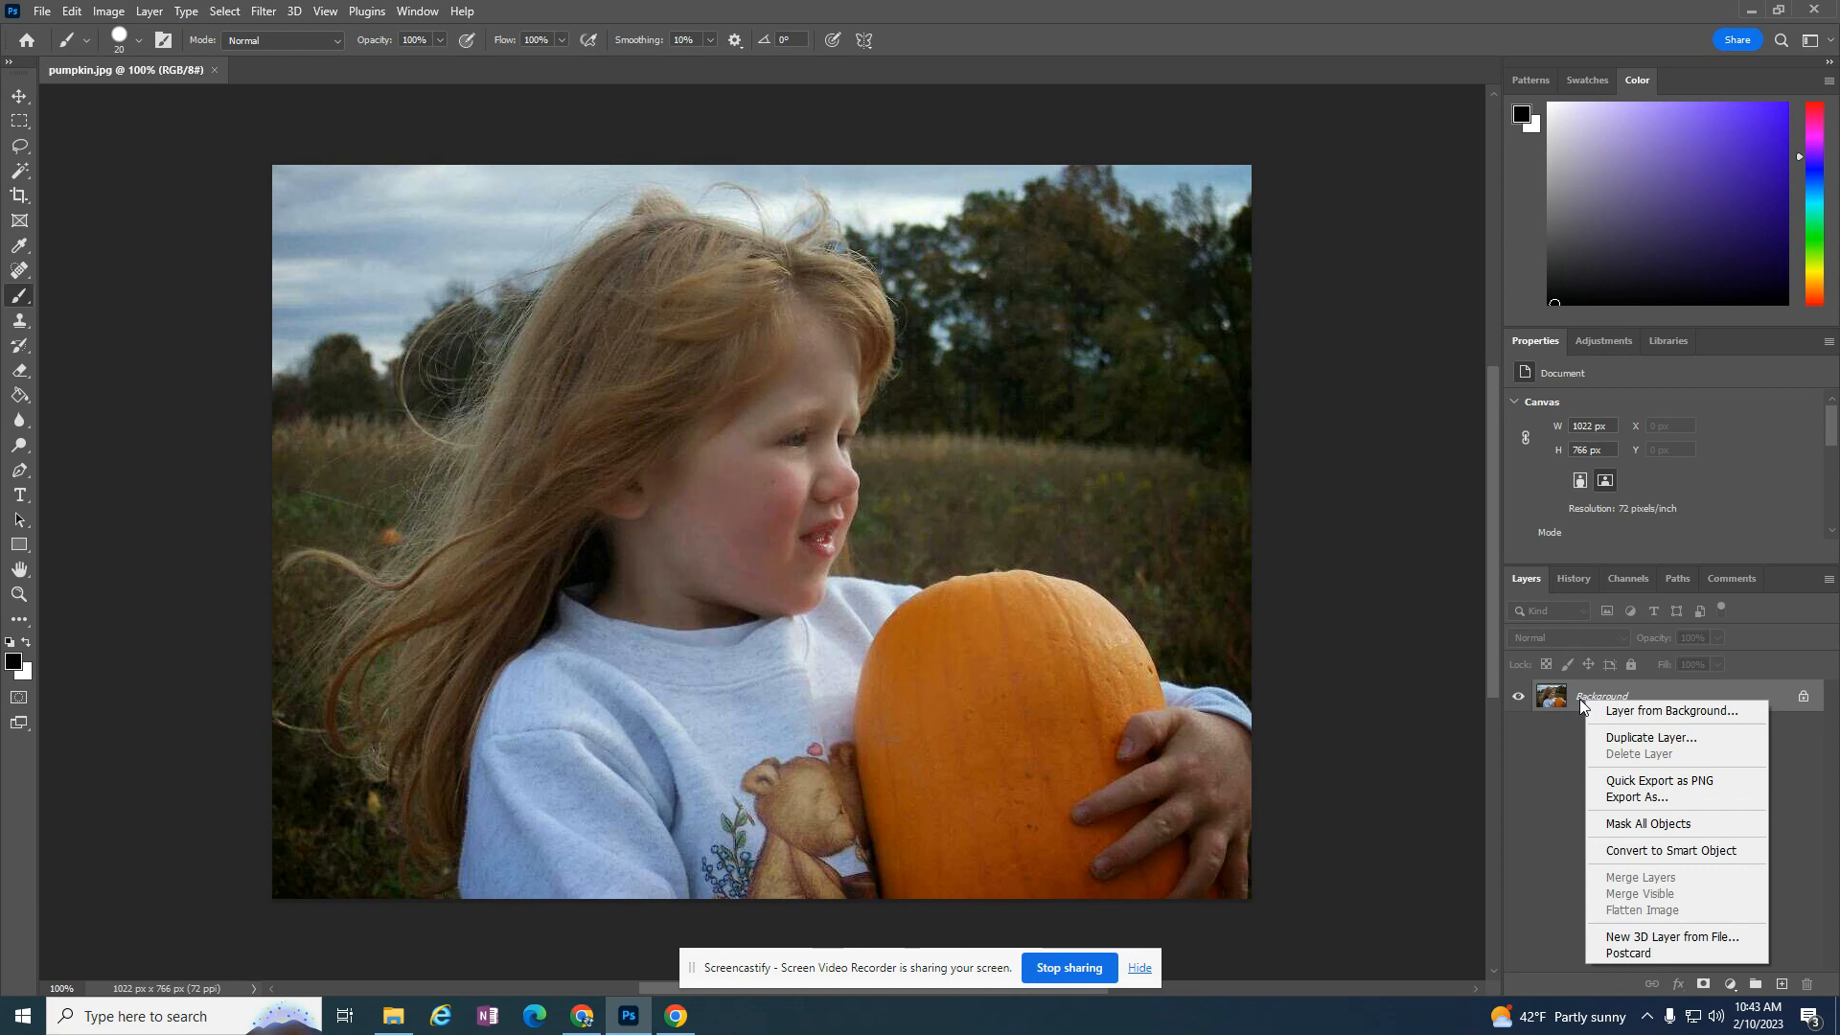
mouse_move(1658, 780)
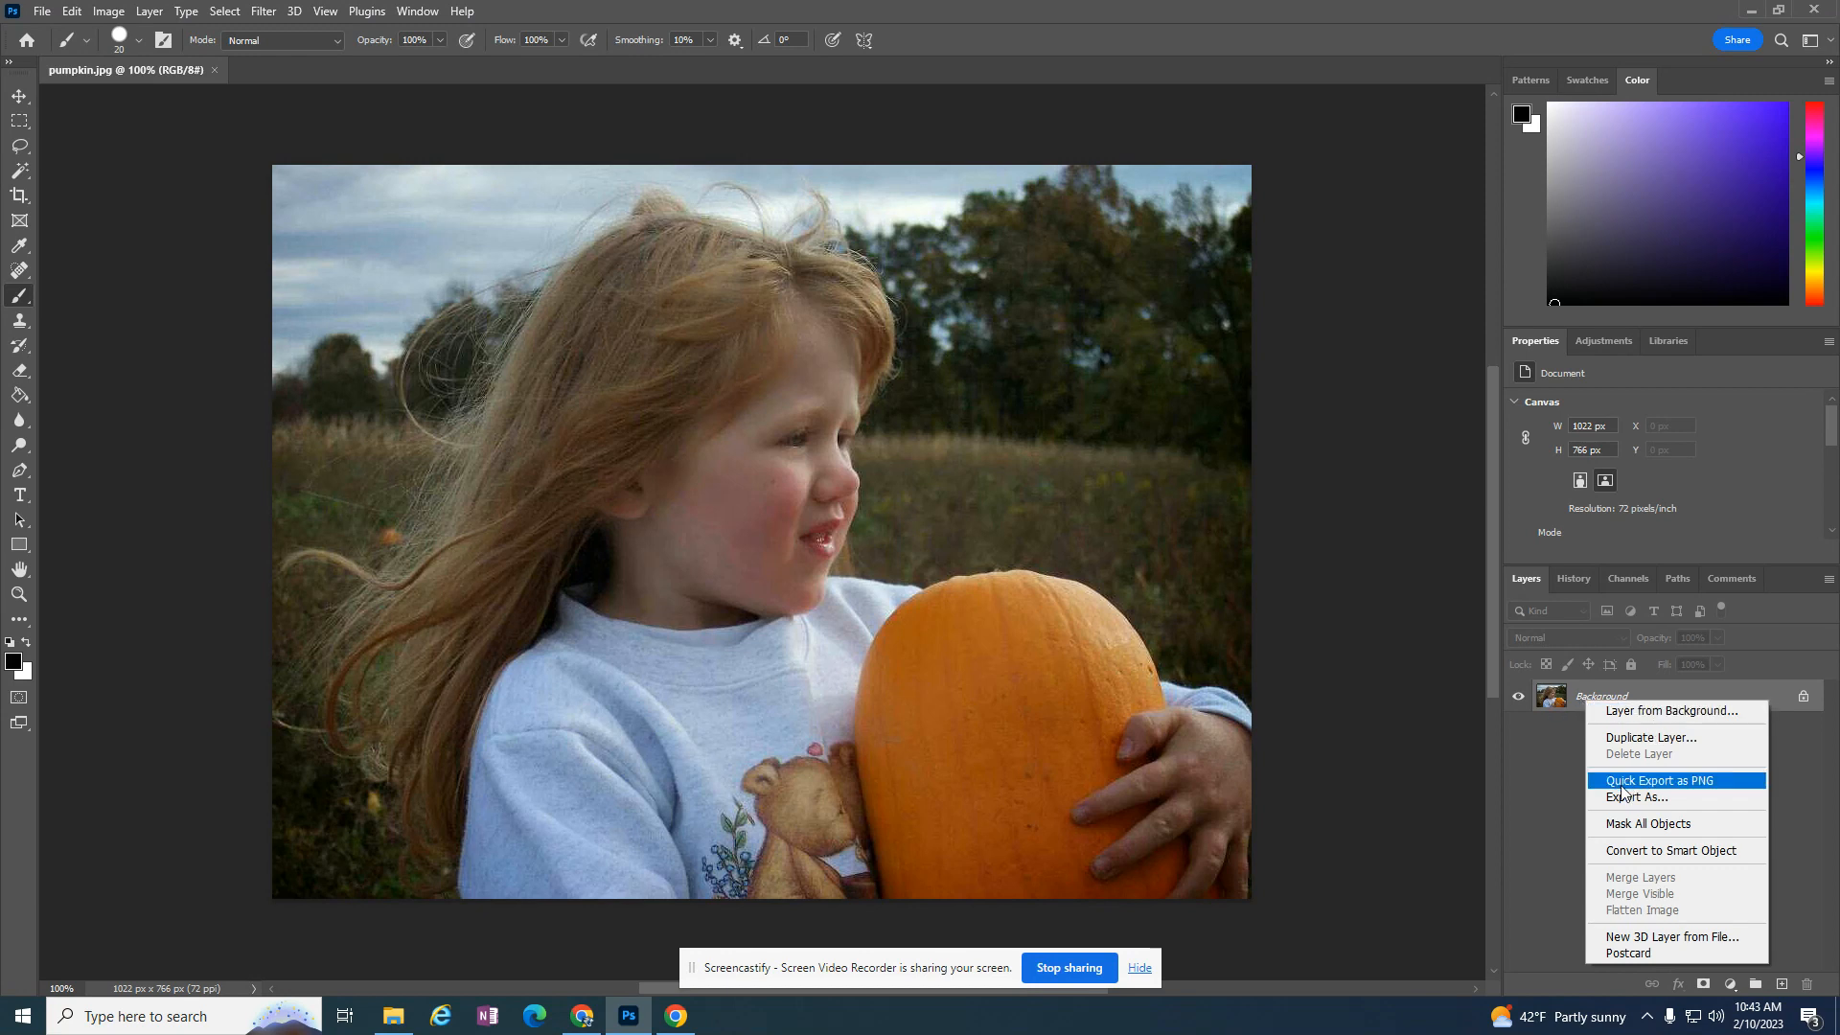
click(1650, 737)
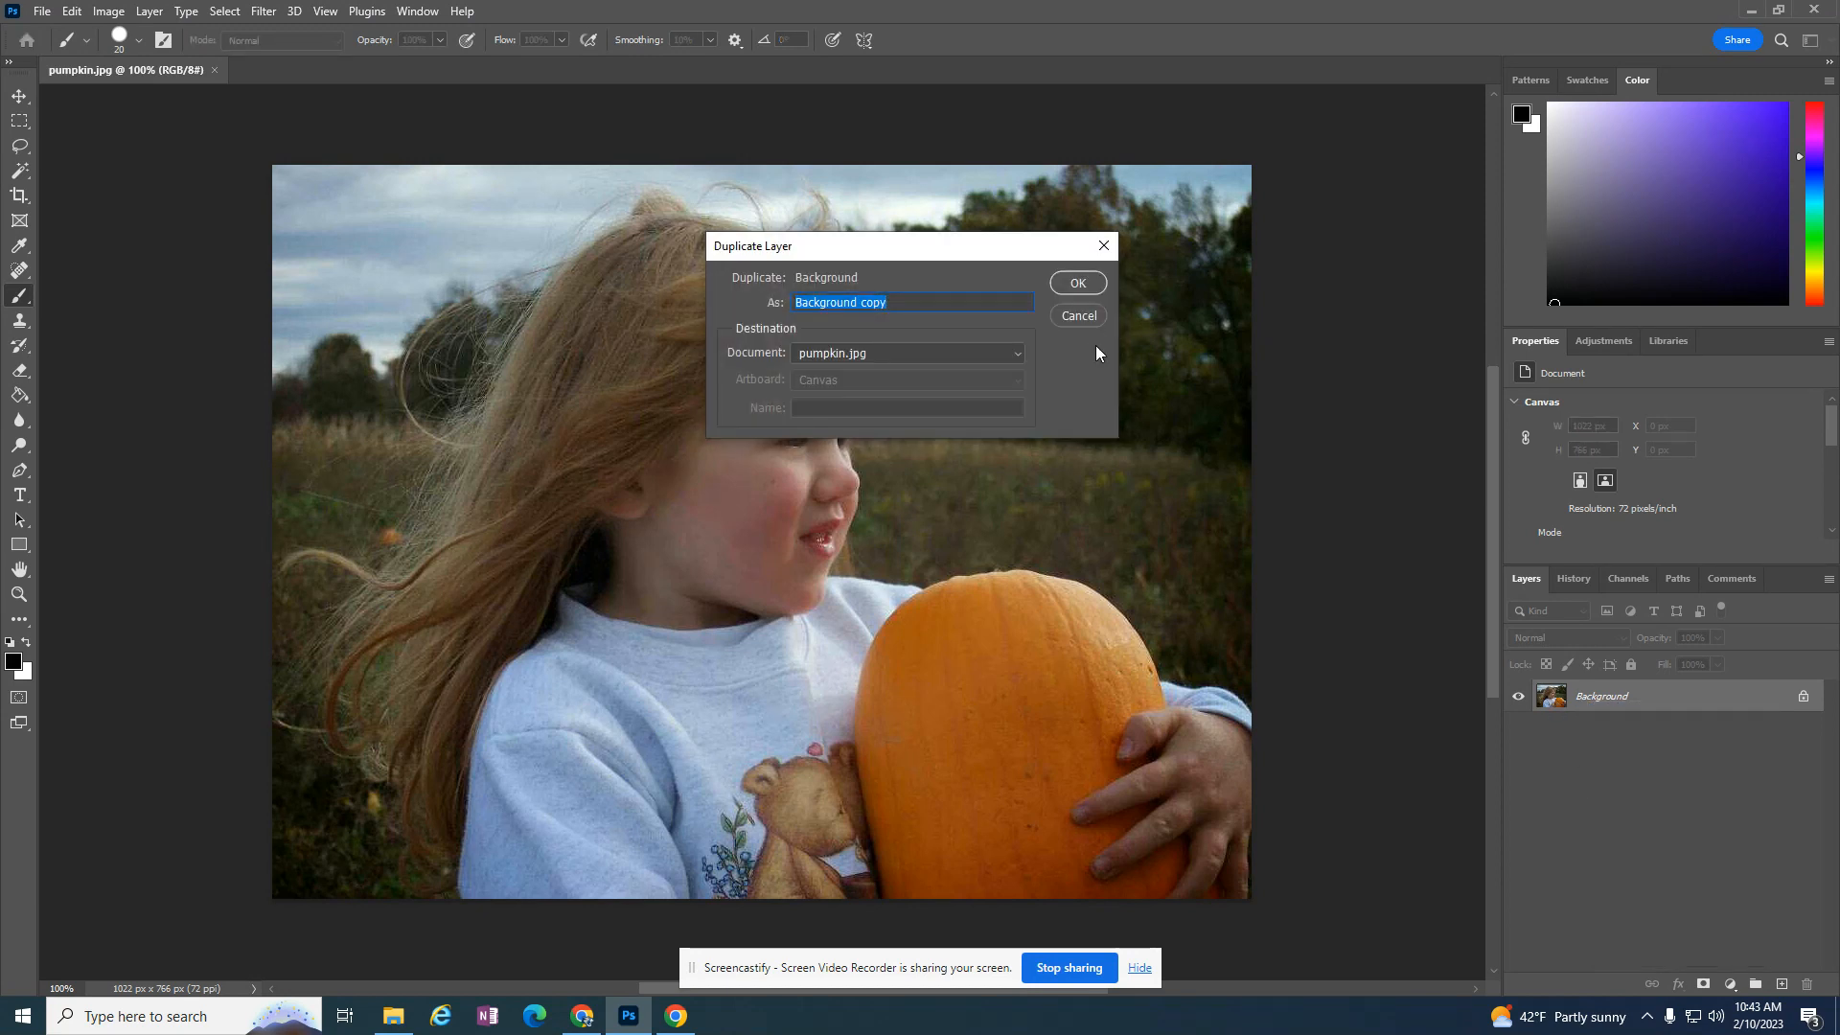
click(1075, 281)
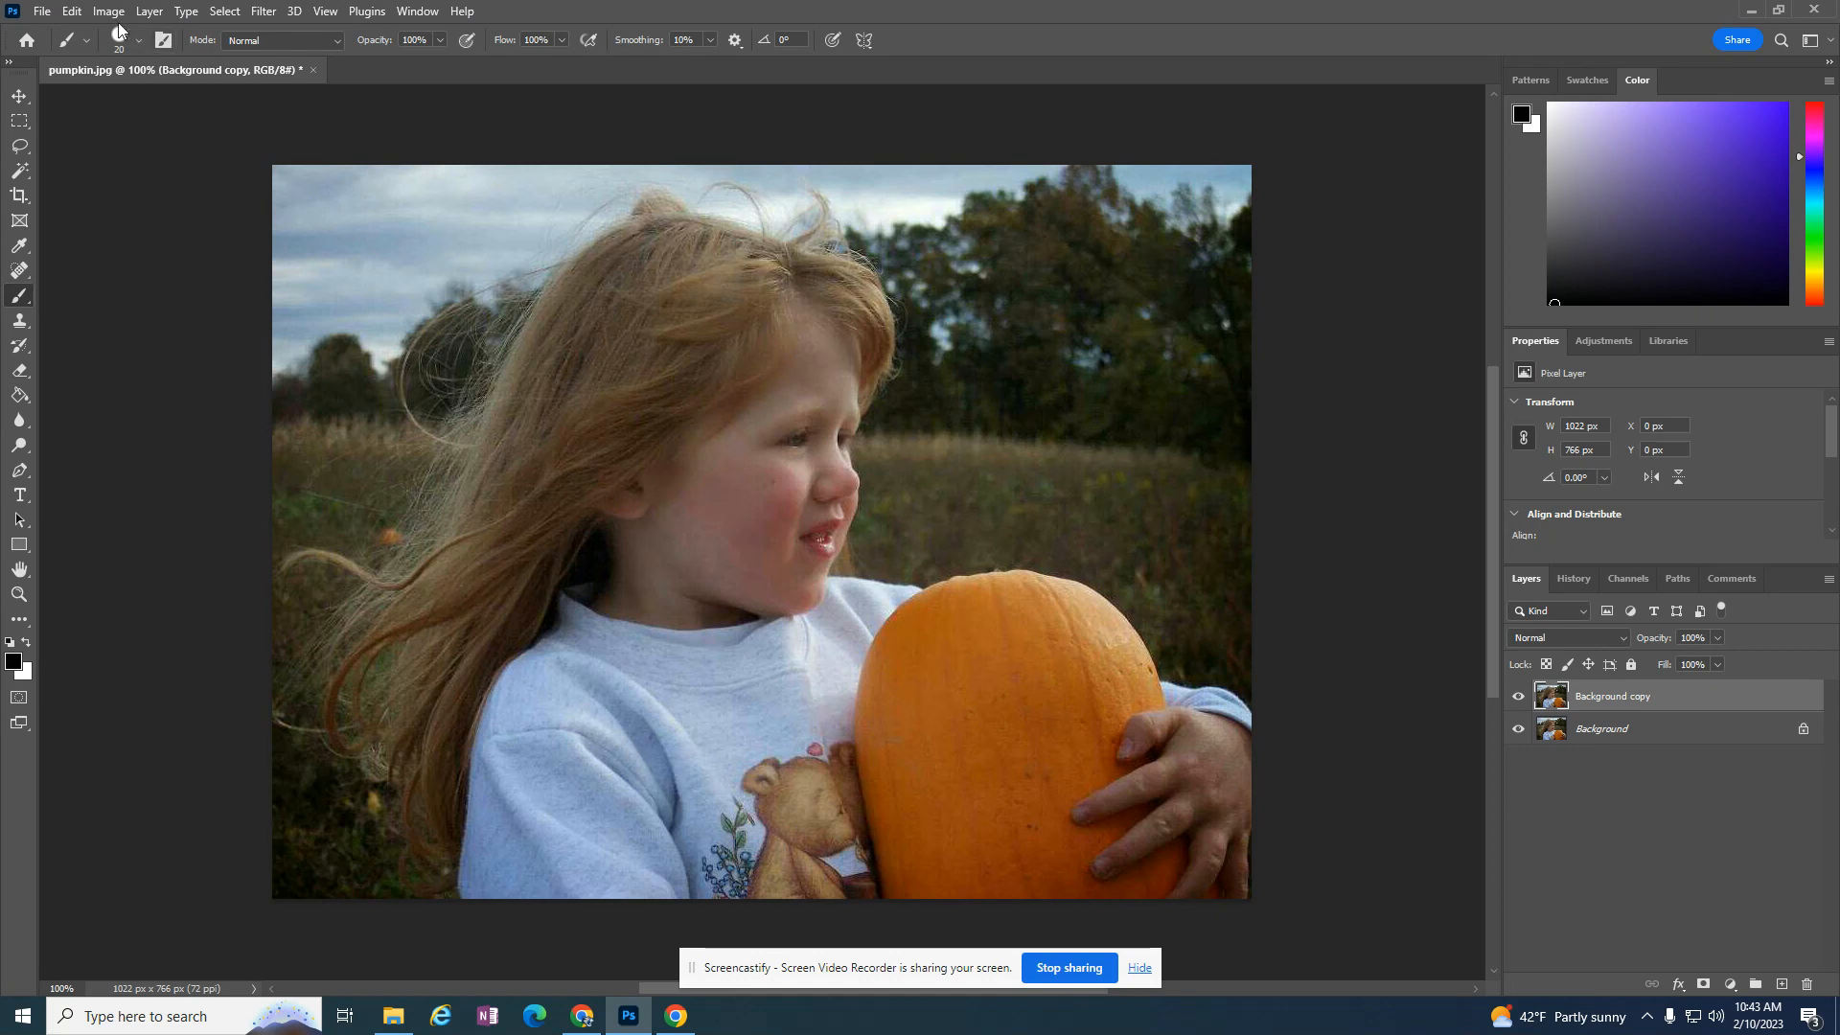
Desaturate the Background copy layer from the Image > Adjustments menu
click(108, 11)
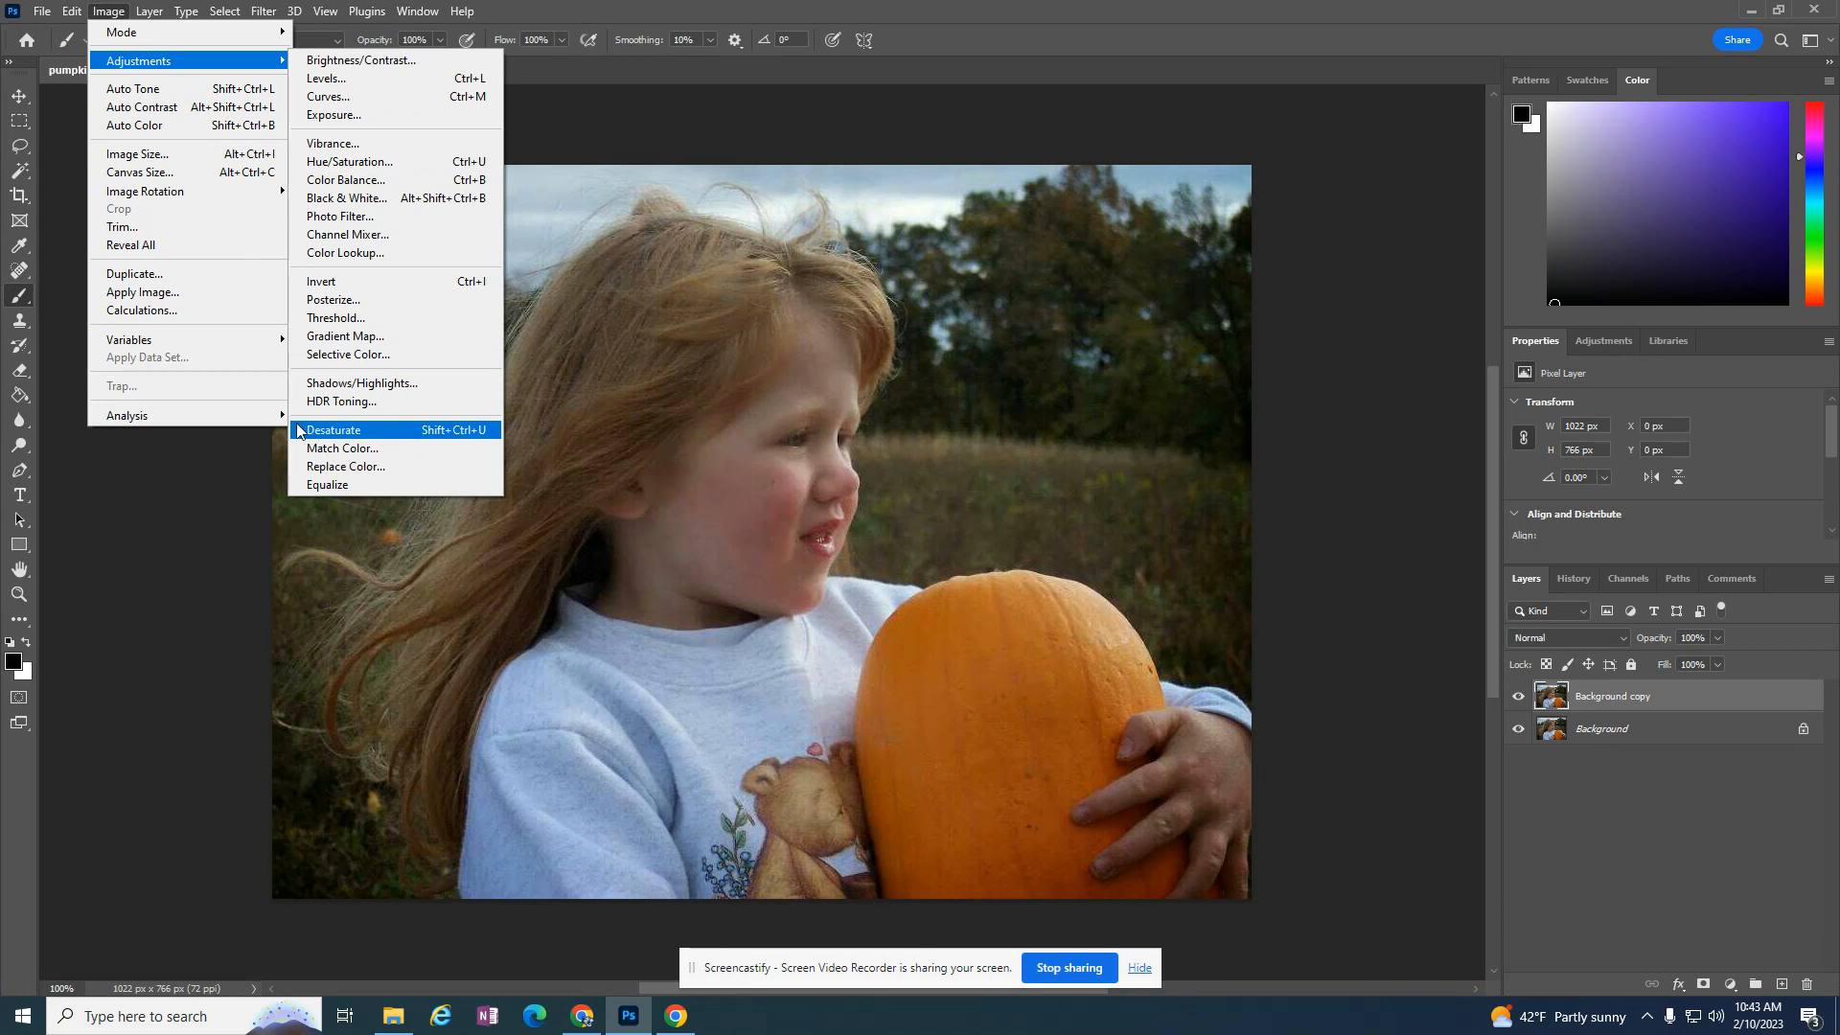
click(334, 430)
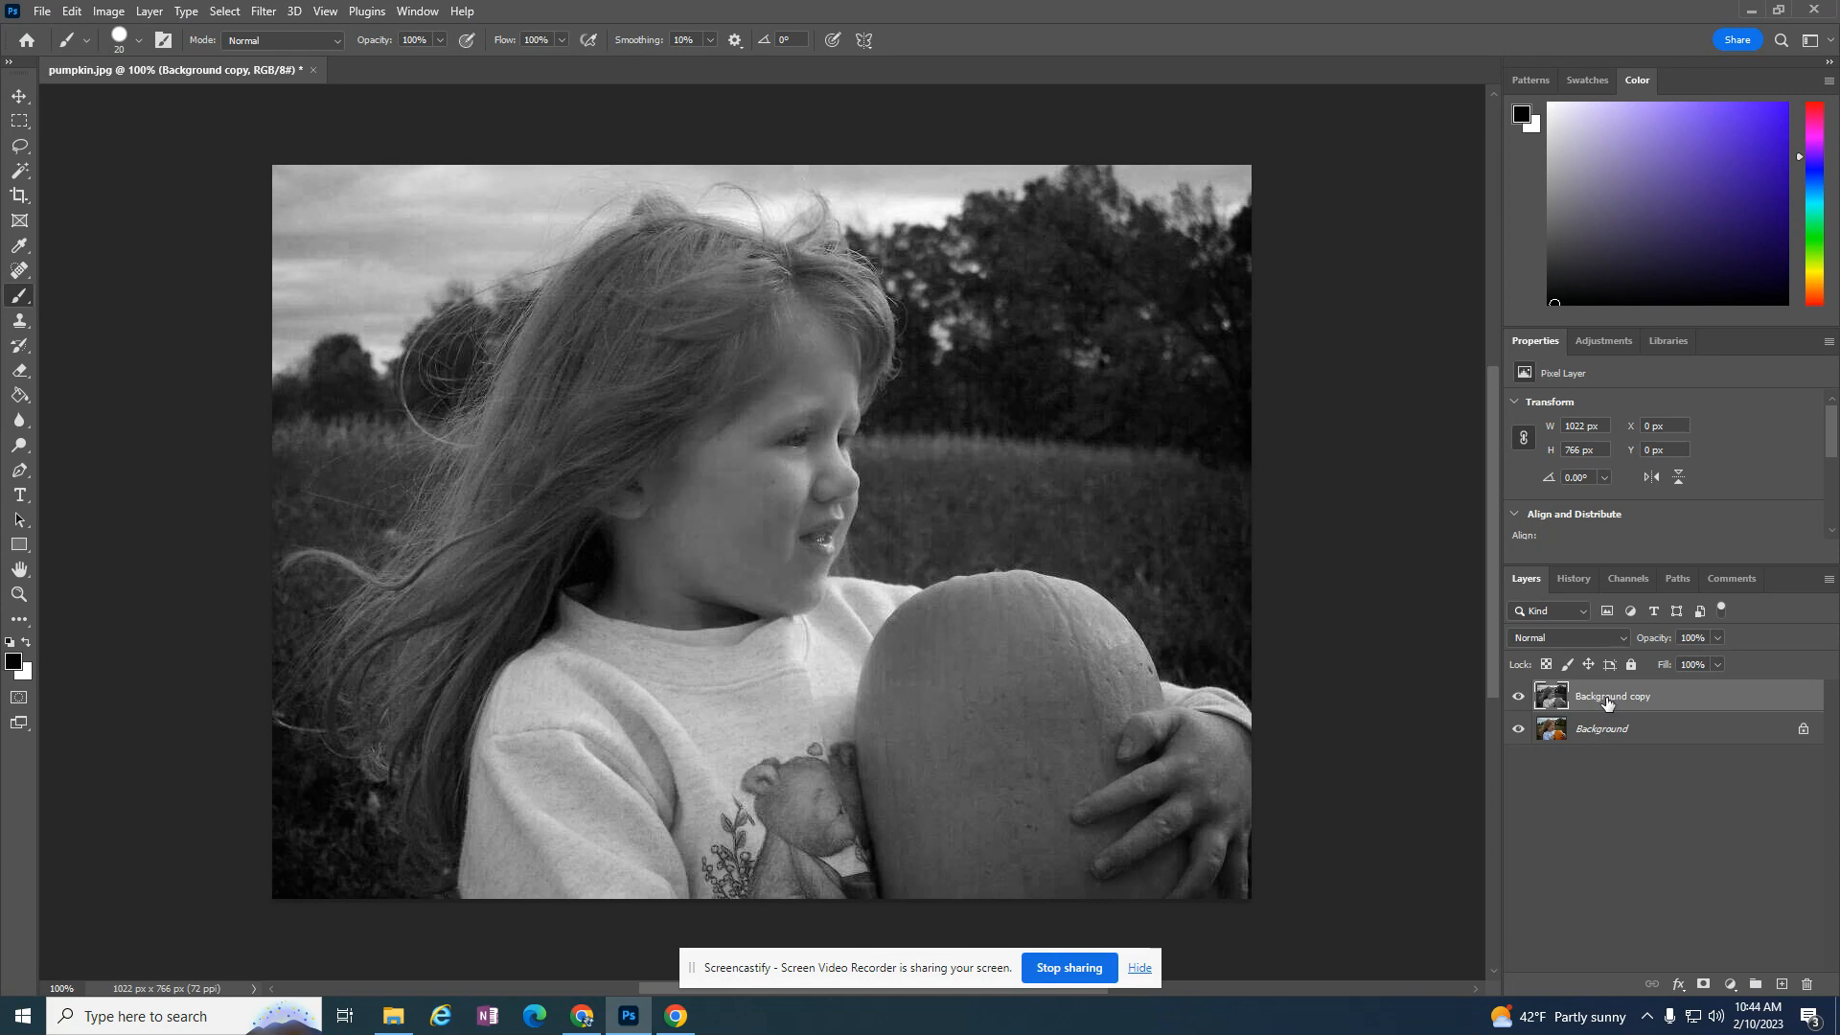
Open the context menu of the Background copy layer in the Layers panel
right_click(1611, 695)
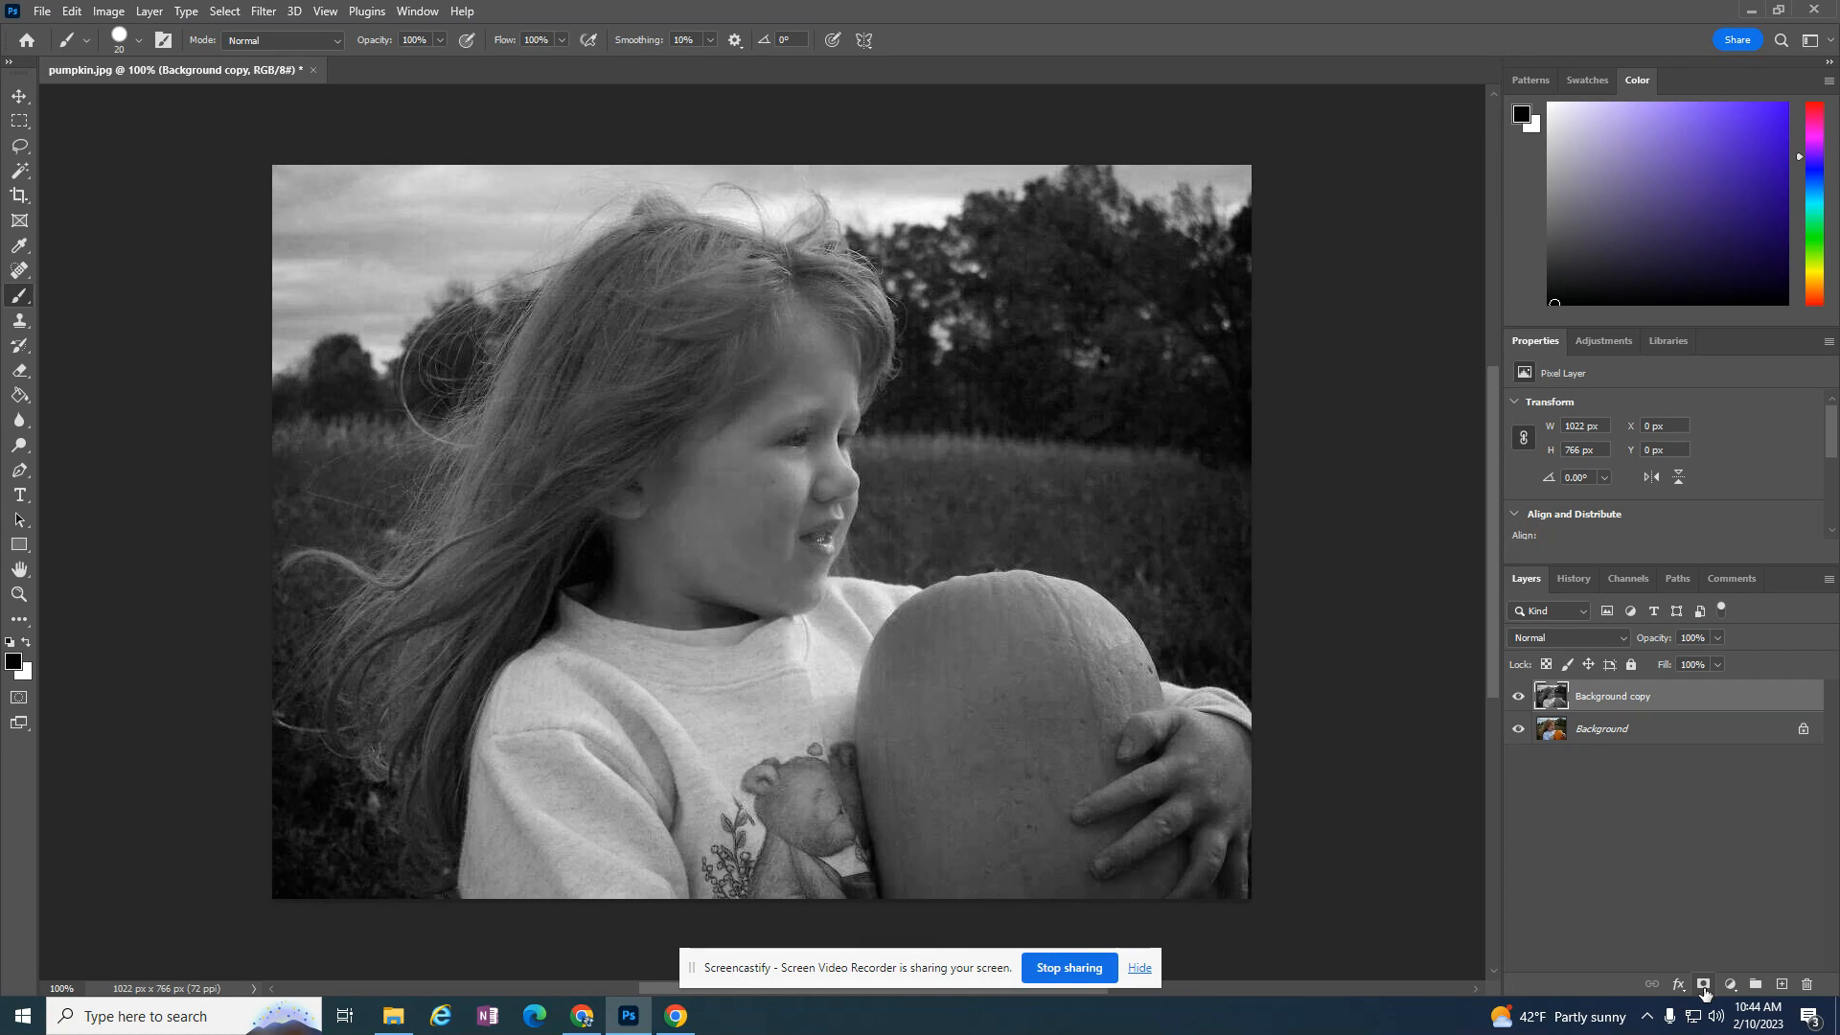
mouse_move(1731, 984)
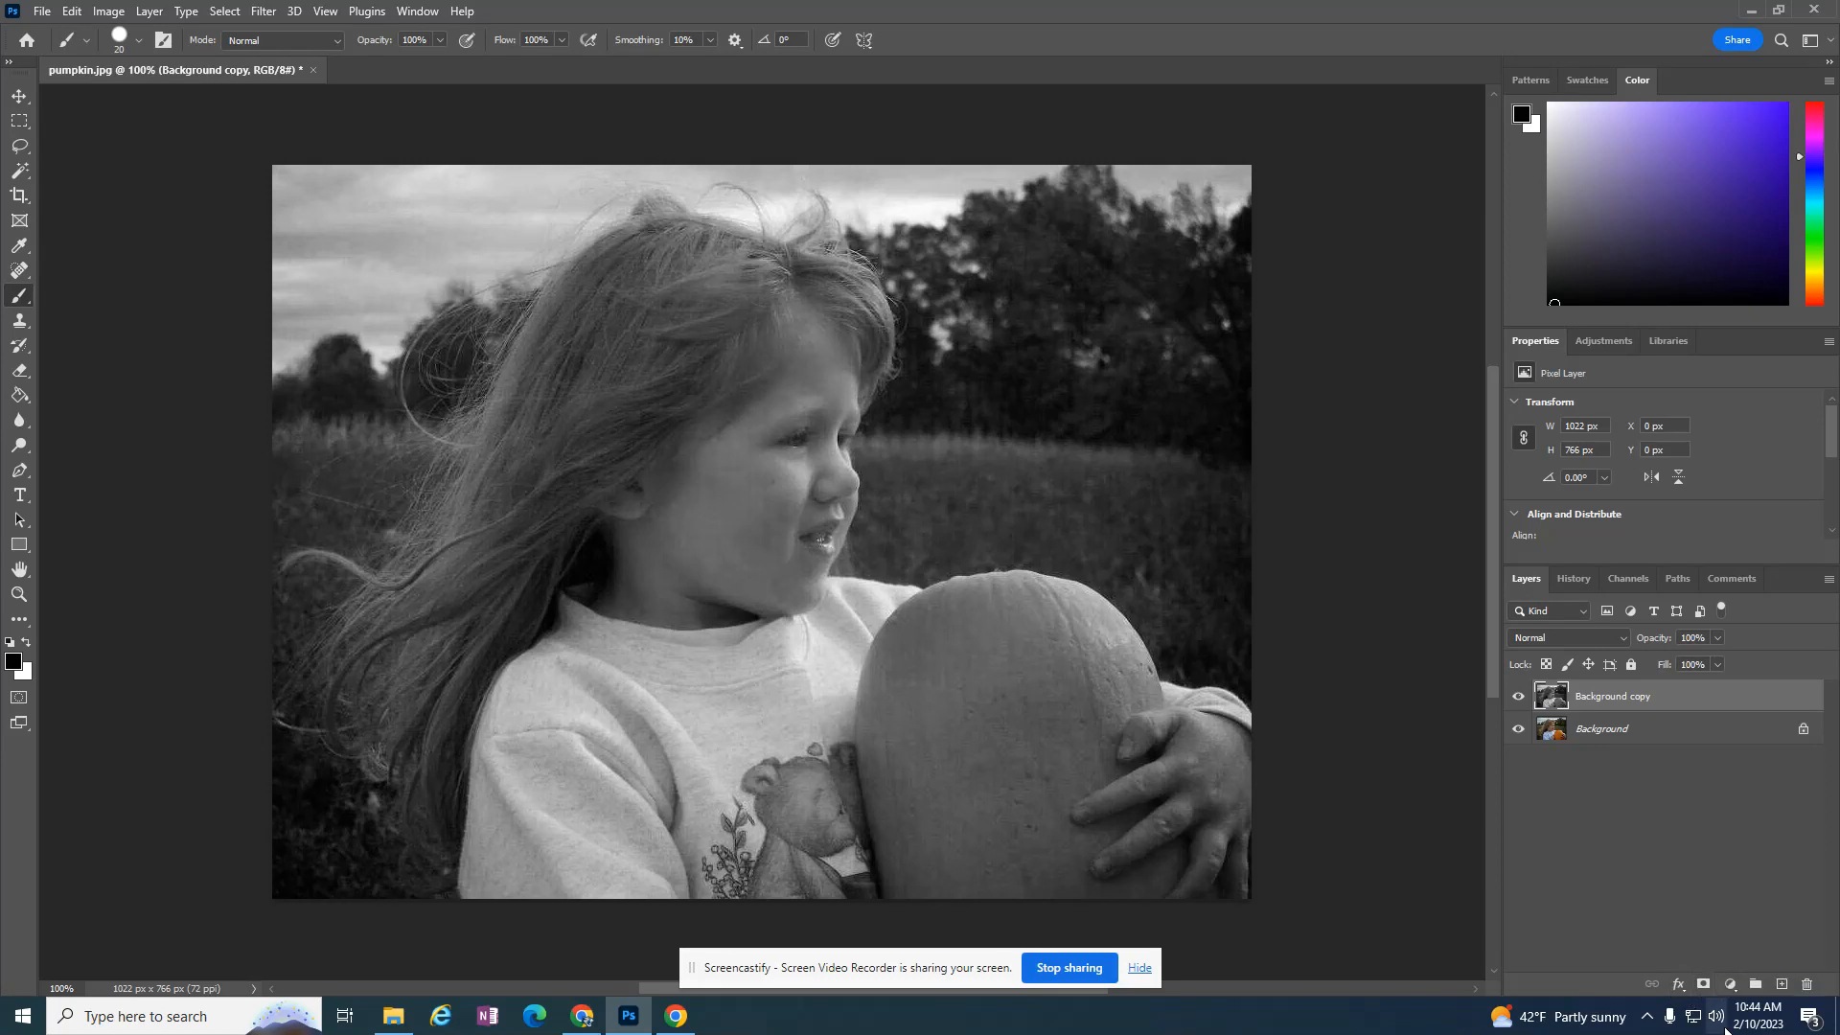
mouse_move(1708, 985)
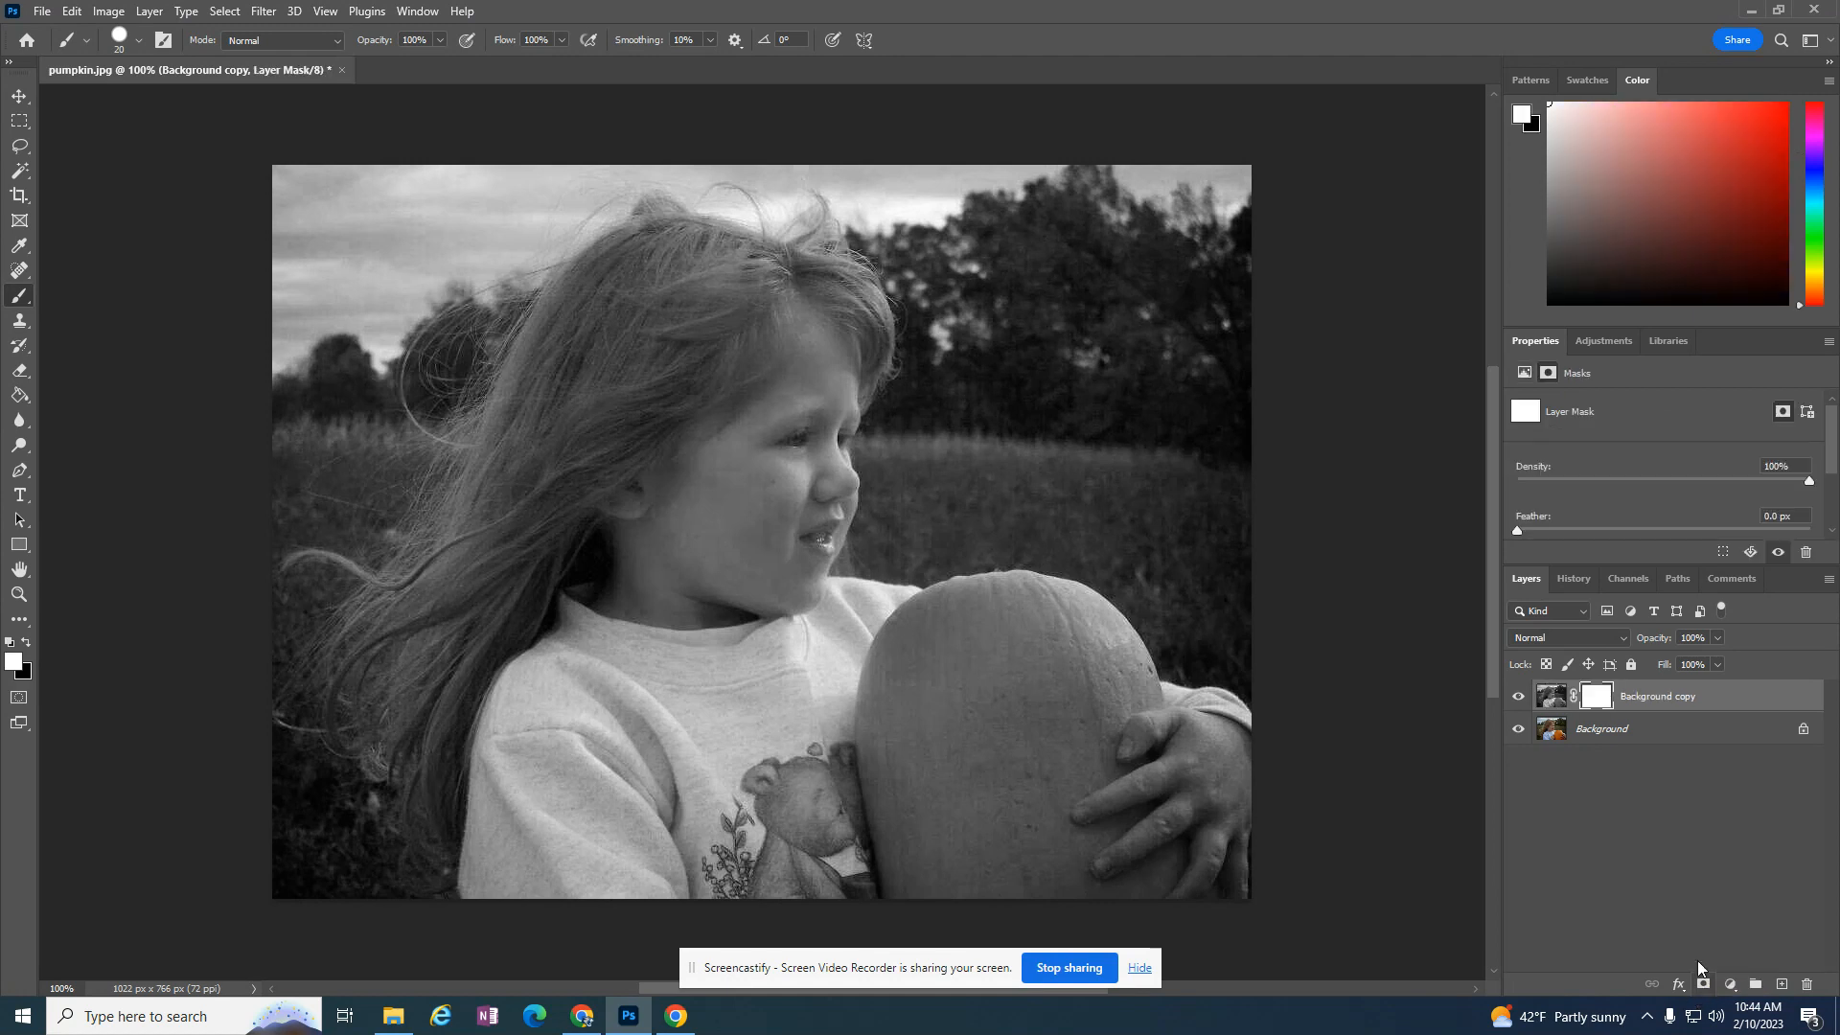
mouse_move(257, 92)
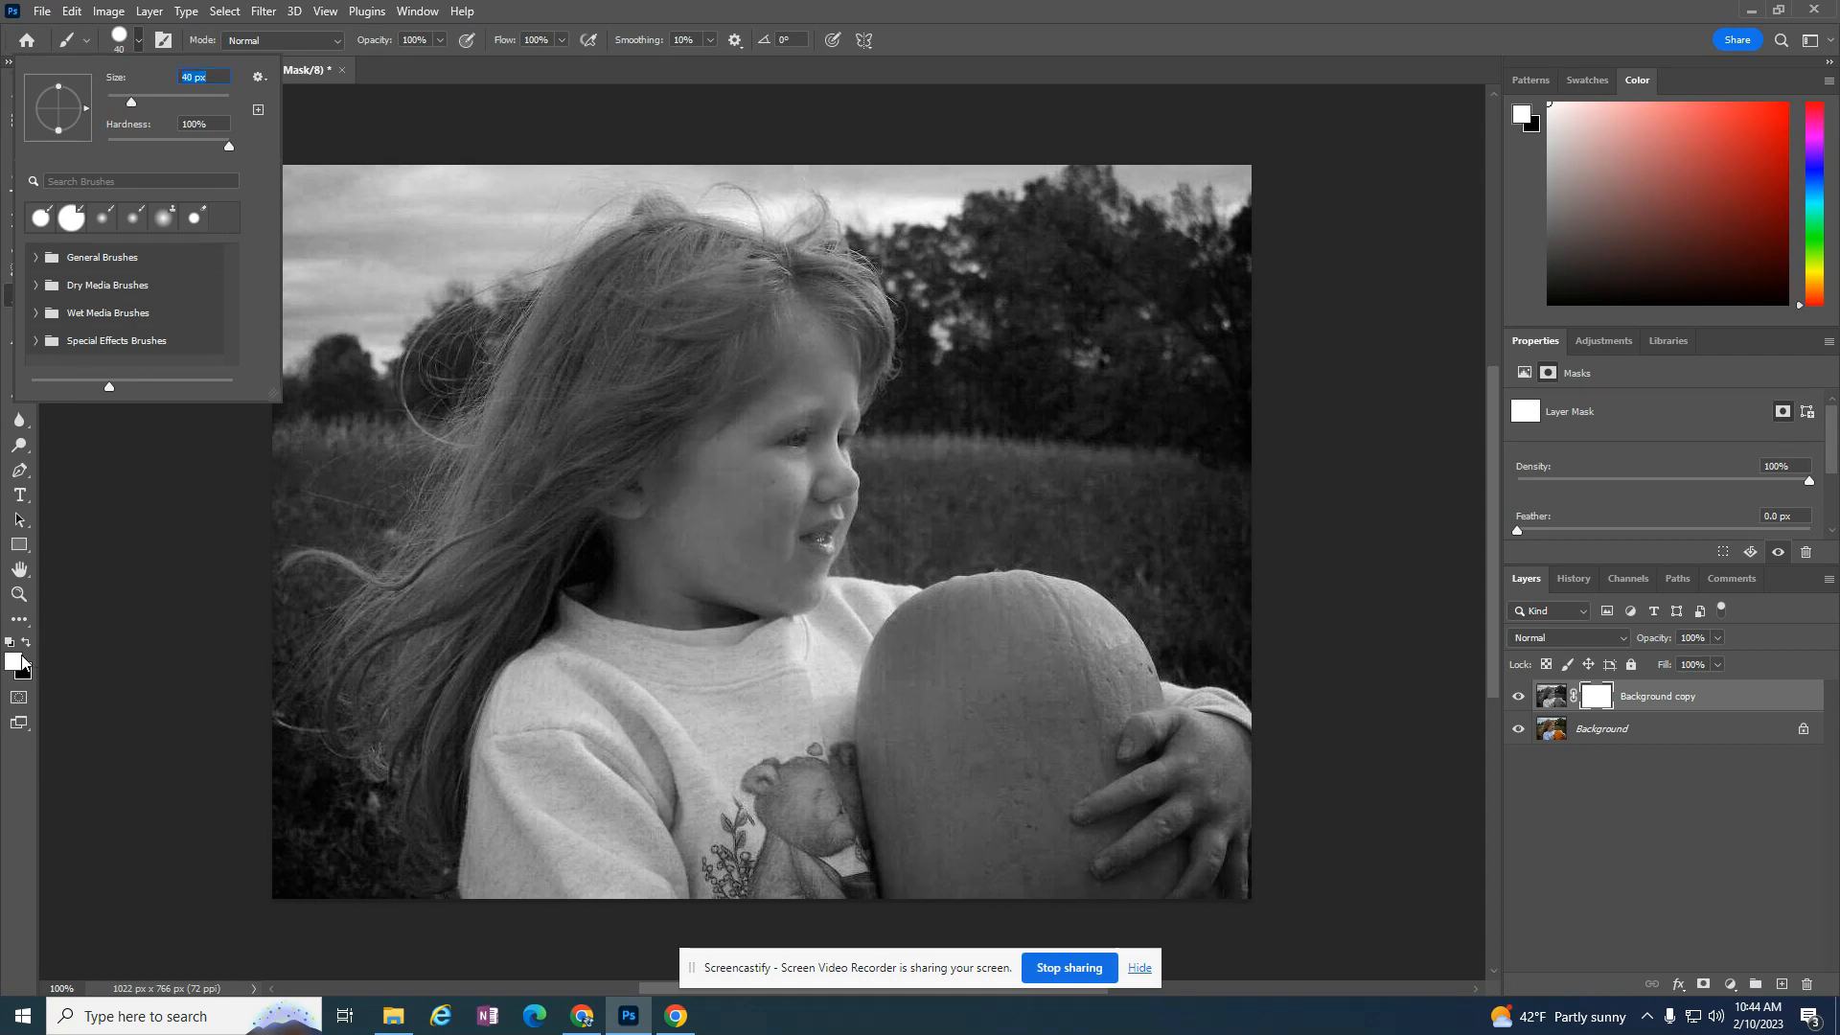
mouse_move(741, 502)
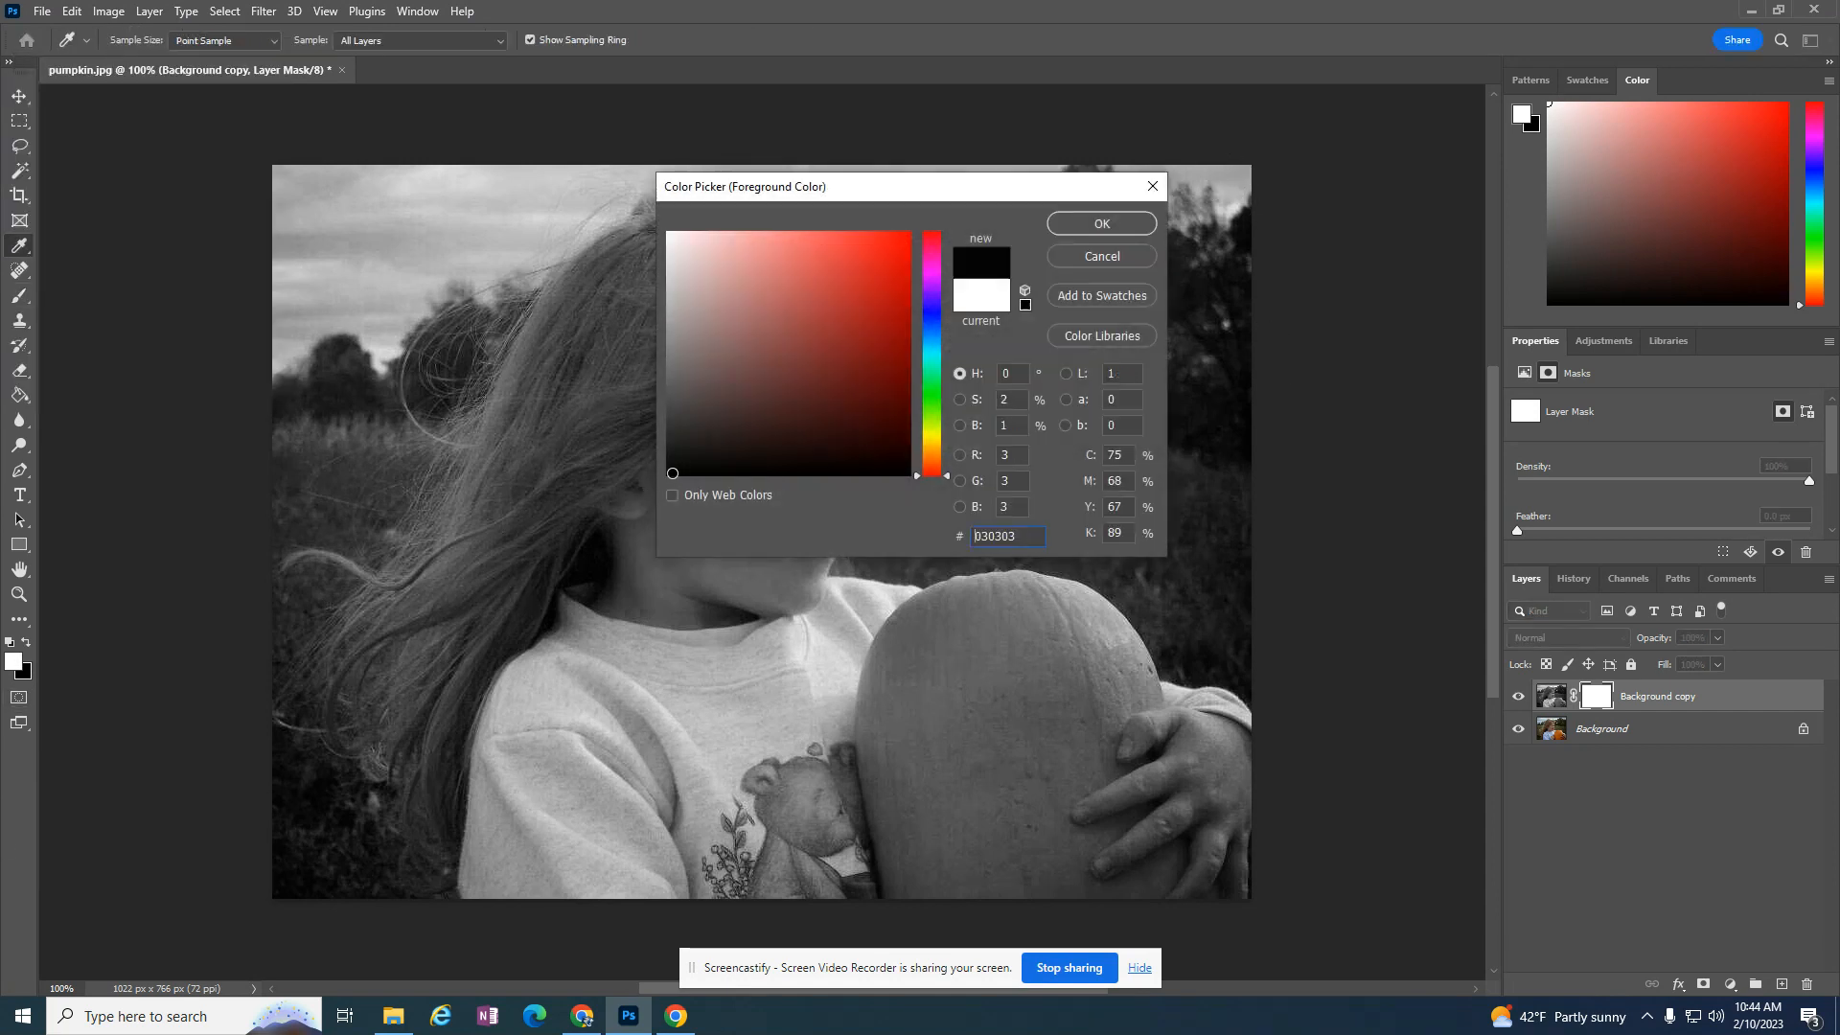
Set black as the foreground colour and paint the mask over part of the pumpkin
click(1098, 224)
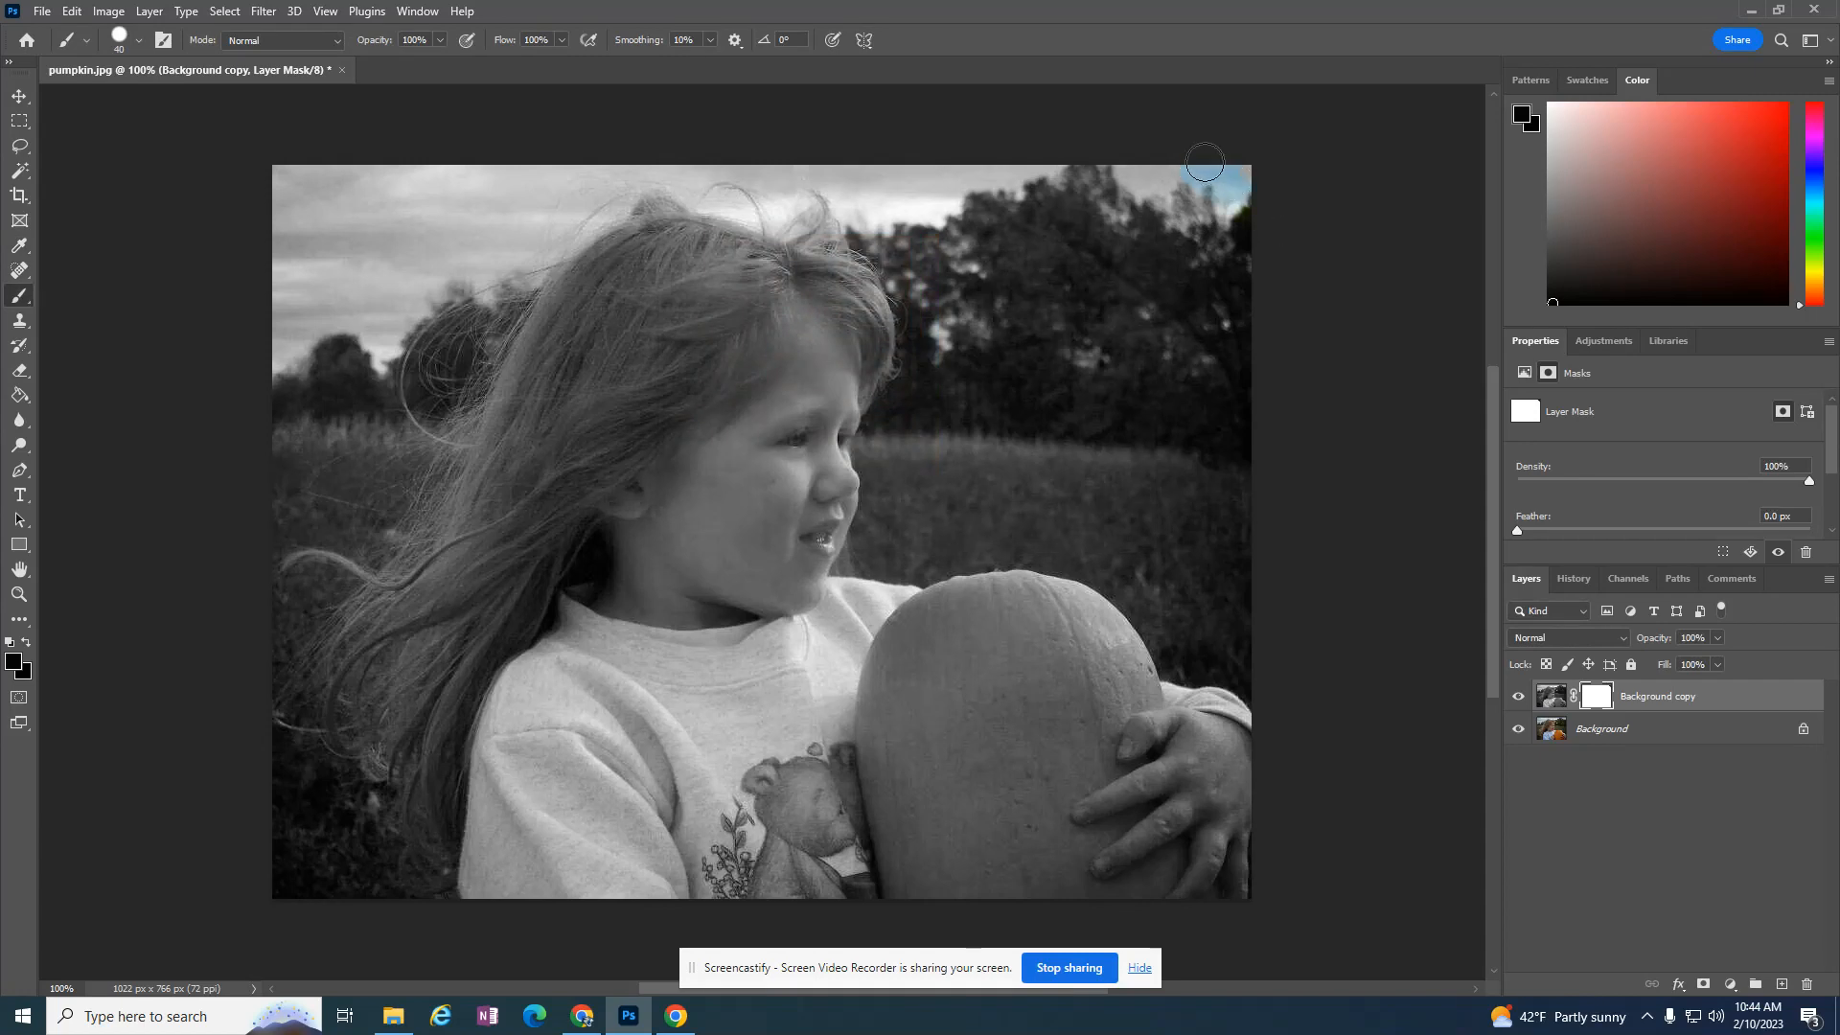
drag(1203, 162, 1211, 313)
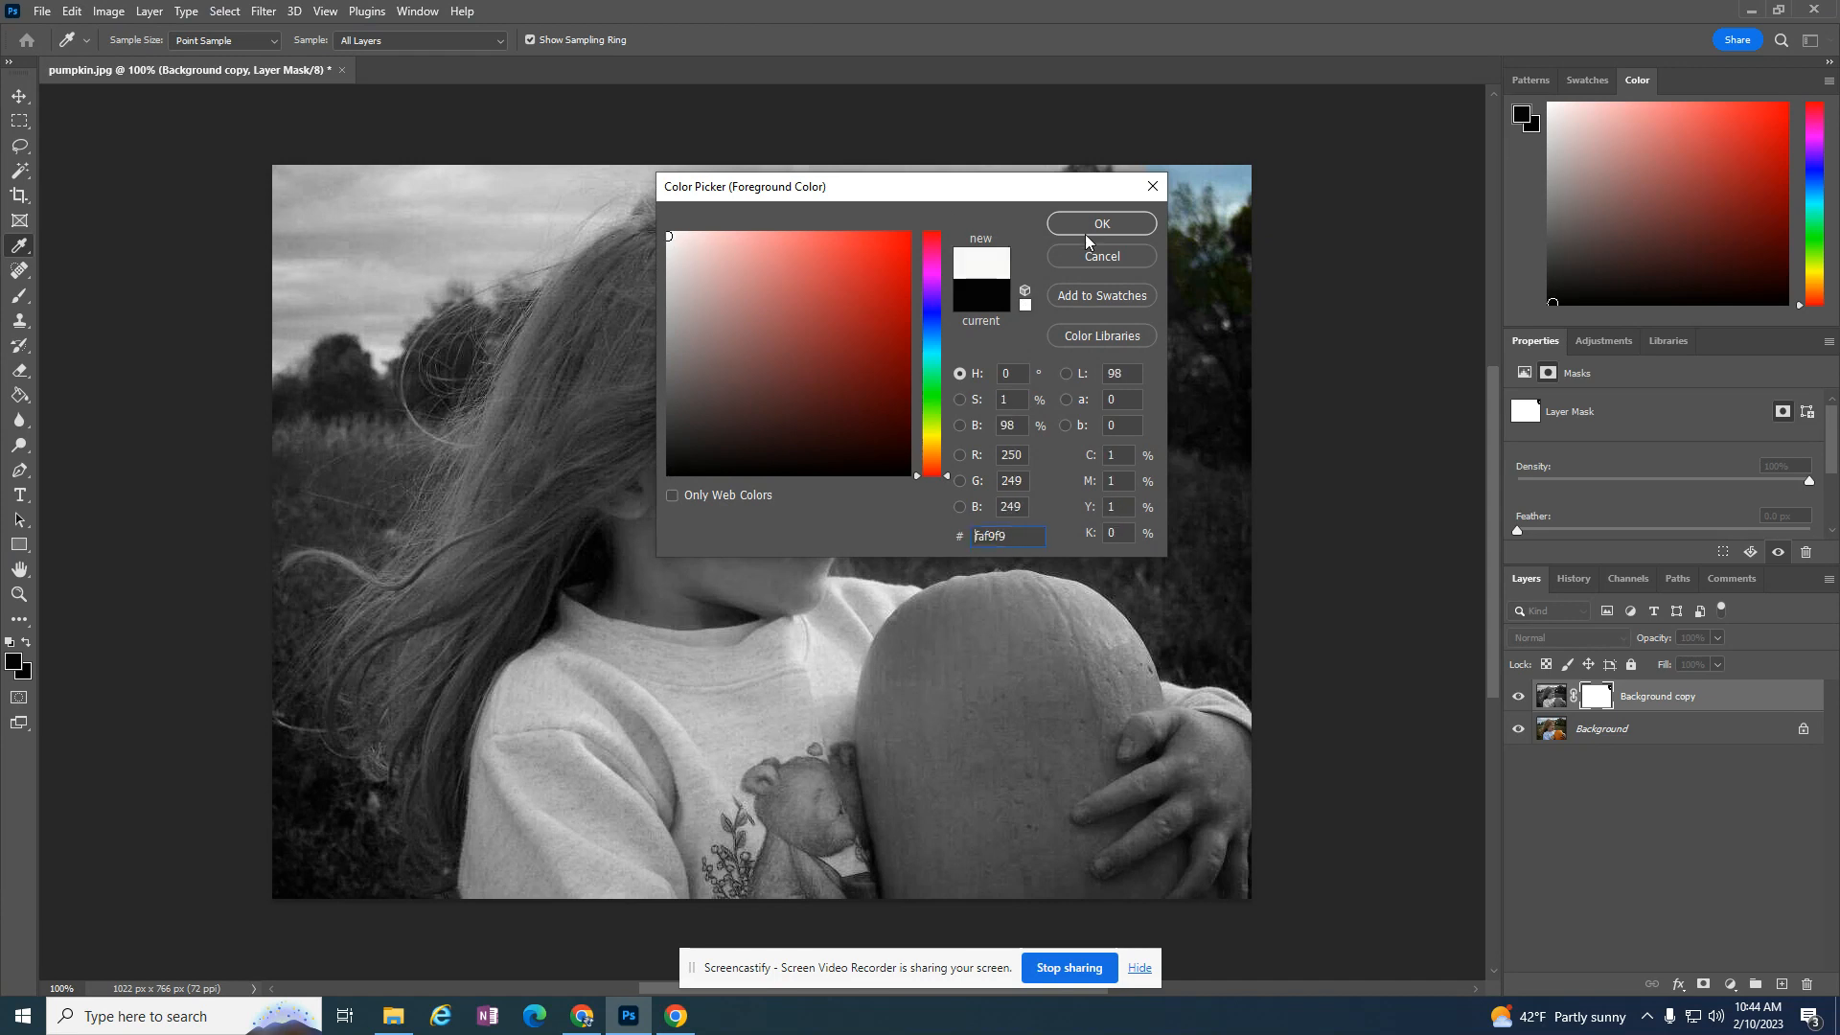
click(1099, 224)
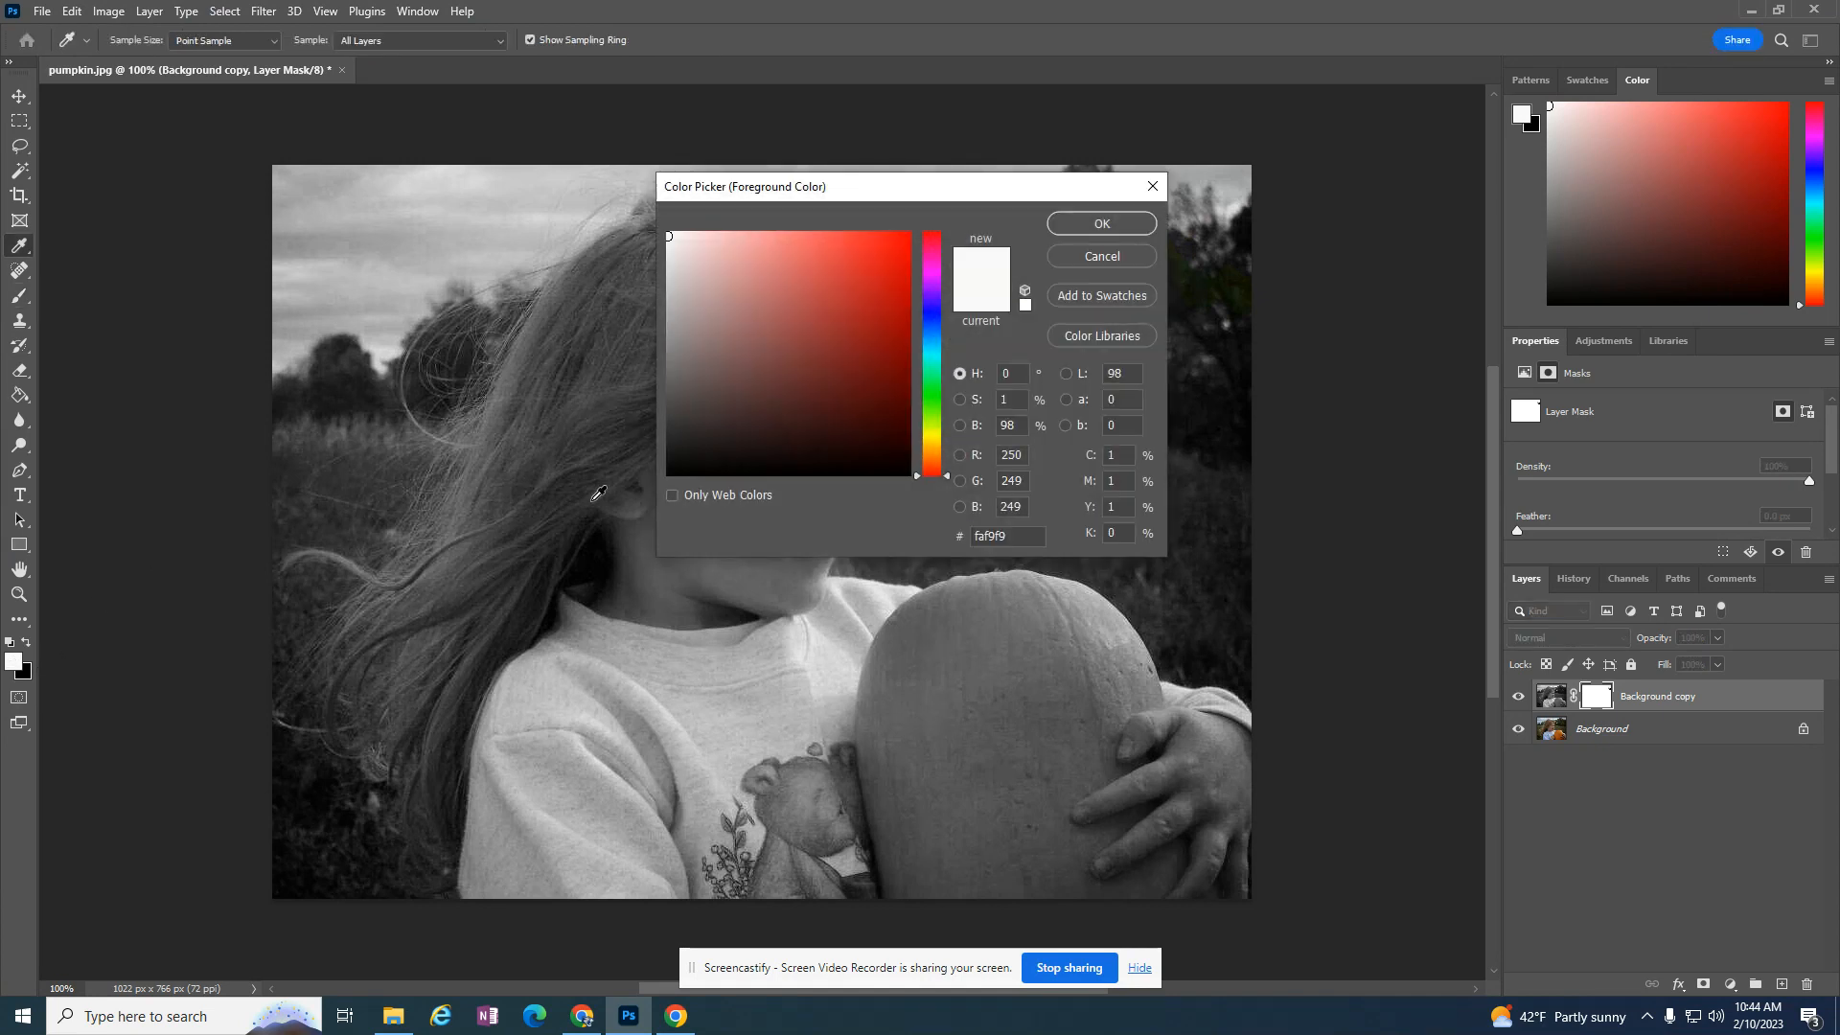
click(1098, 224)
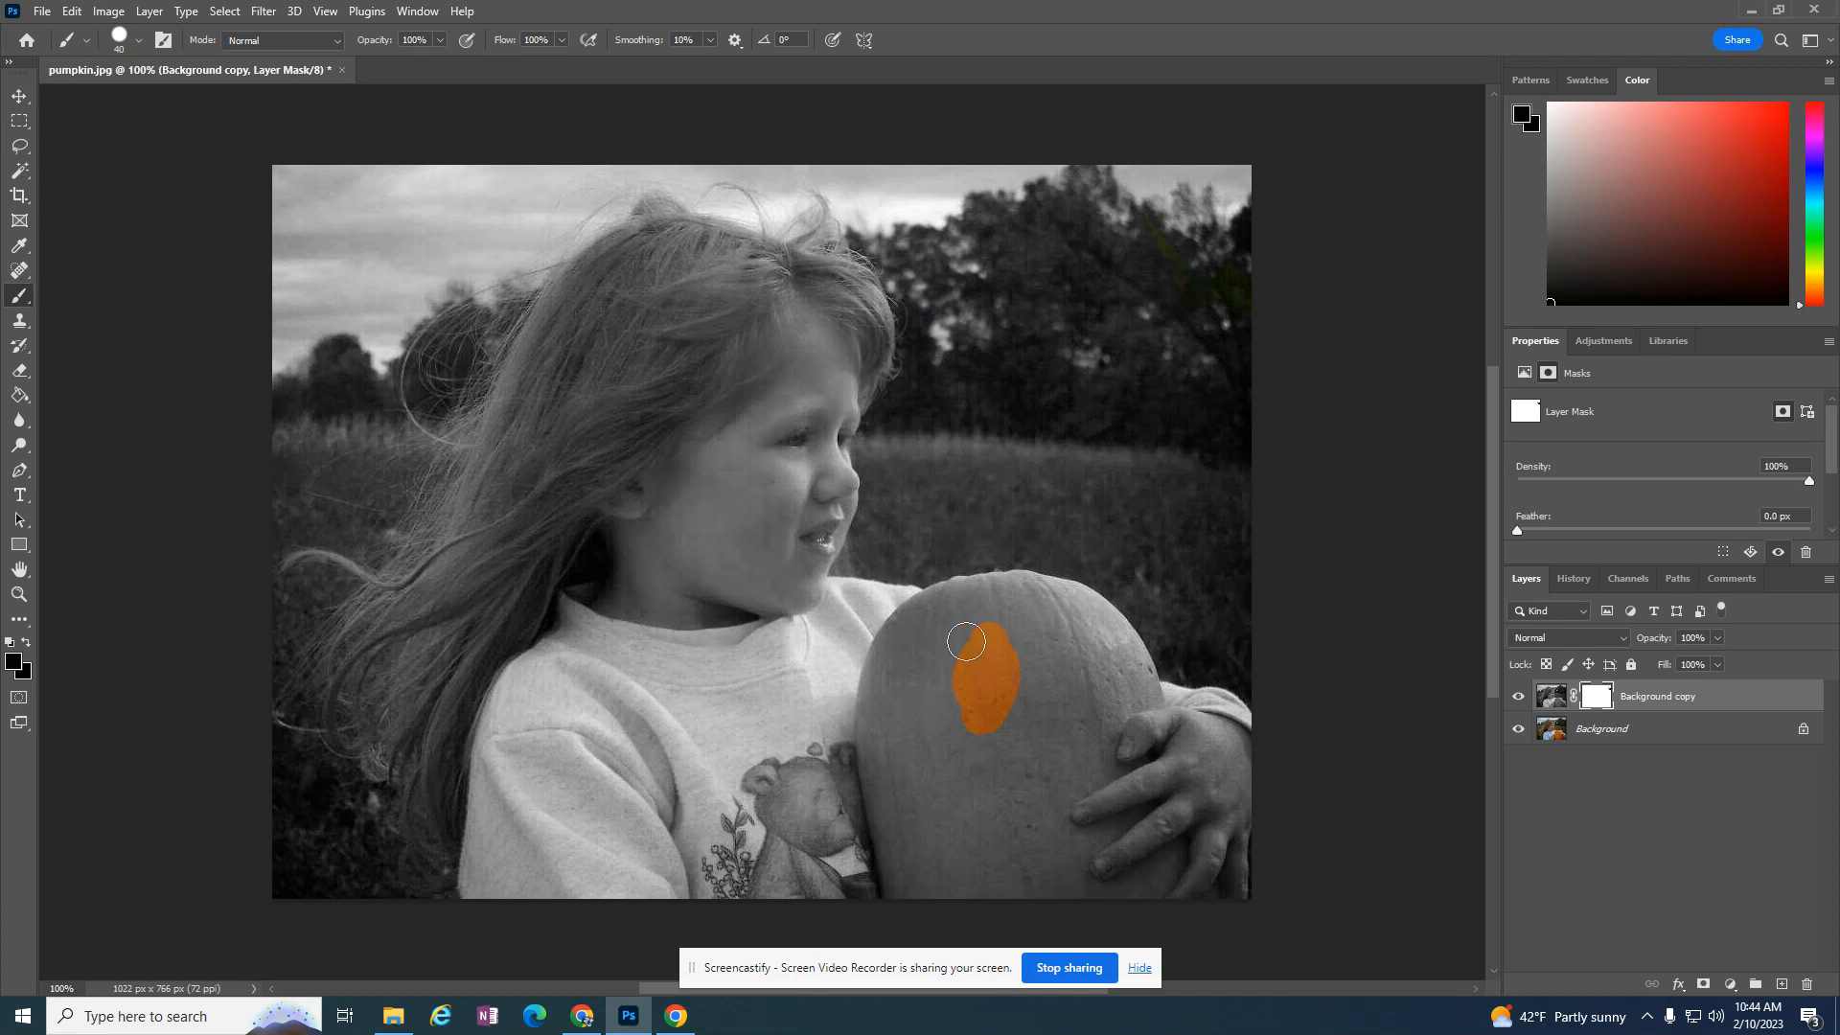
Paint the mask over the pumpkin's middle, left side, top, right edge and remaining grey patches
drag(966, 641, 886, 731)
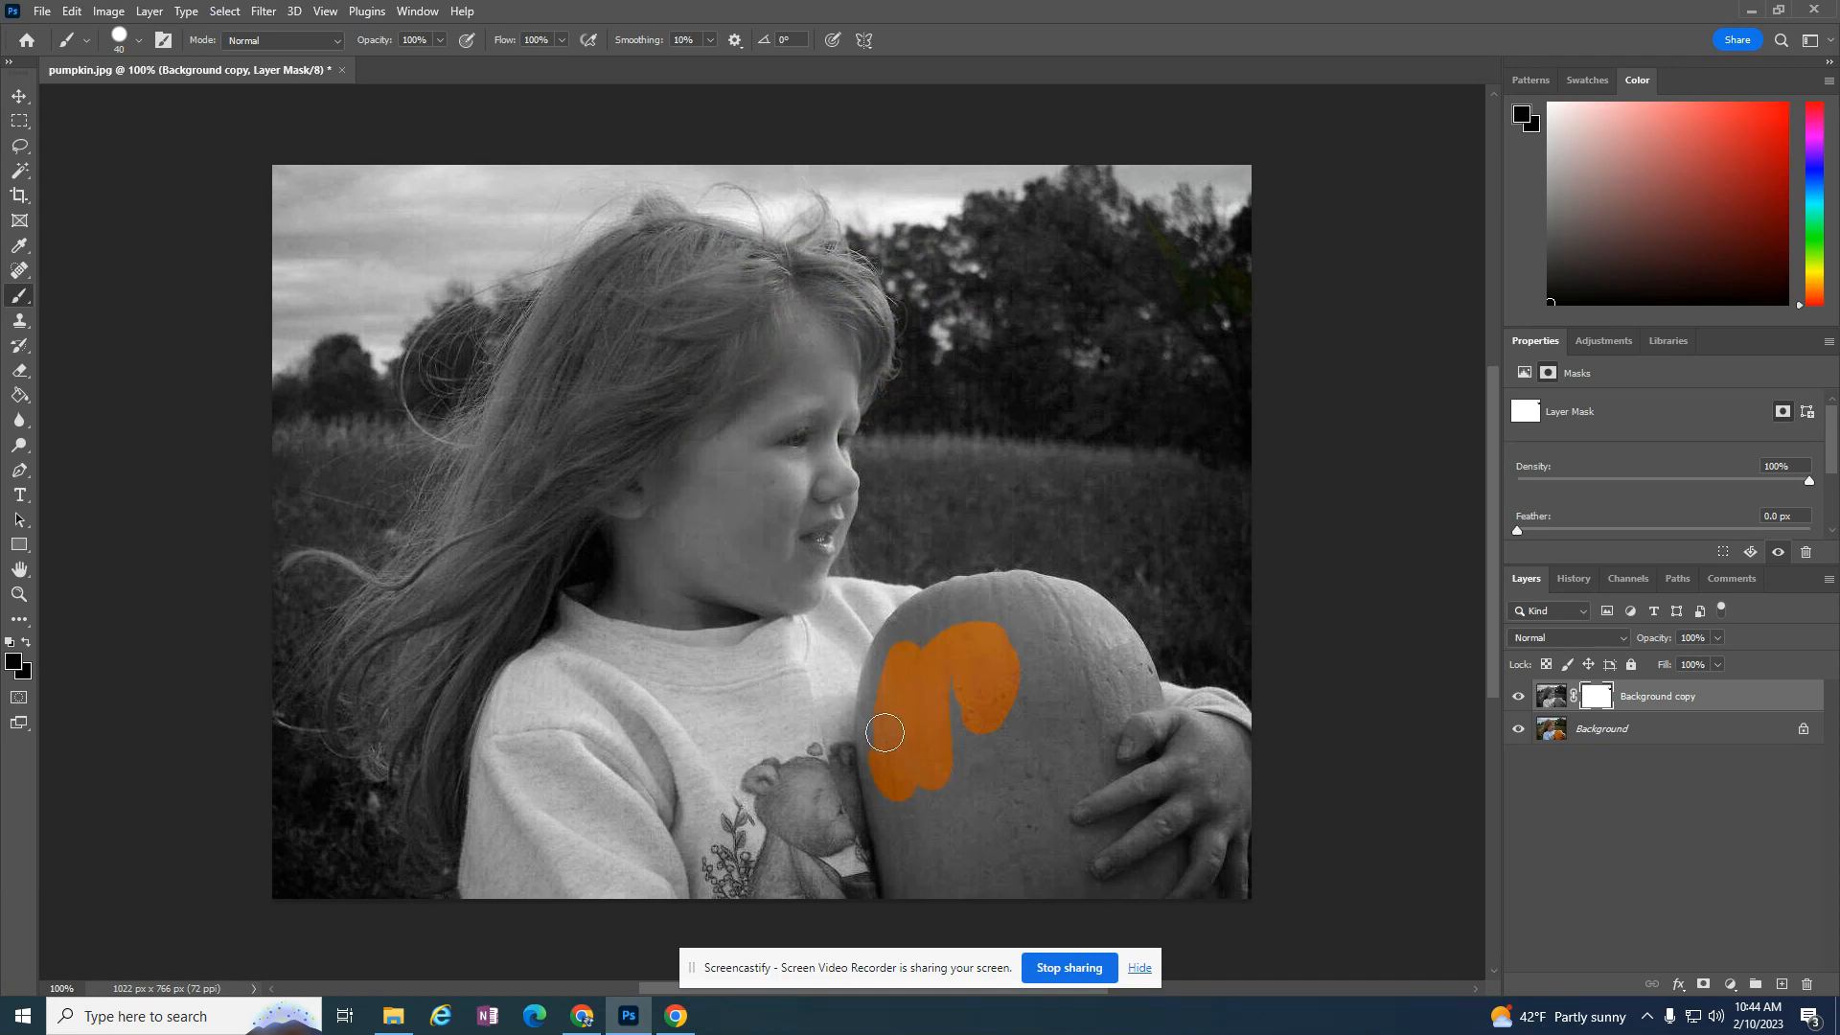
drag(885, 727, 895, 871)
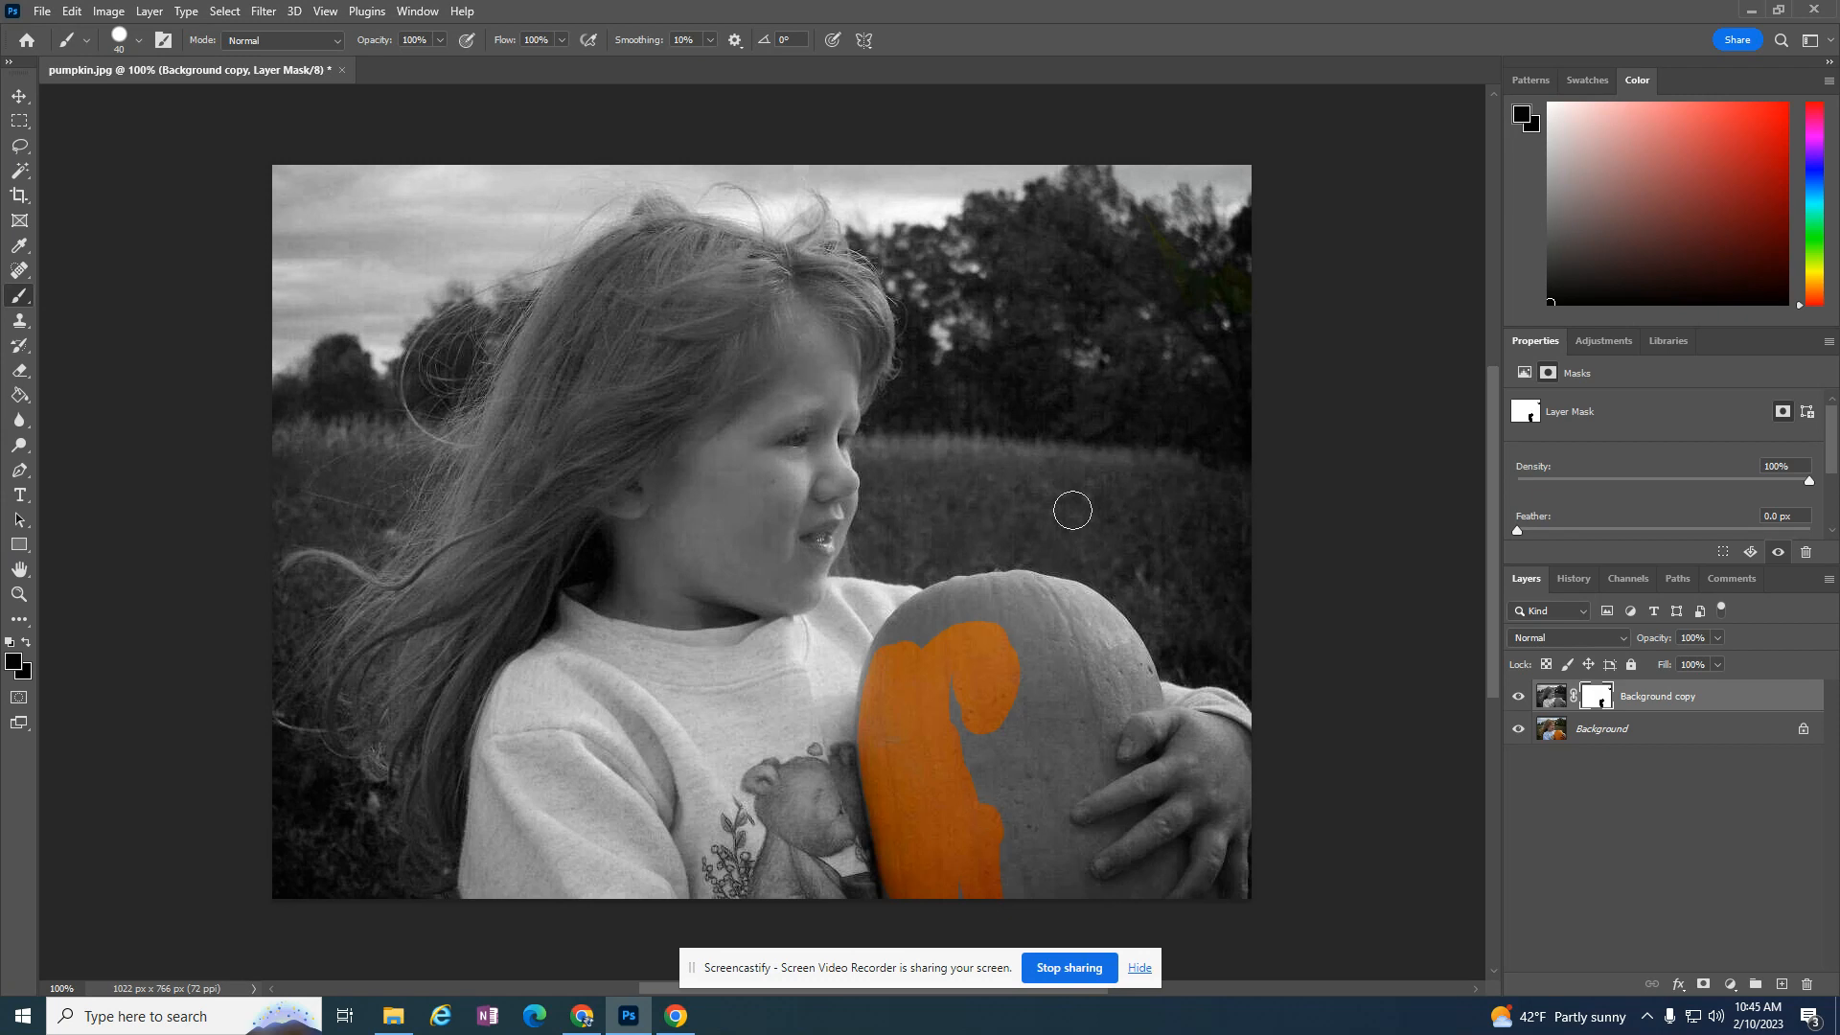
mouse_move(1604, 716)
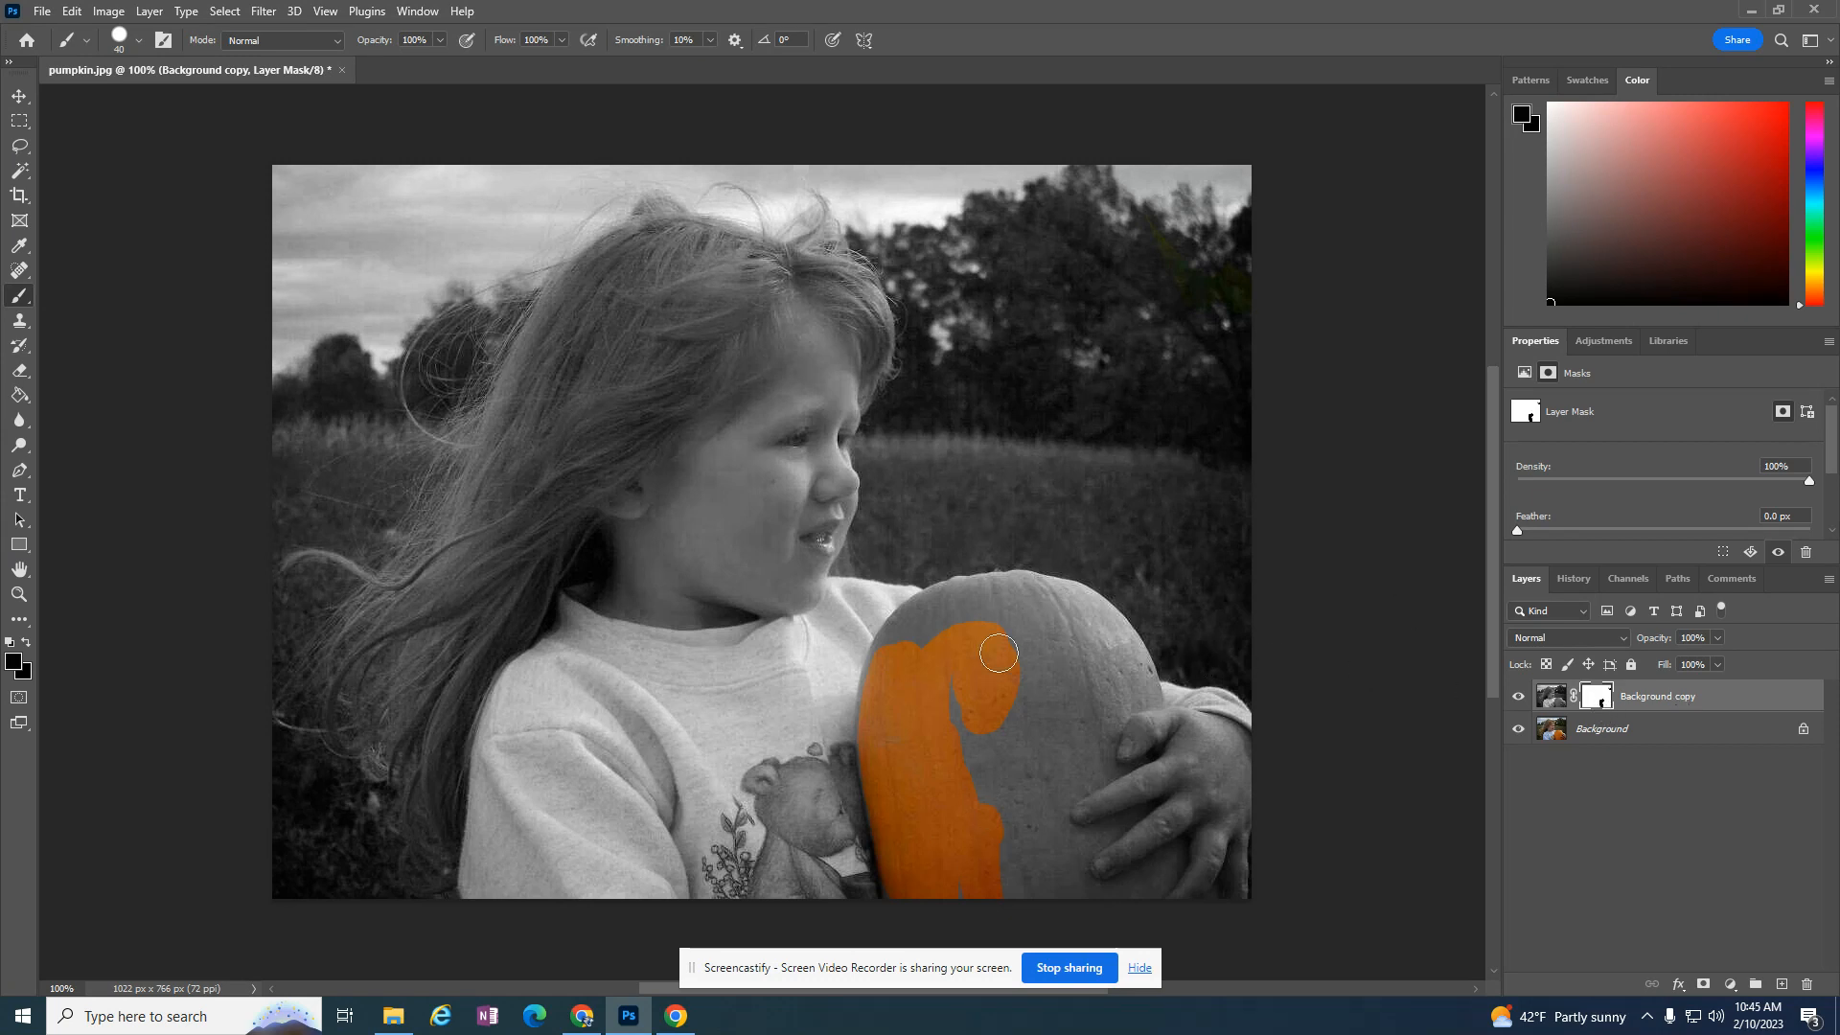
drag(997, 652, 892, 652)
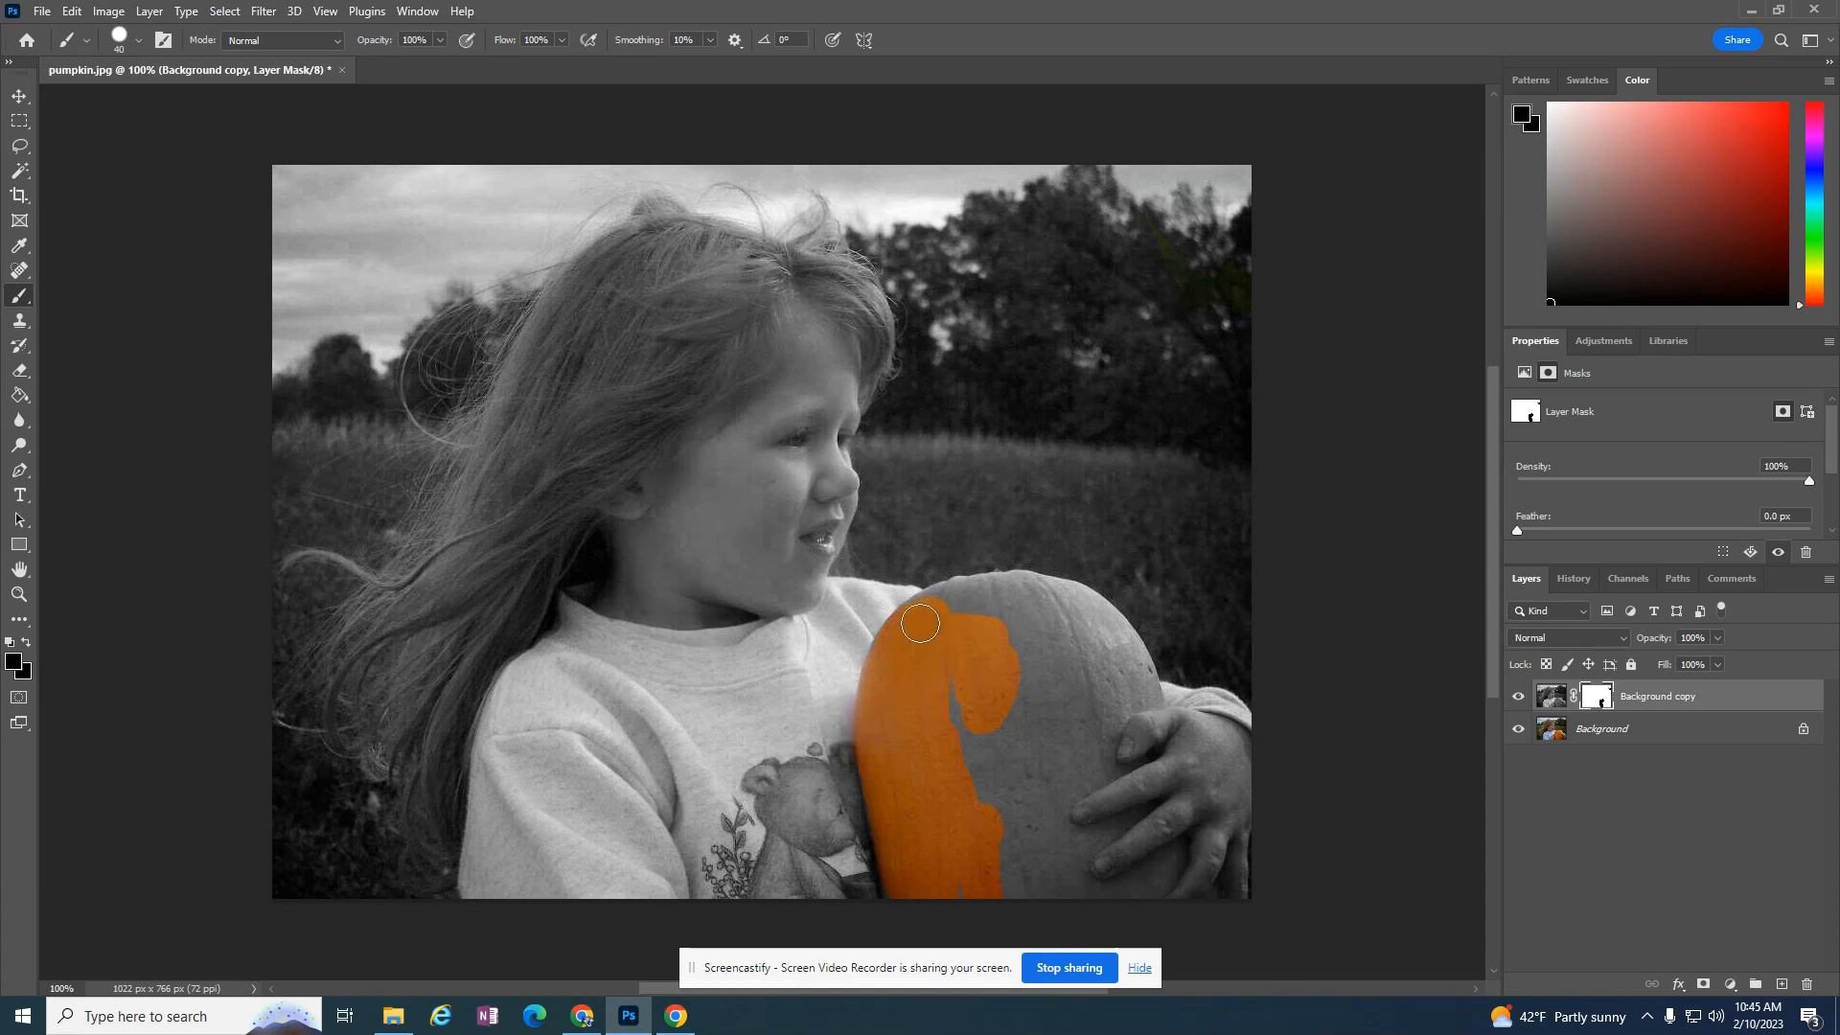
drag(921, 622, 1115, 628)
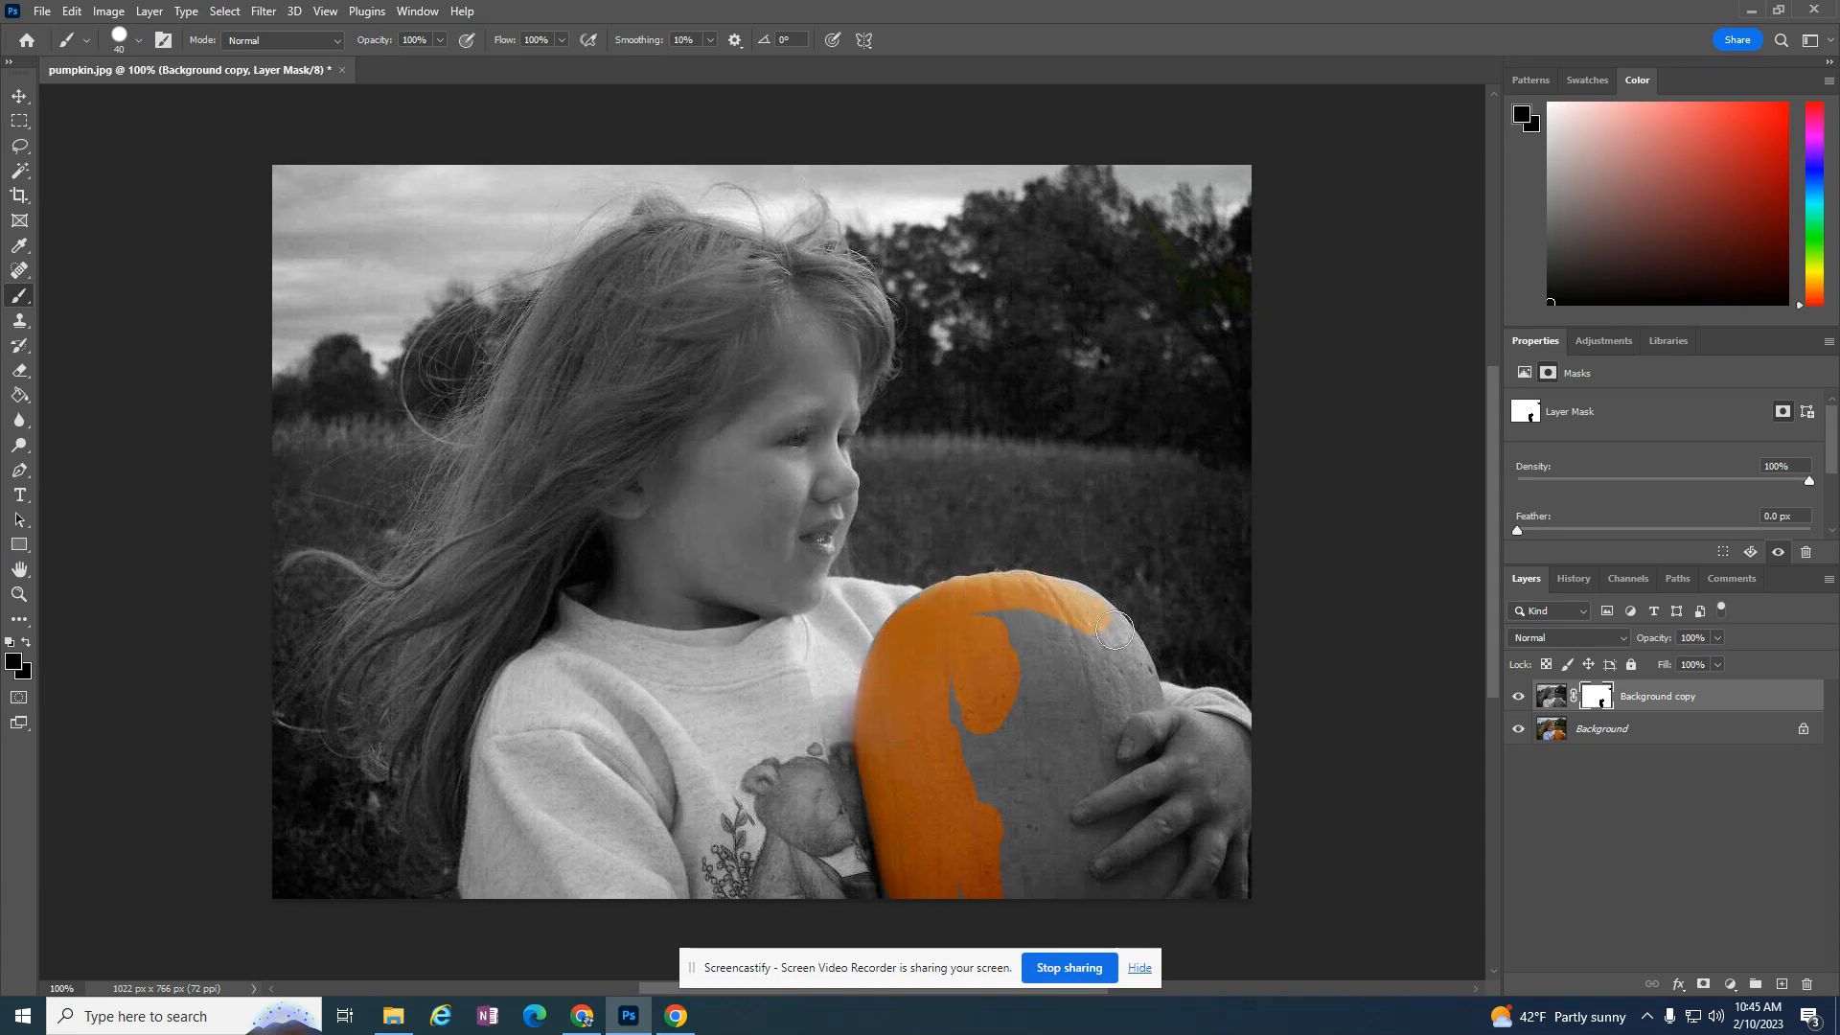
drag(1114, 622, 1133, 691)
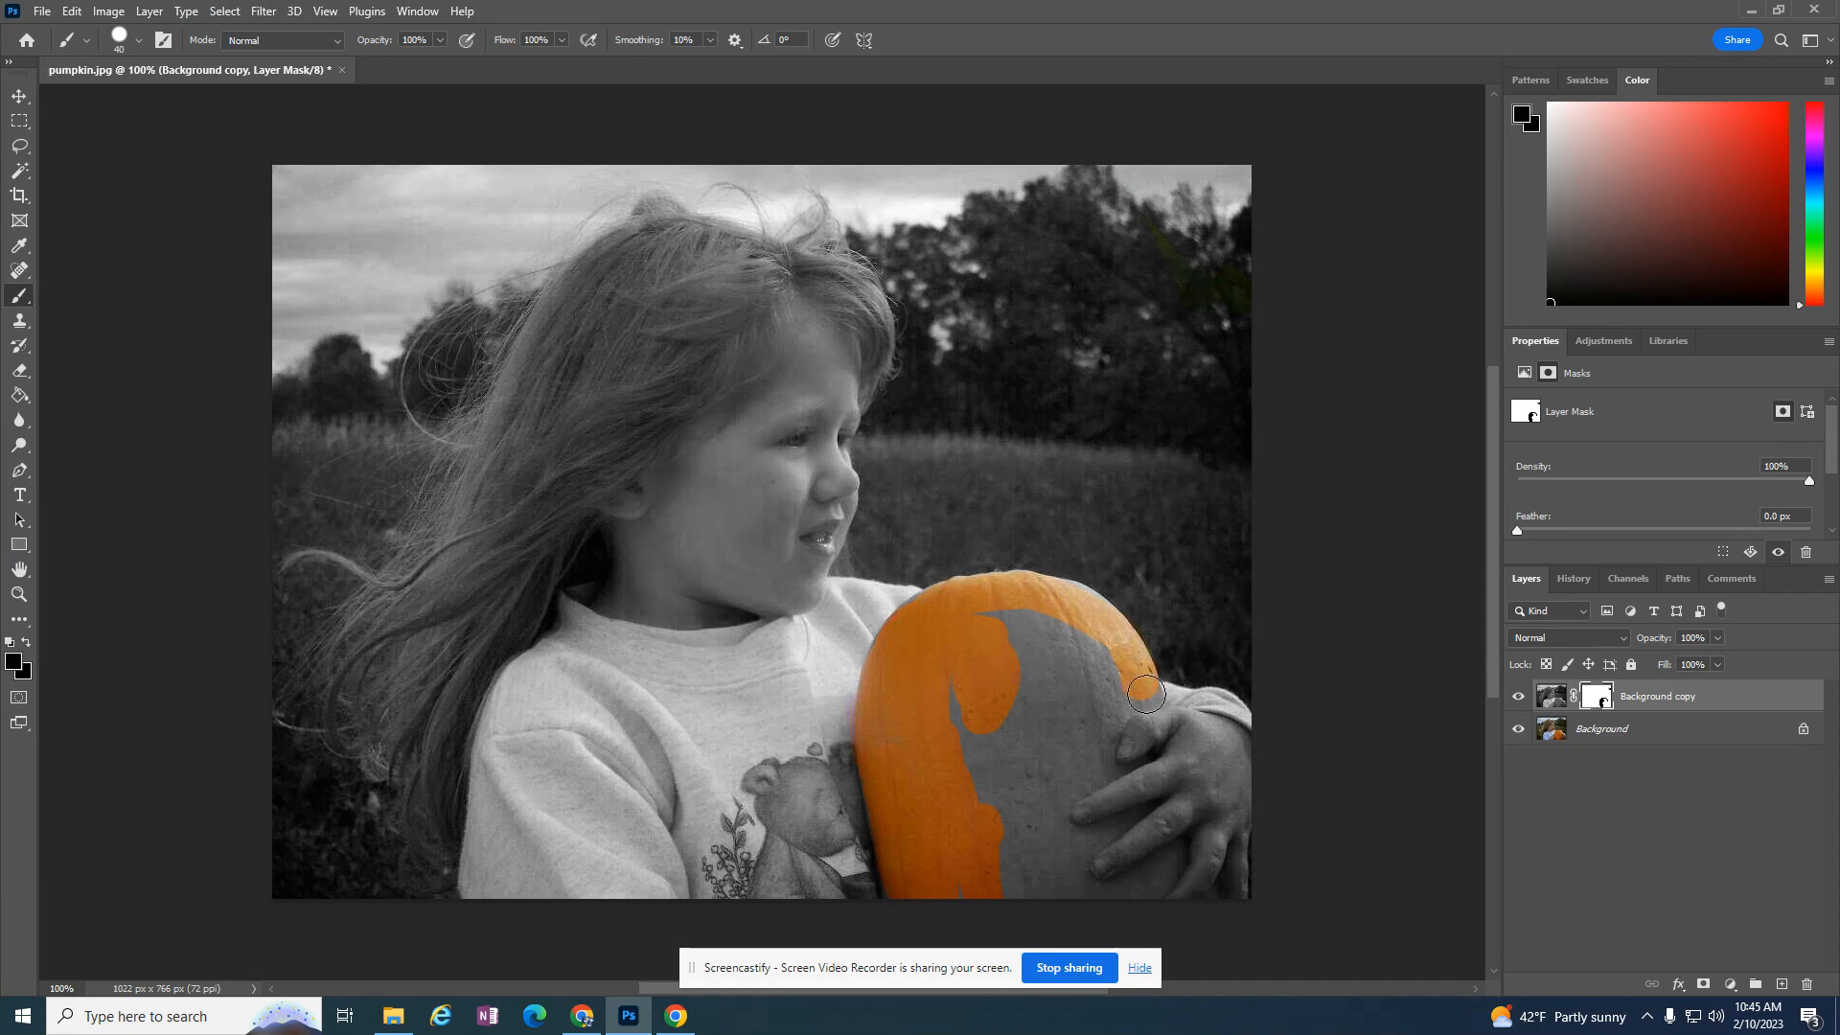
drag(1146, 693, 1088, 780)
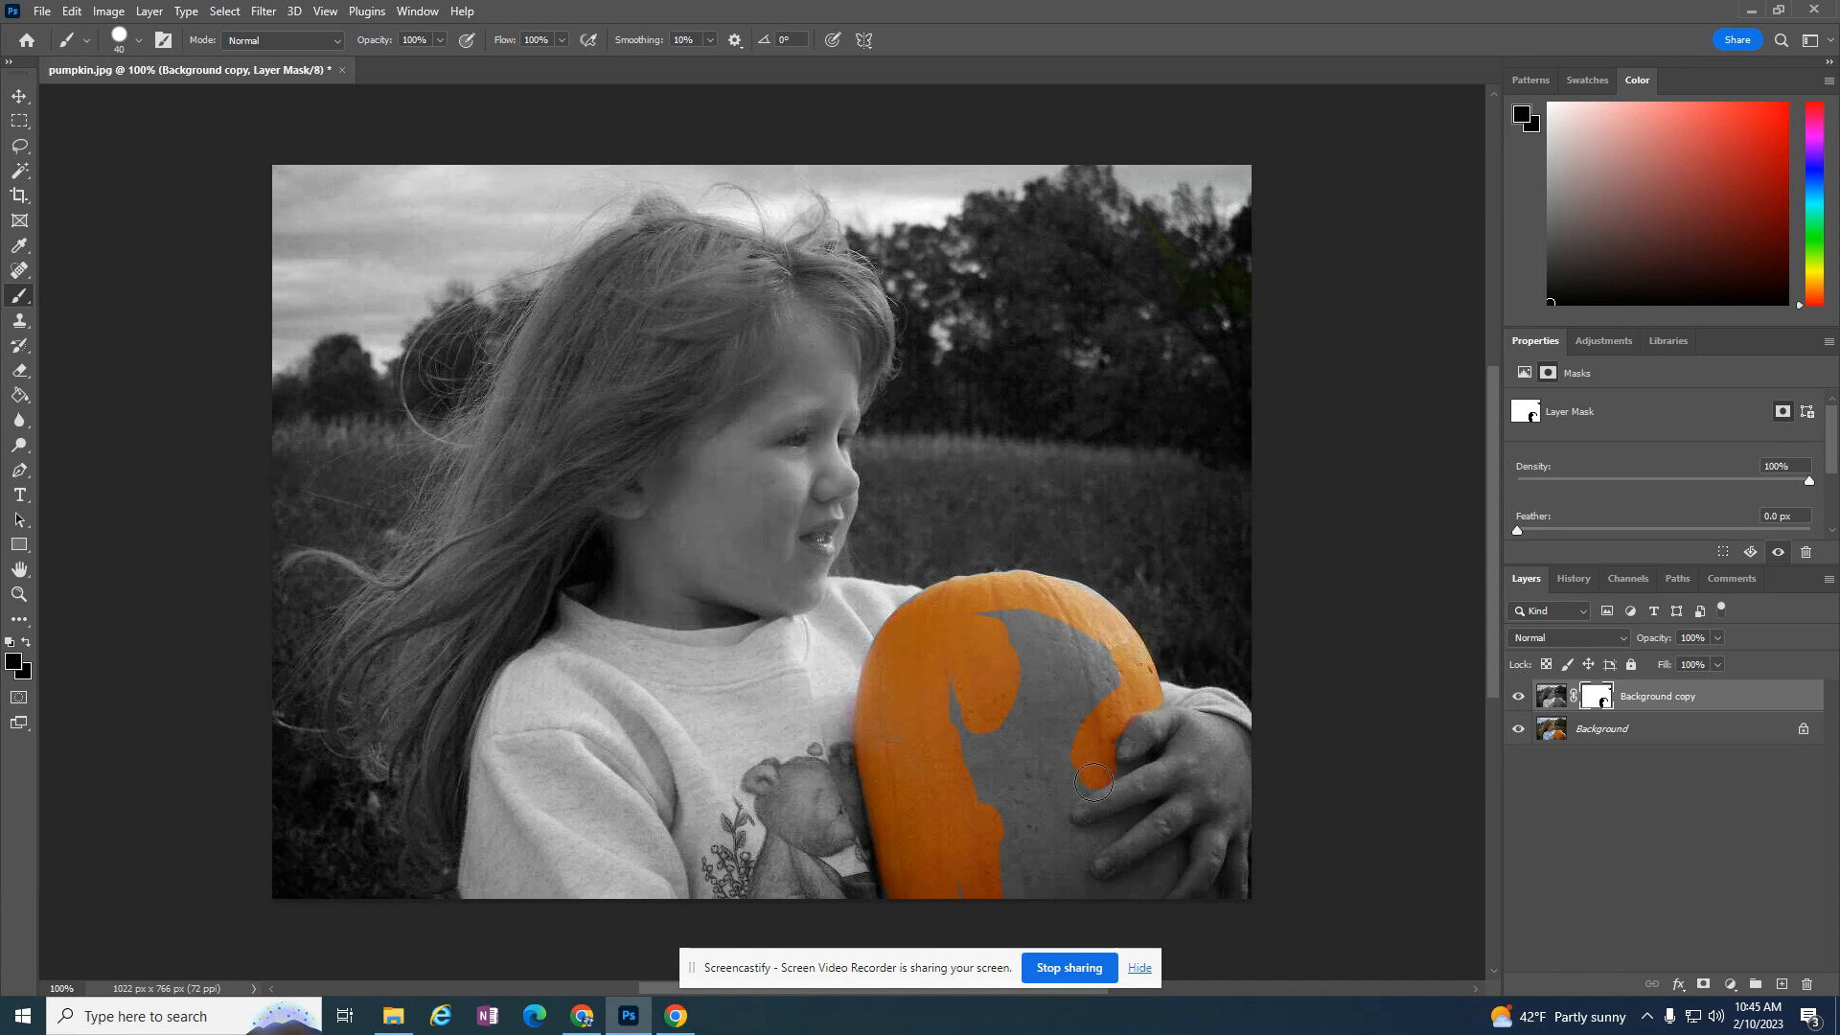
drag(1091, 780, 972, 900)
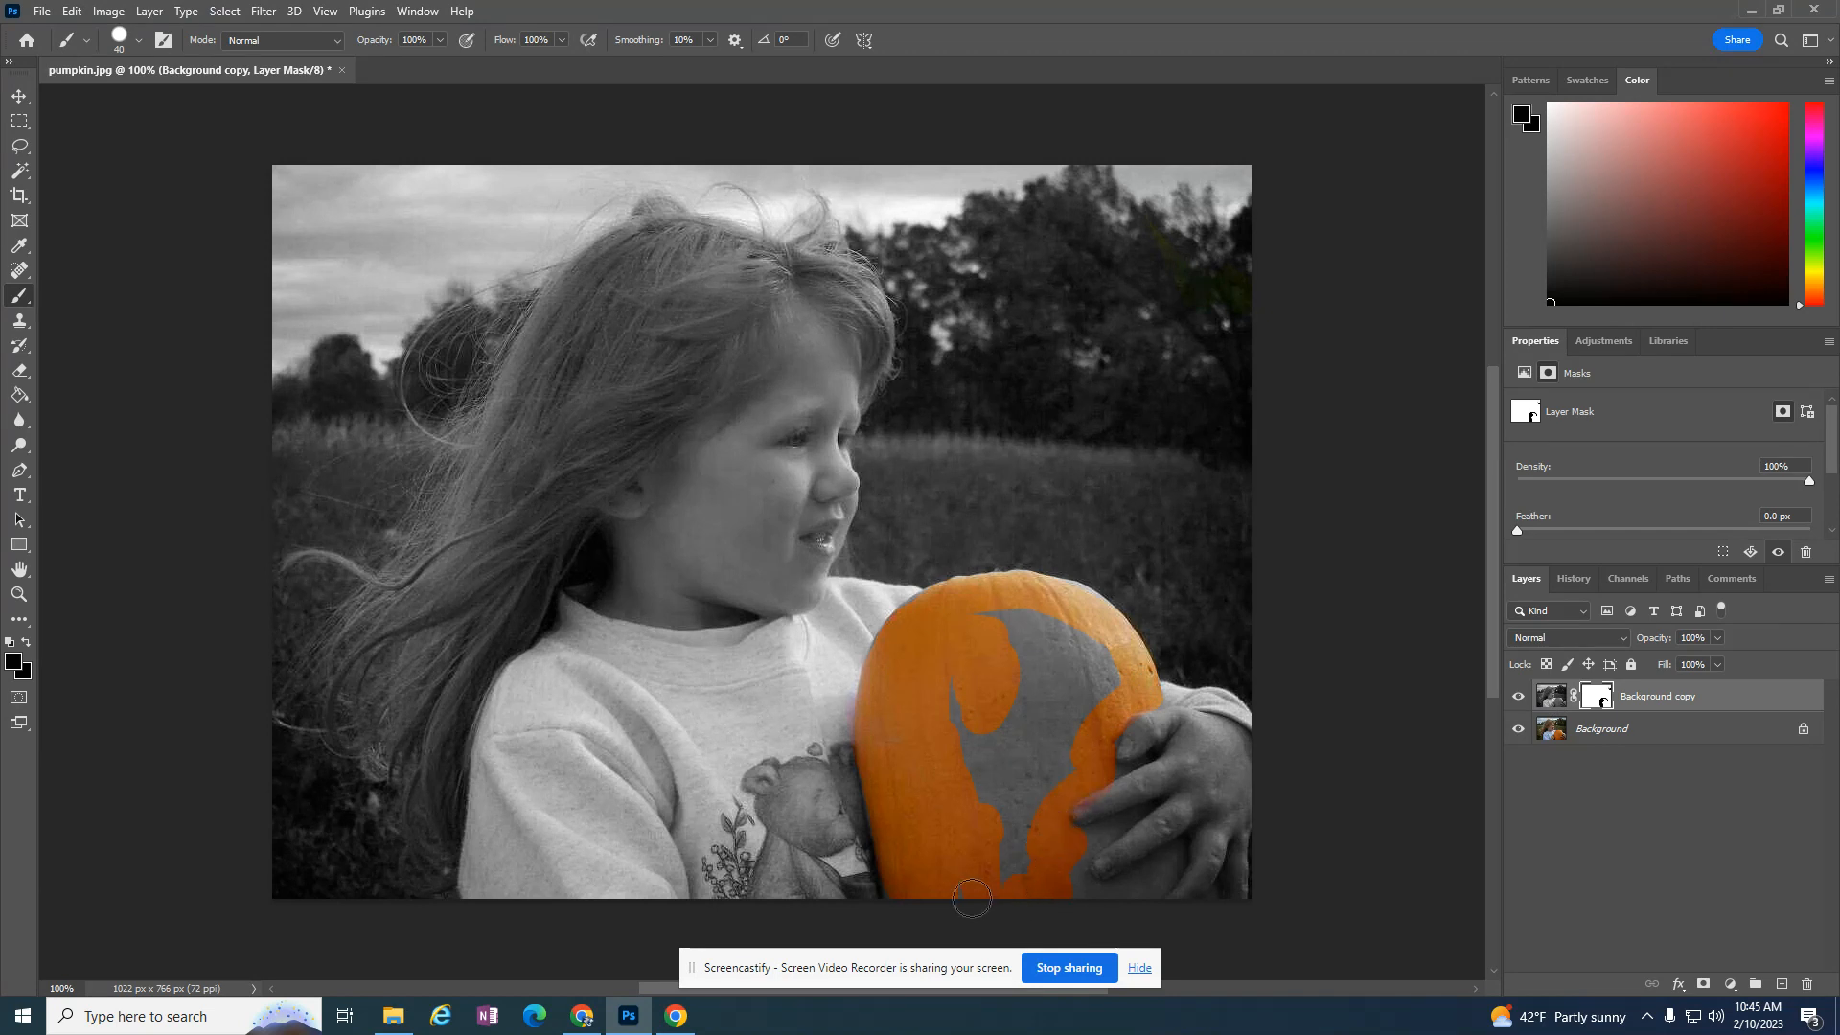
drag(972, 899, 1020, 801)
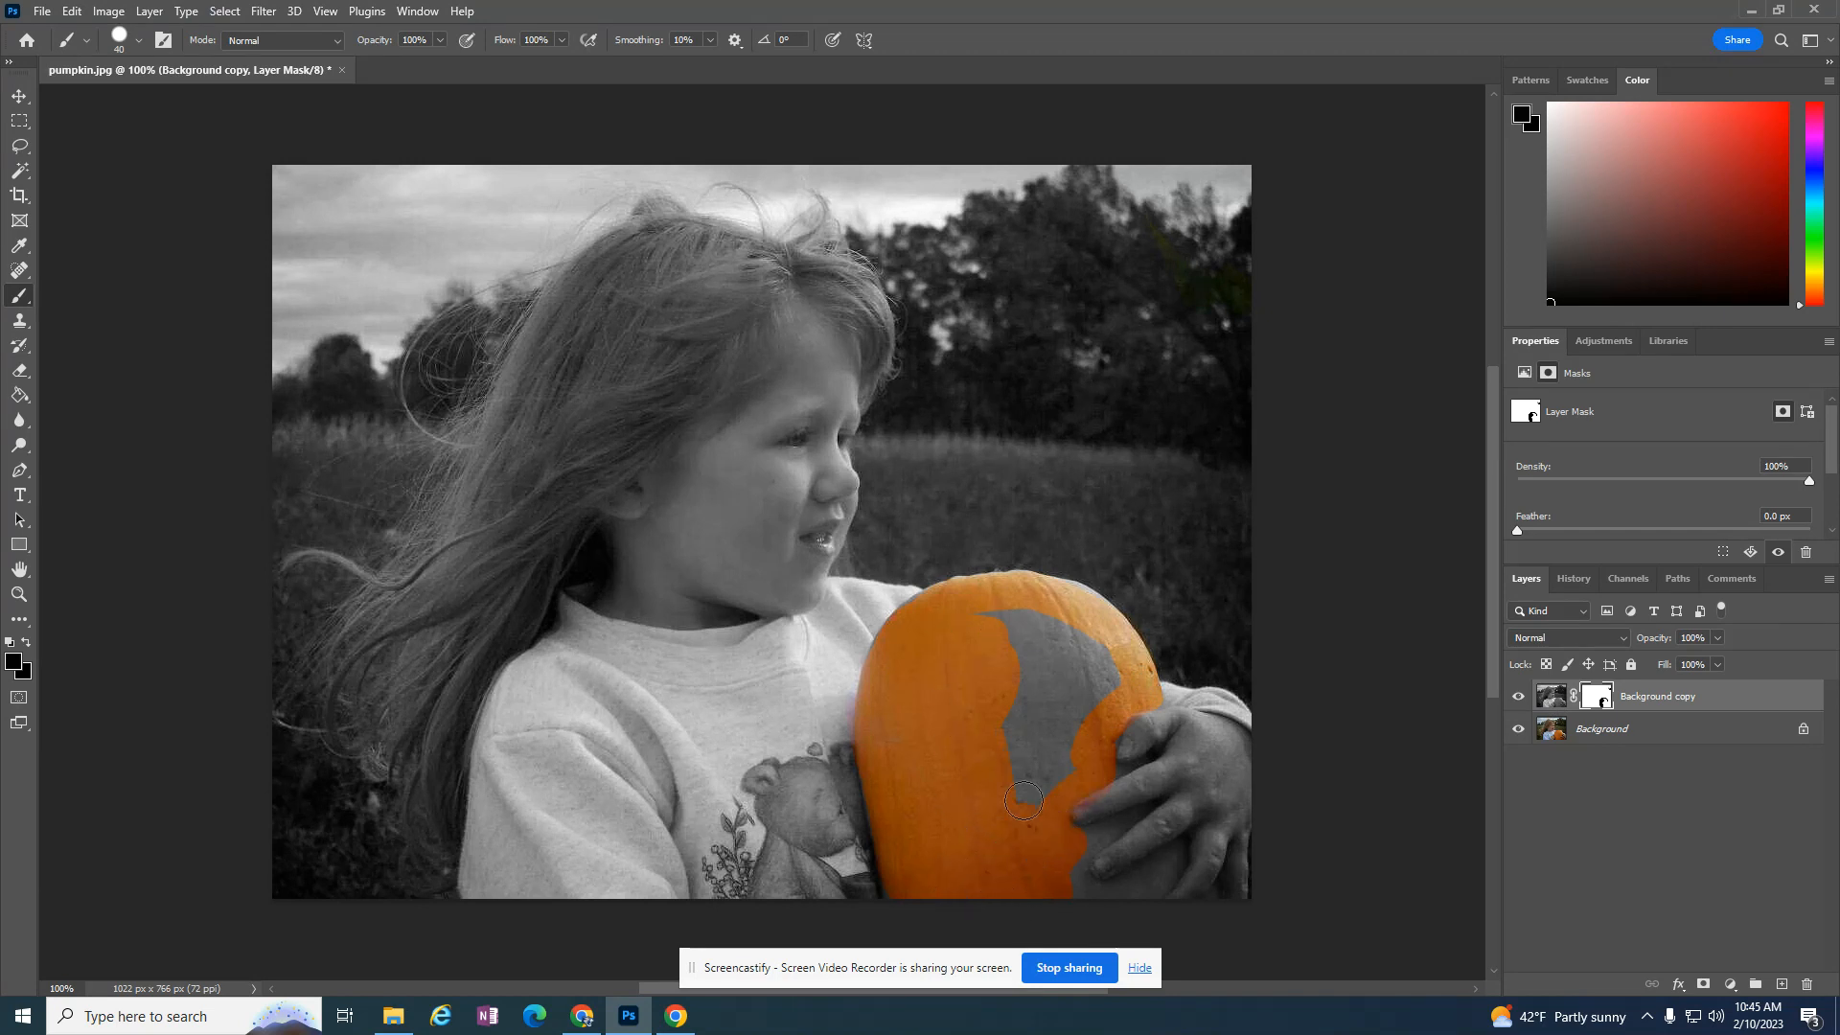
drag(1025, 800, 1089, 620)
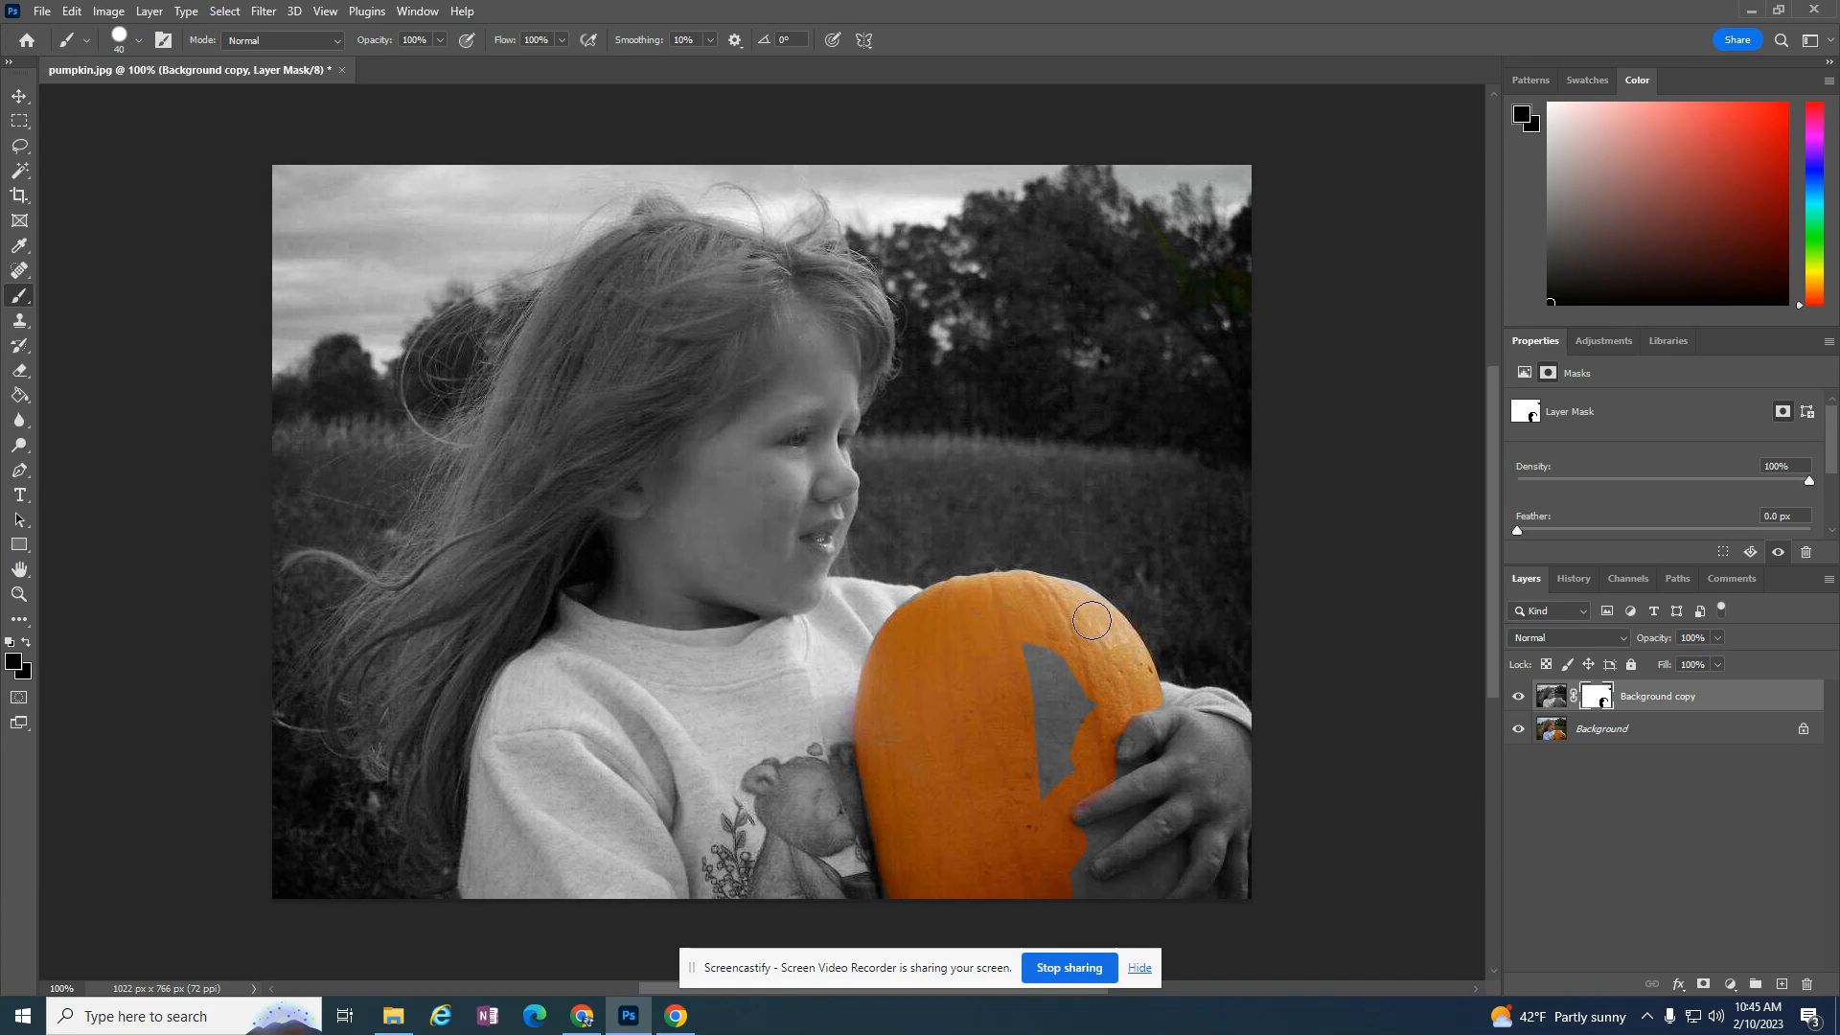
drag(1091, 620, 1073, 710)
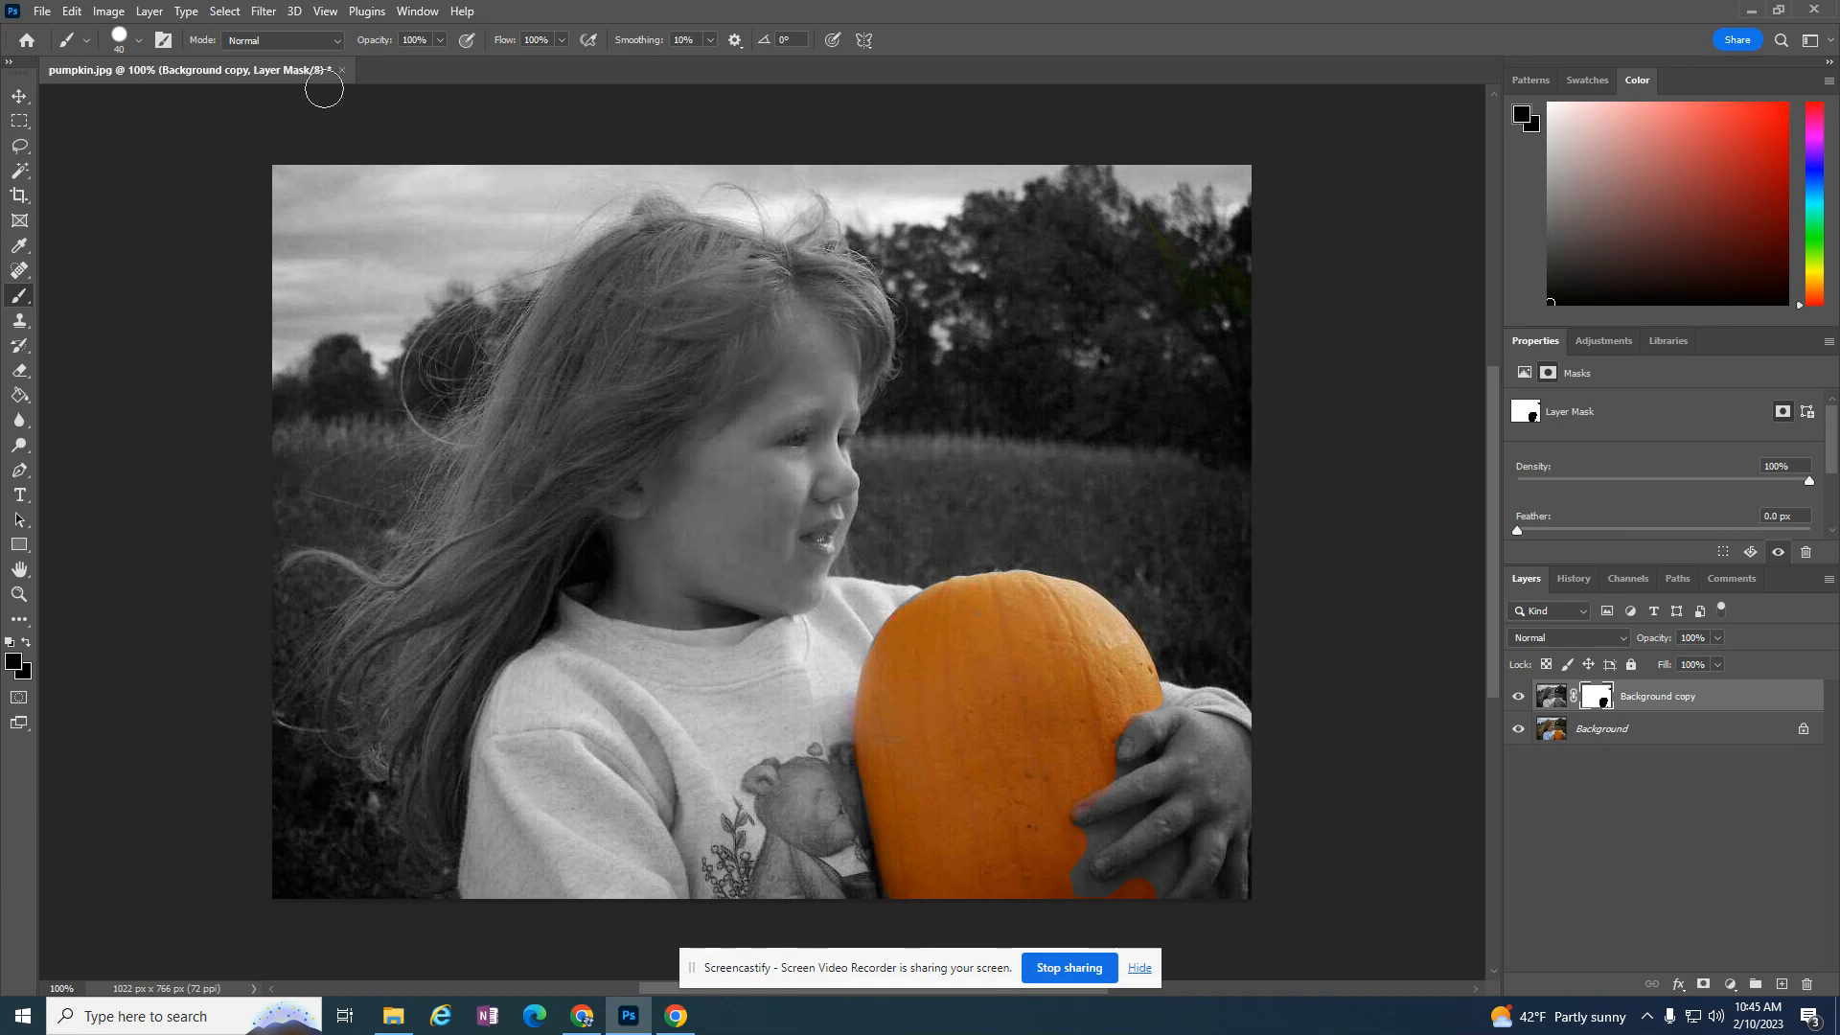
Reduce the brush to 10 px and touch up the pumpkin's lower edge near the fingers
click(88, 40)
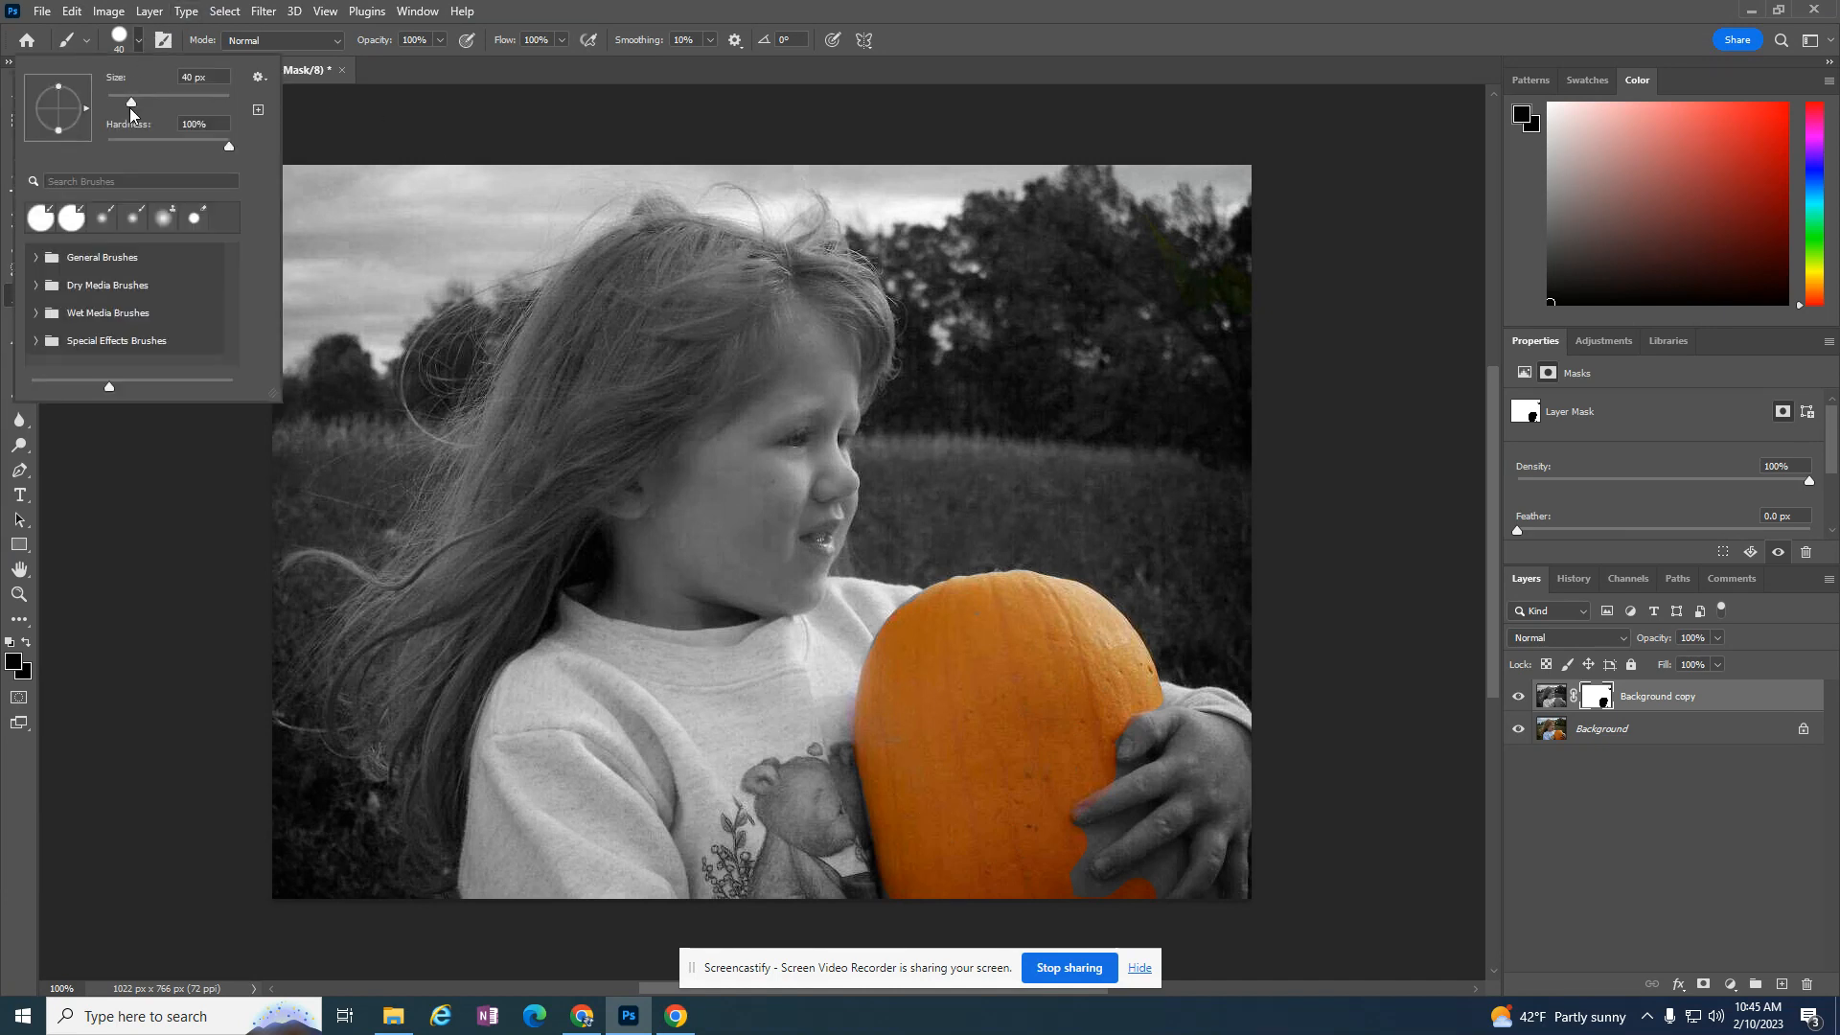
drag(131, 103, 122, 104)
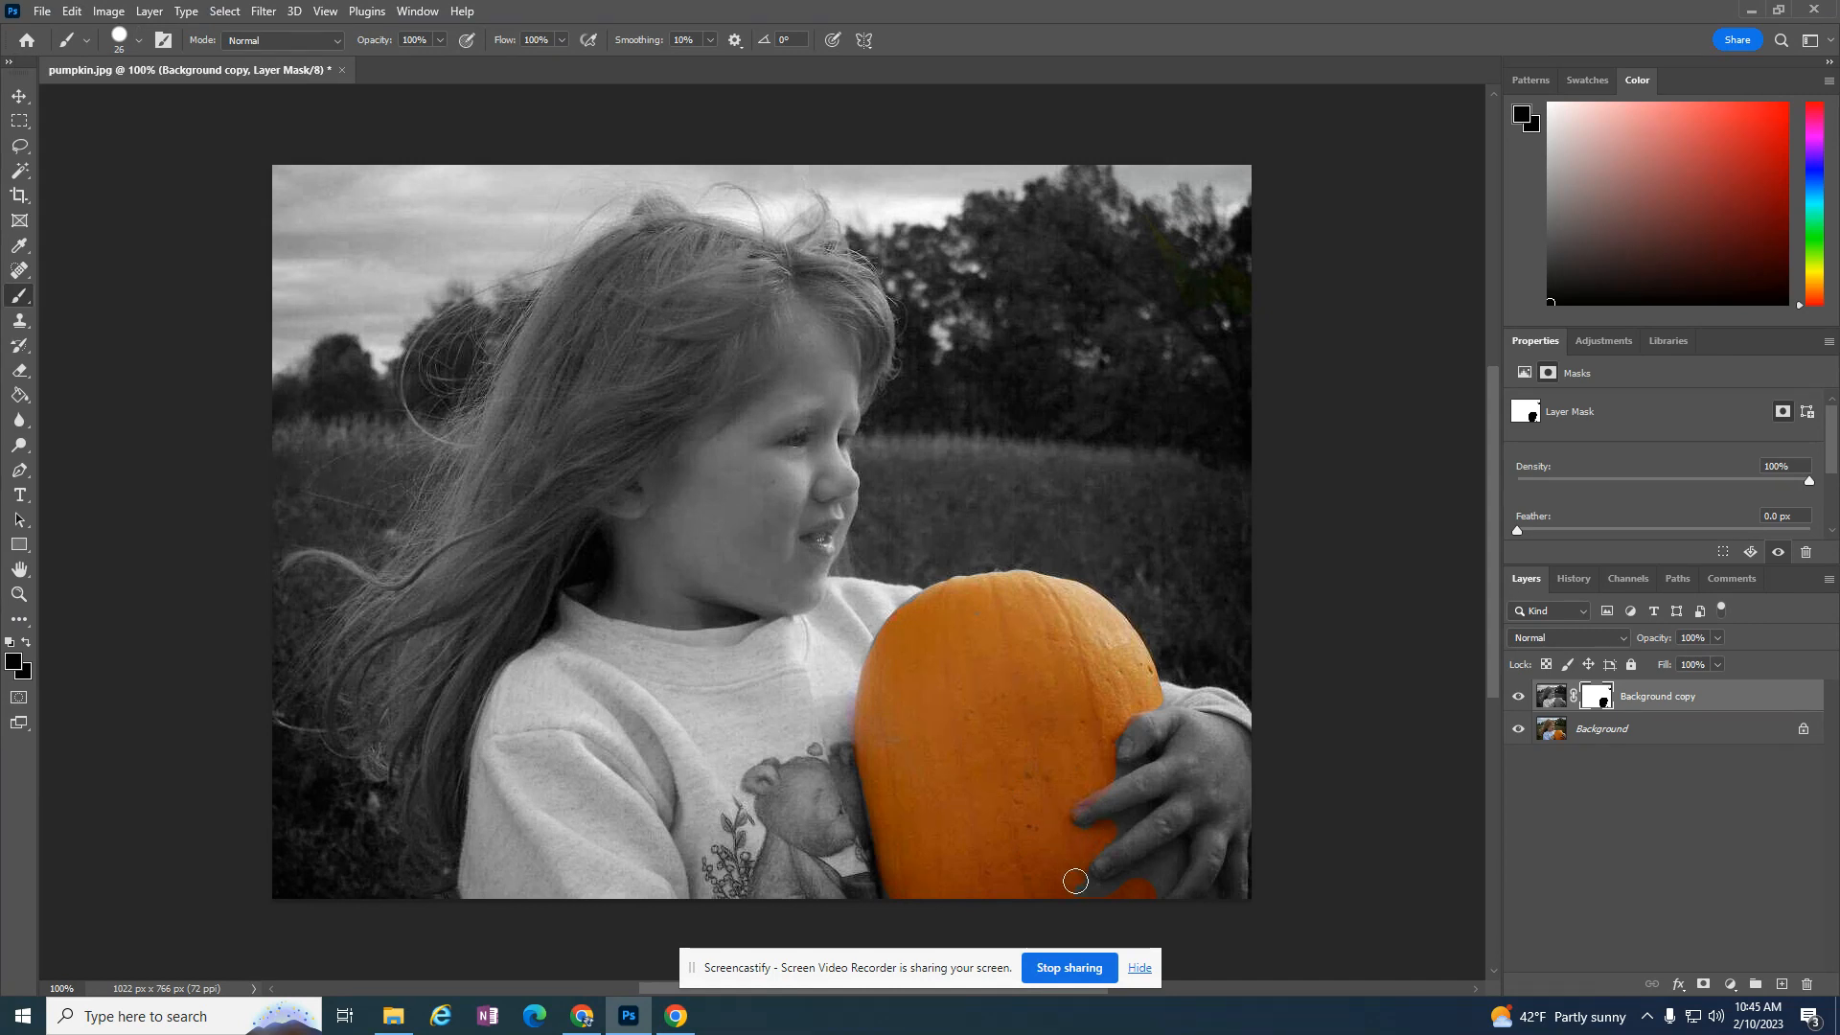
drag(1075, 879, 1173, 859)
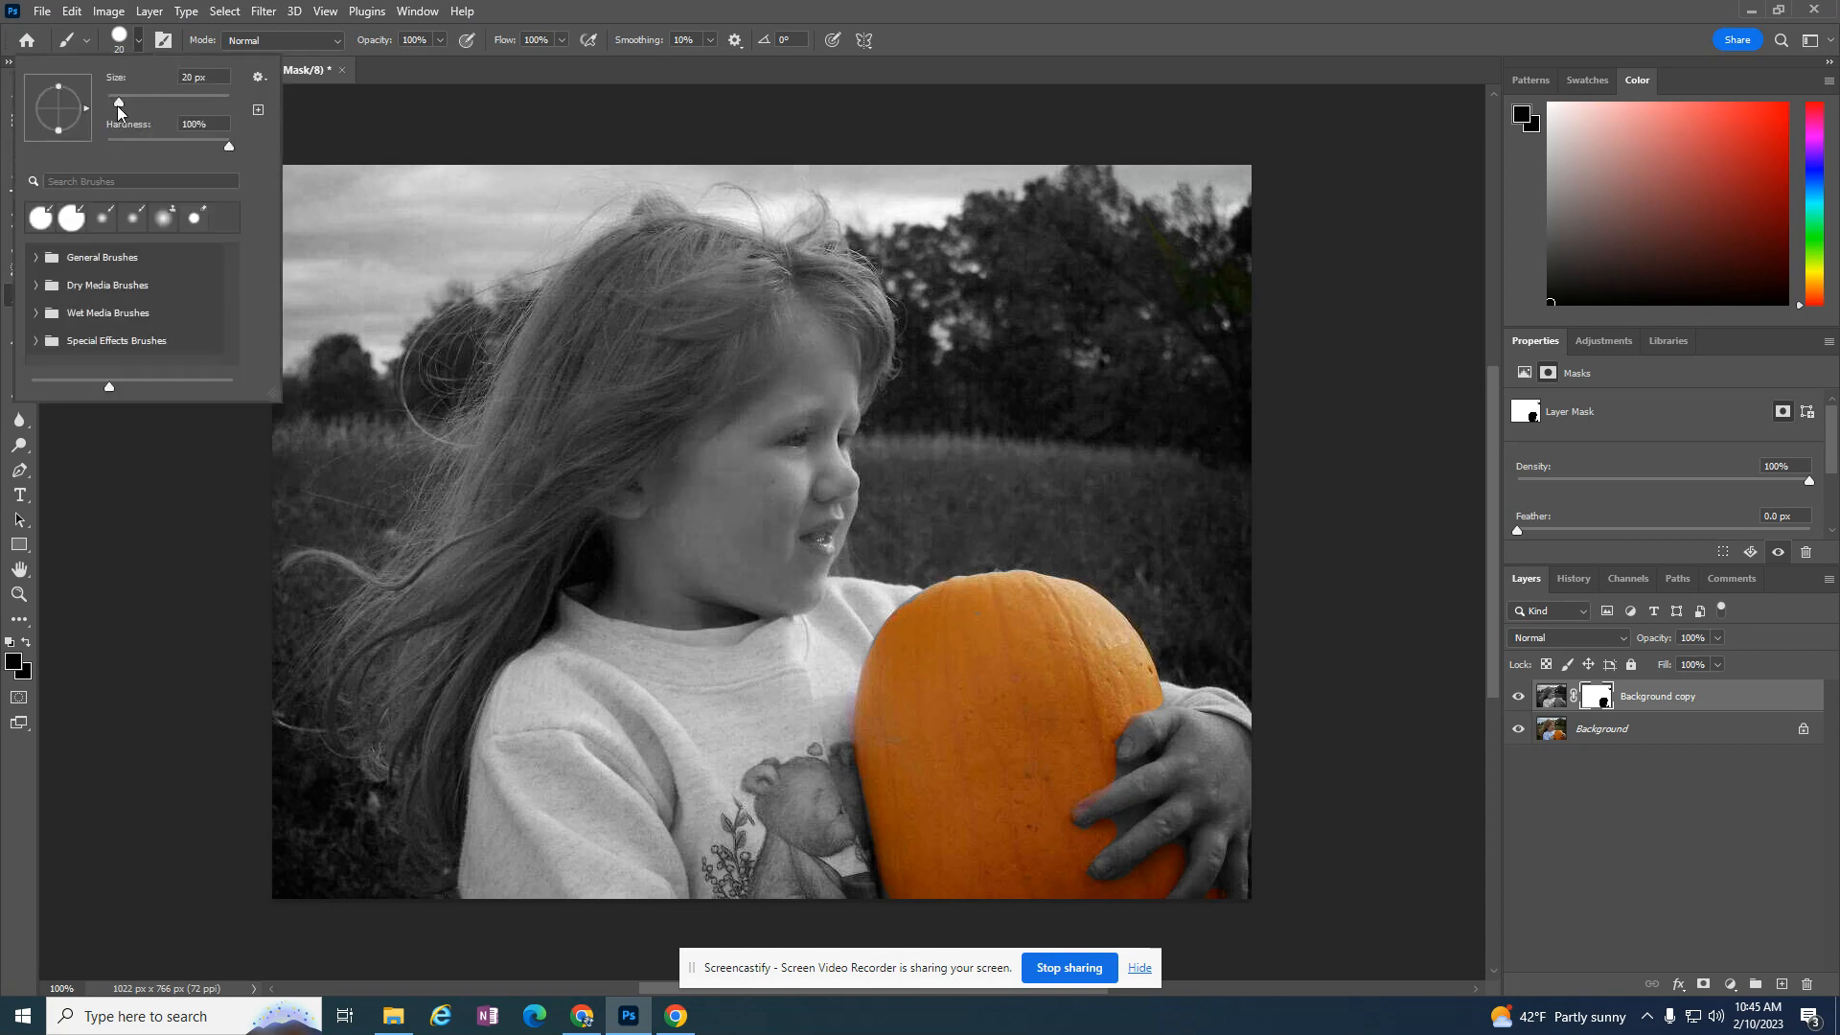
click(1130, 767)
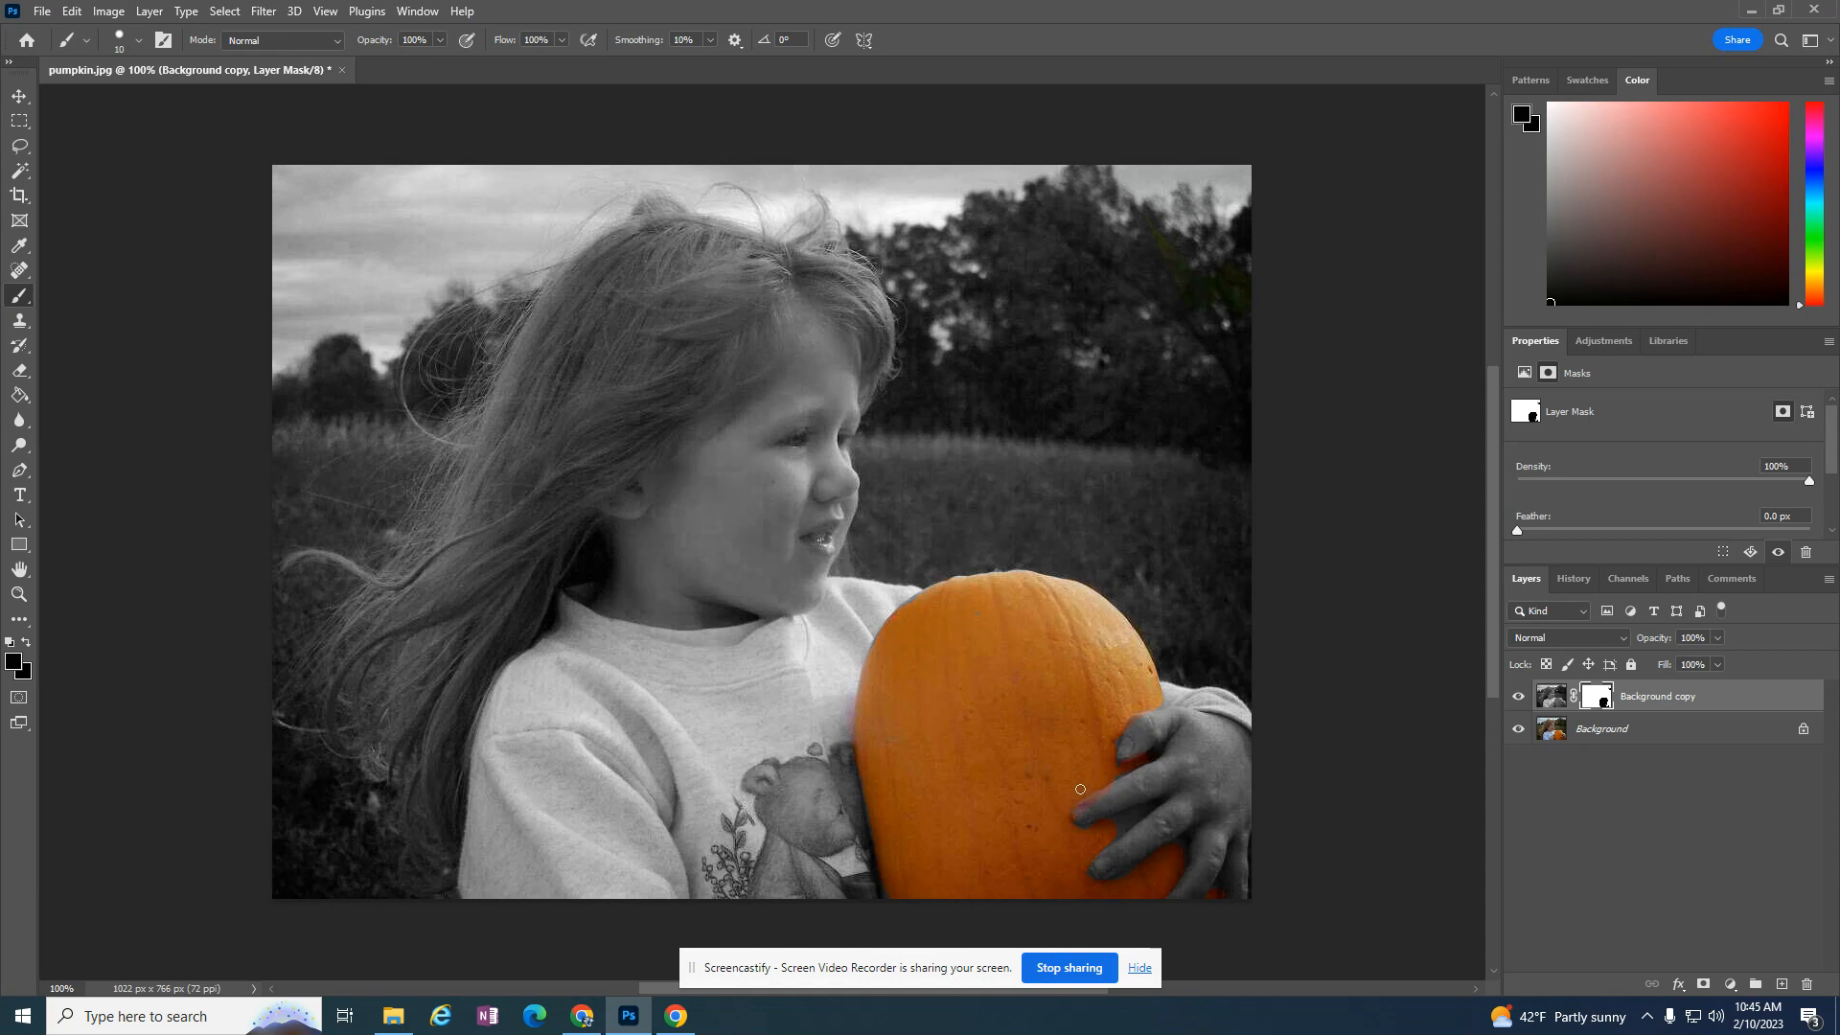
drag(1079, 789, 1155, 821)
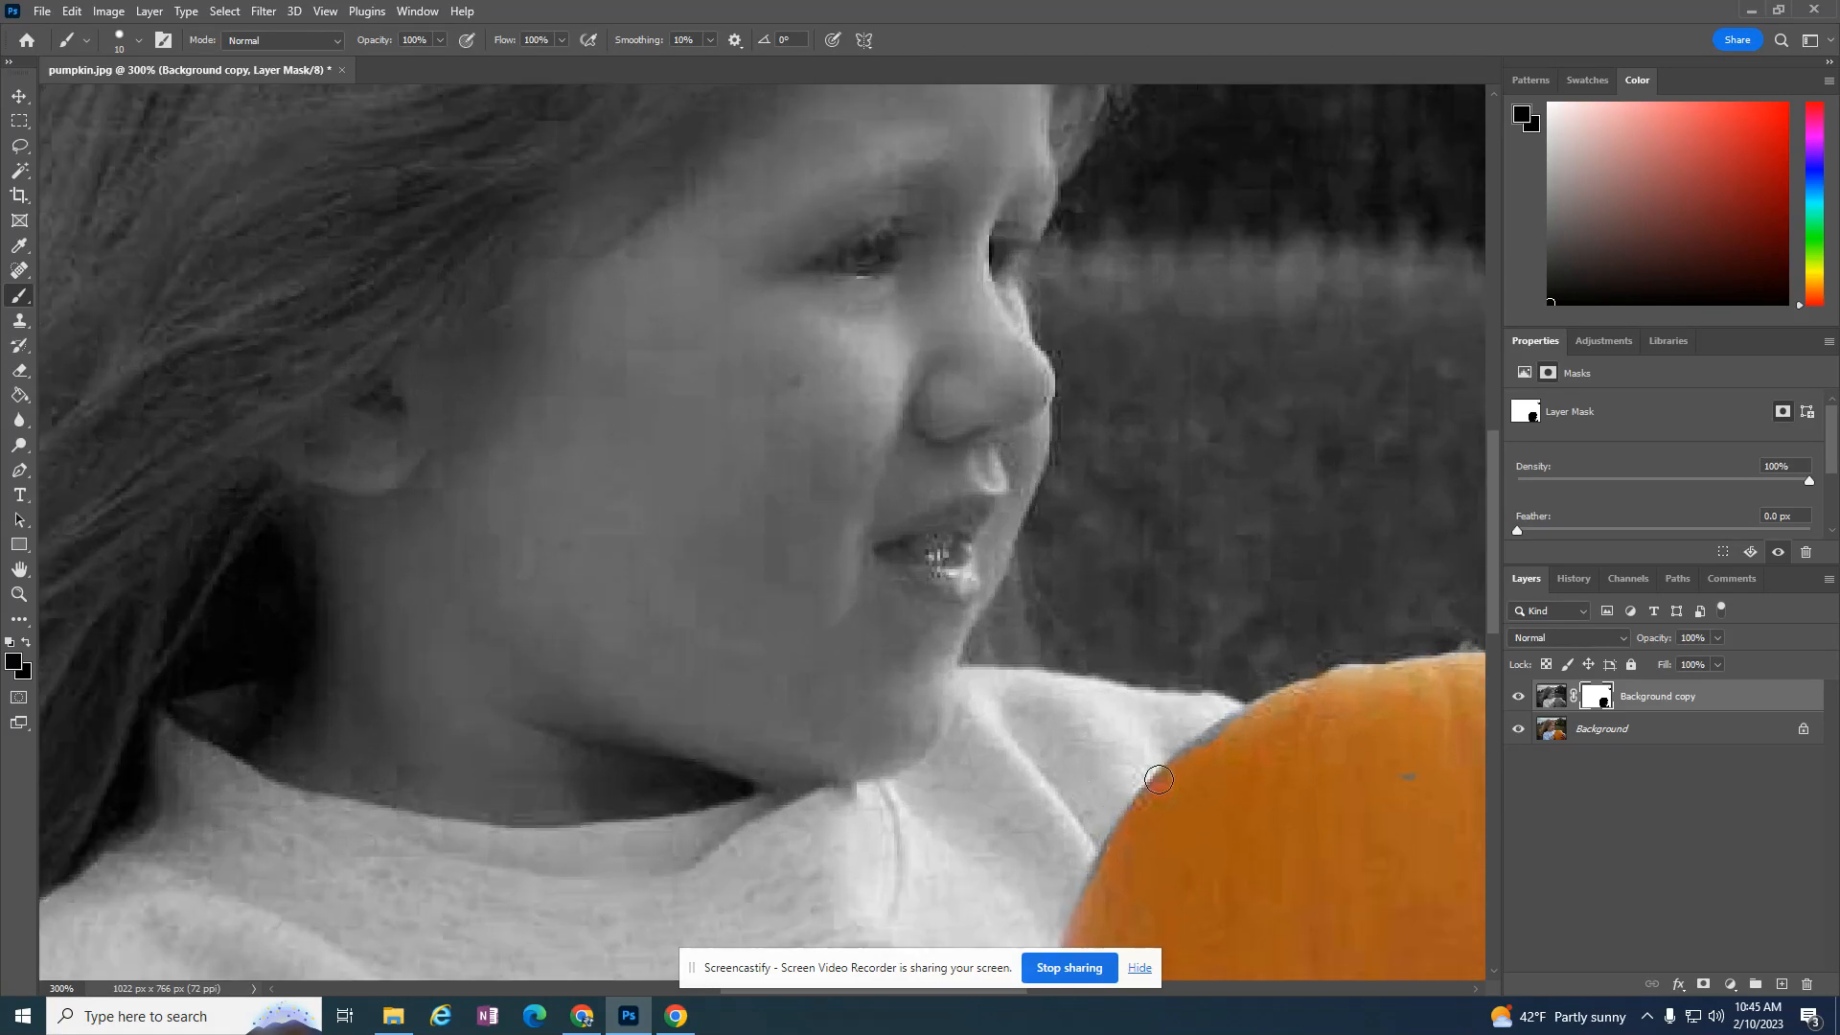
Clean up the pumpkin's top edge against the sweater on the mask
drag(1156, 780, 1244, 717)
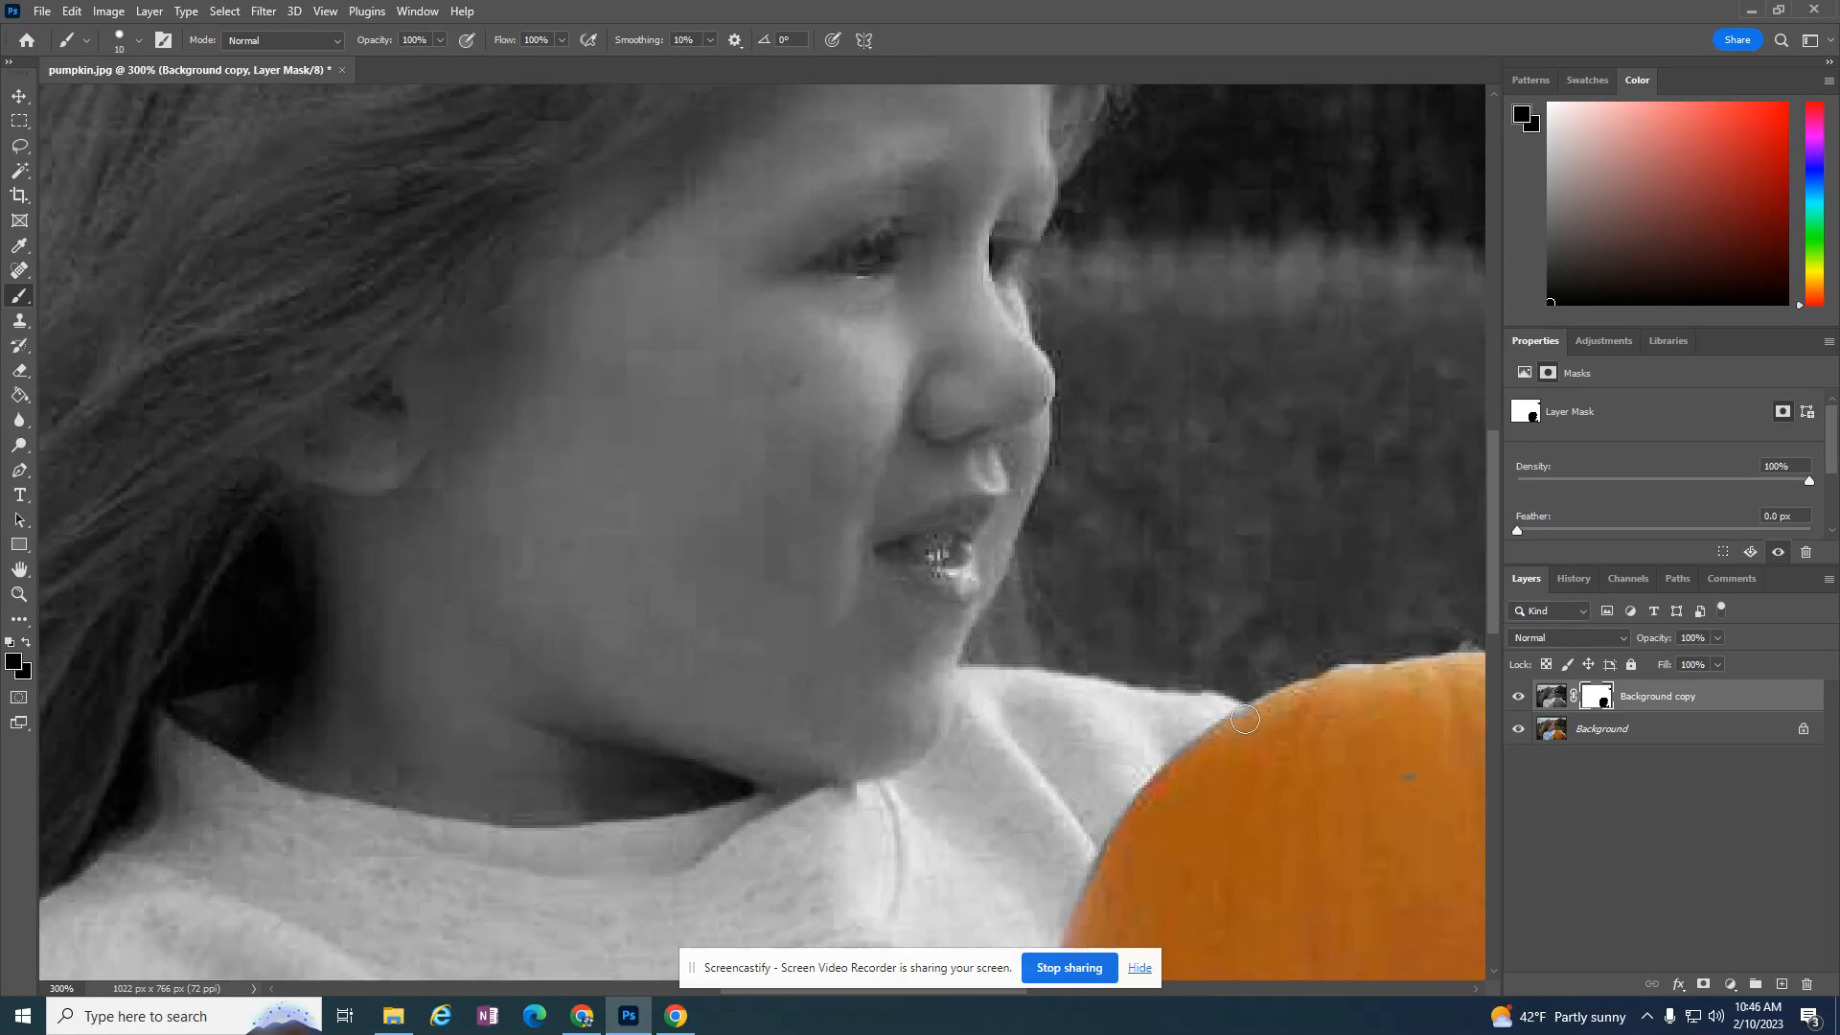
drag(1244, 718, 1126, 840)
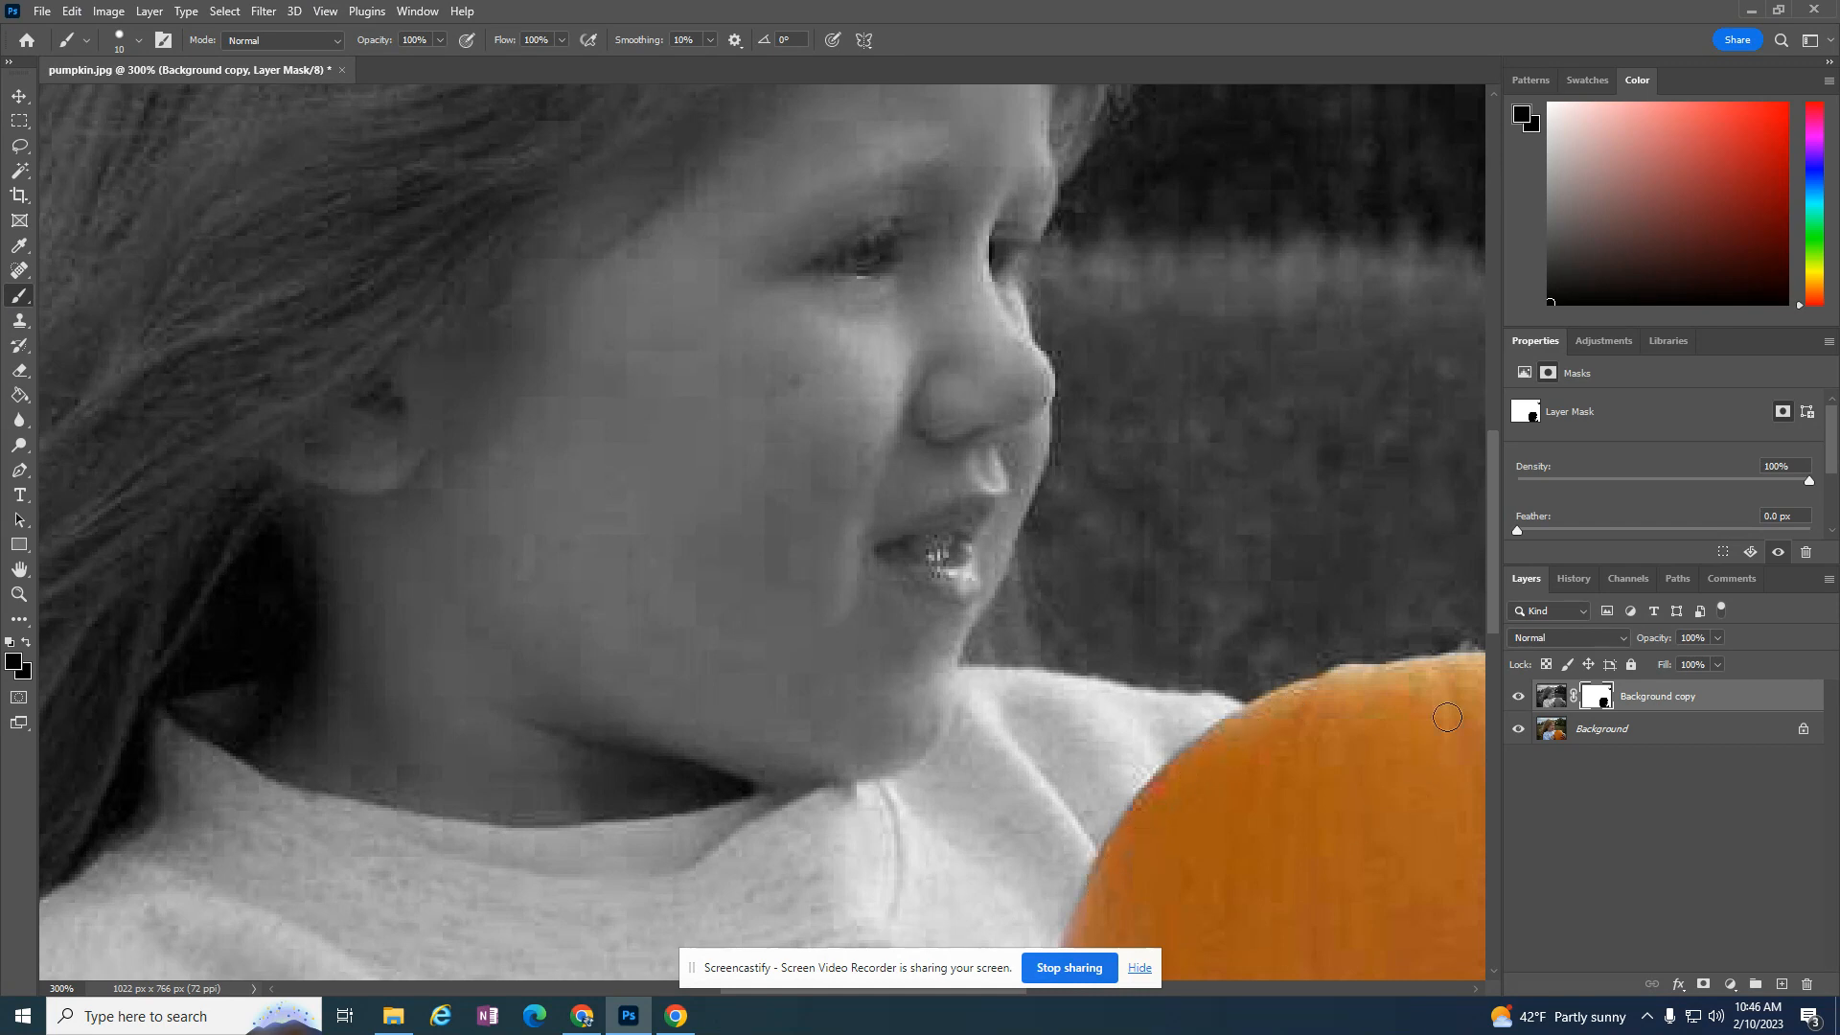
scroll(down, 3)
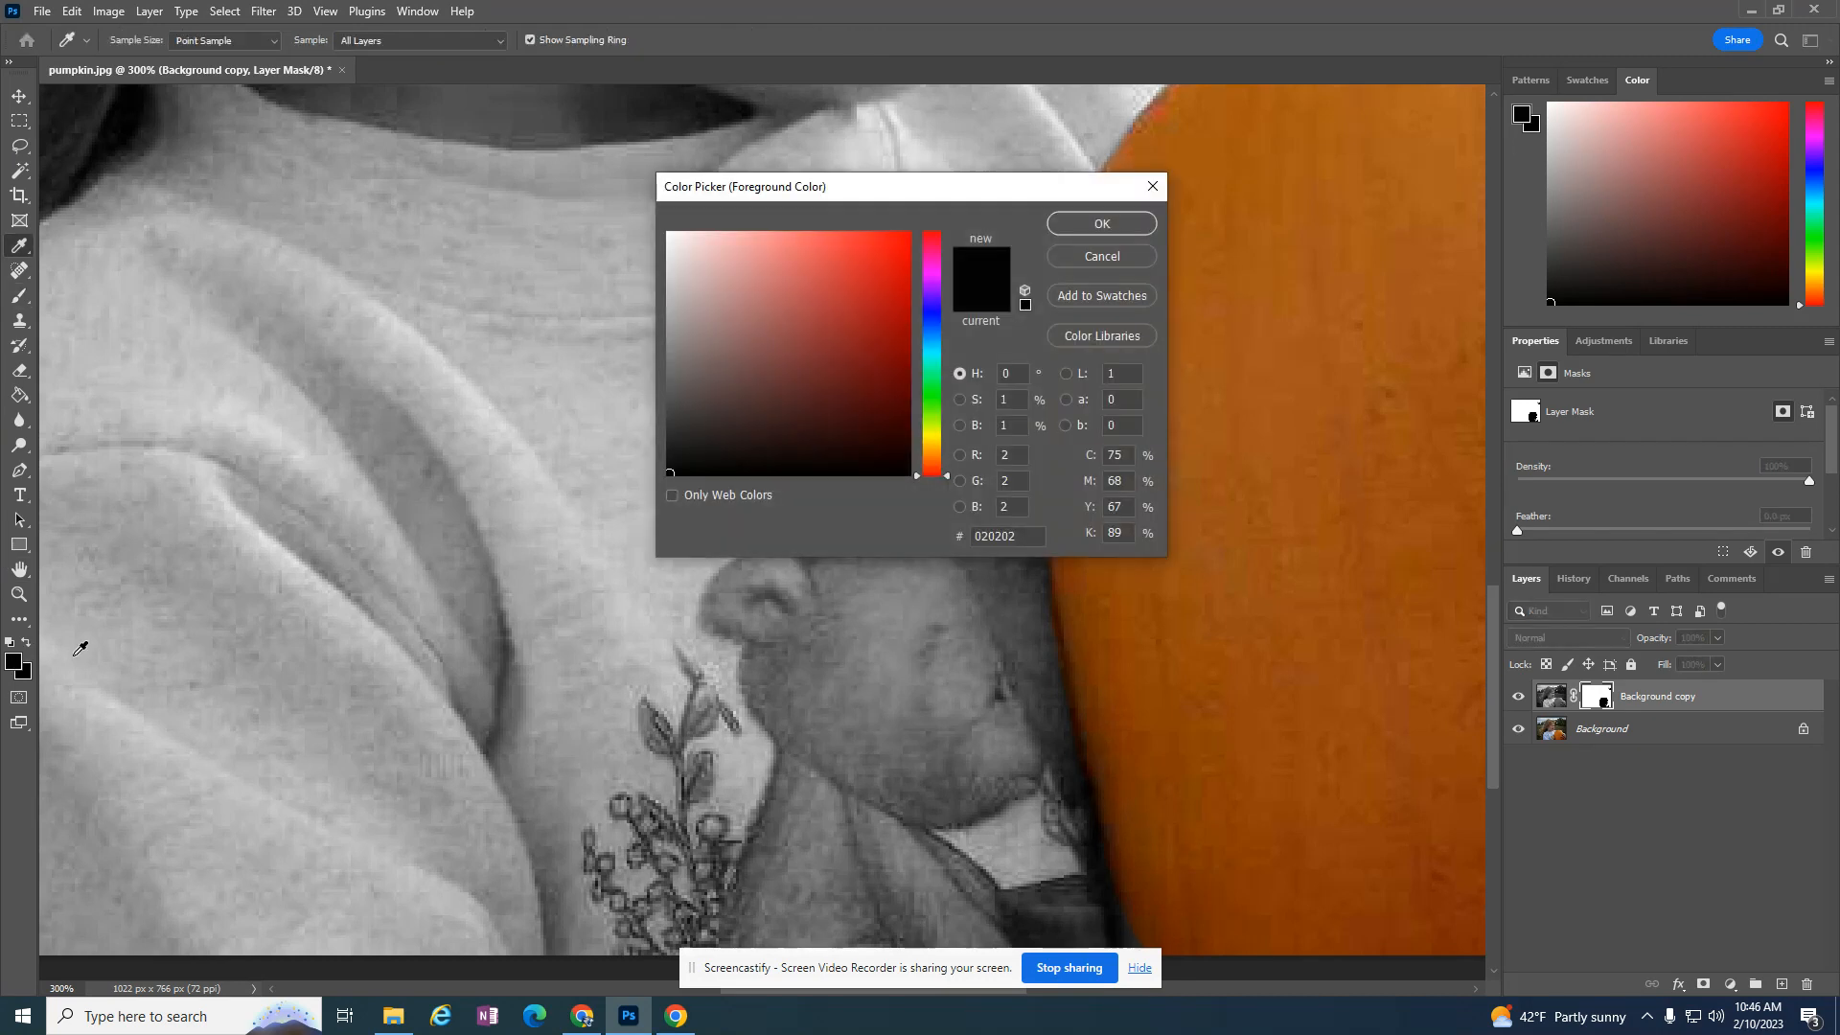
Close and reopen the Color Picker, keeping black as the foreground colour
click(669, 234)
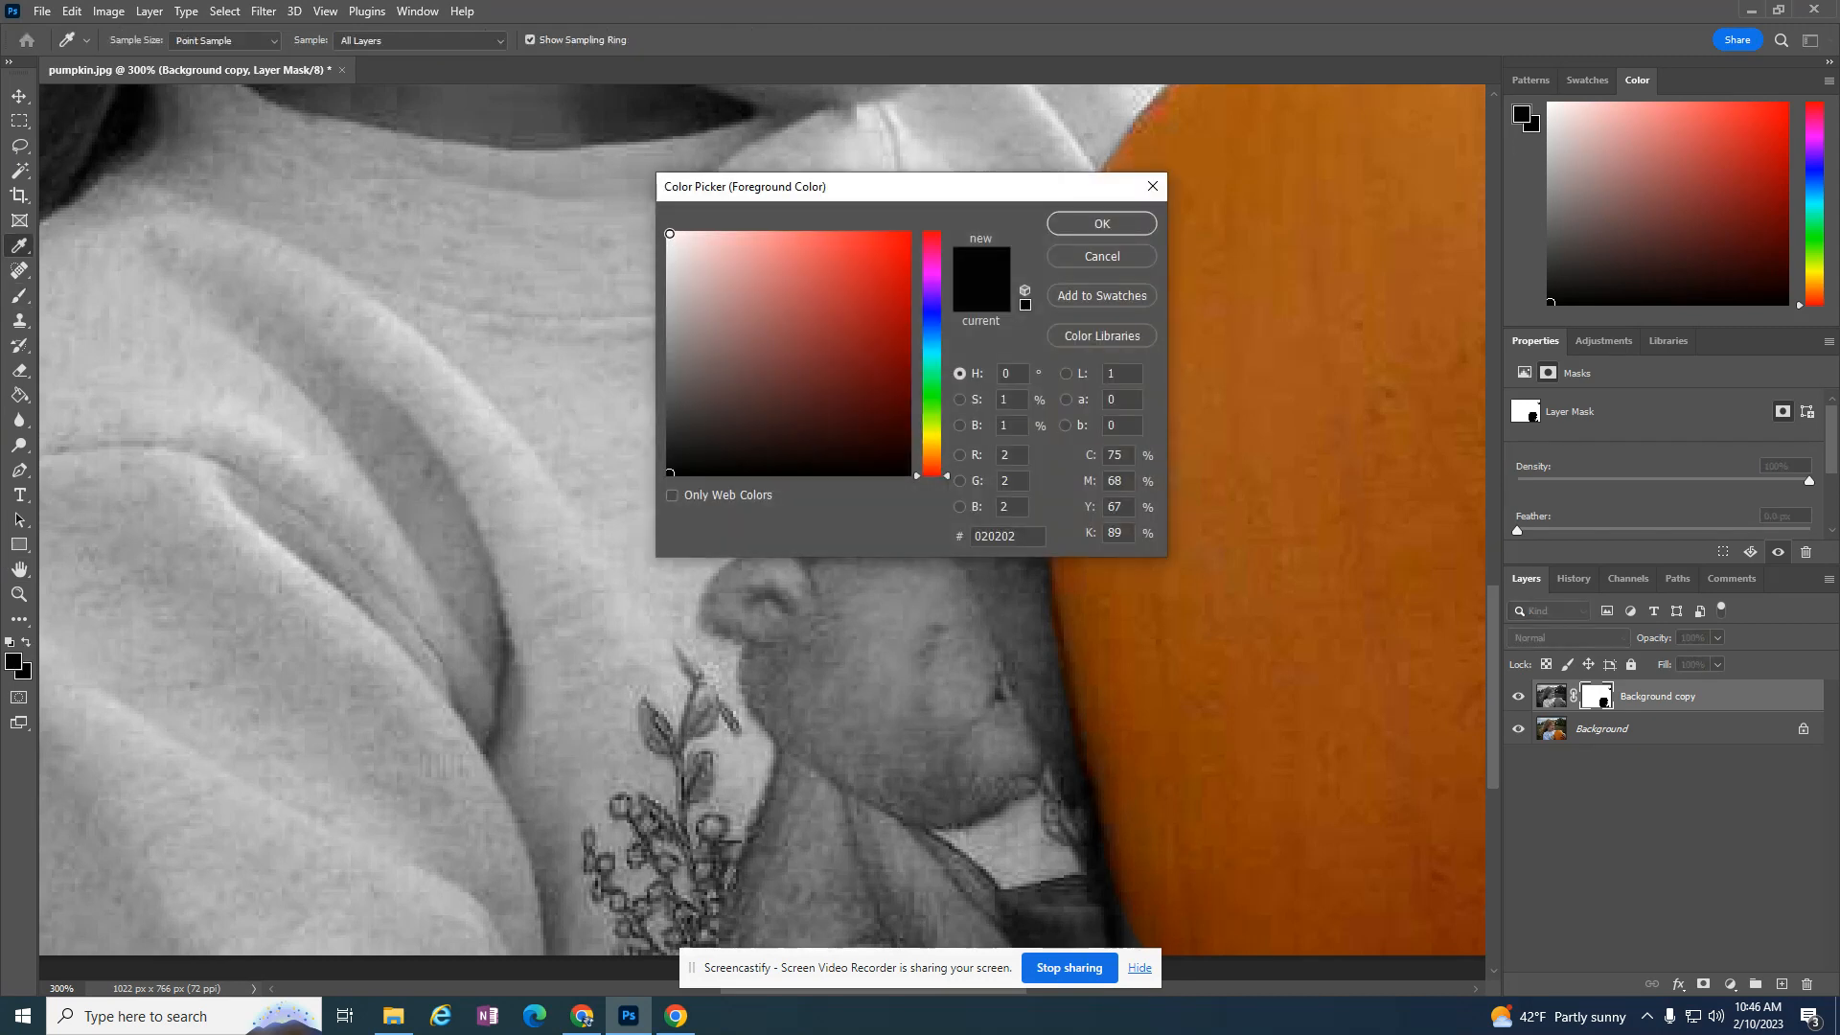
click(1098, 223)
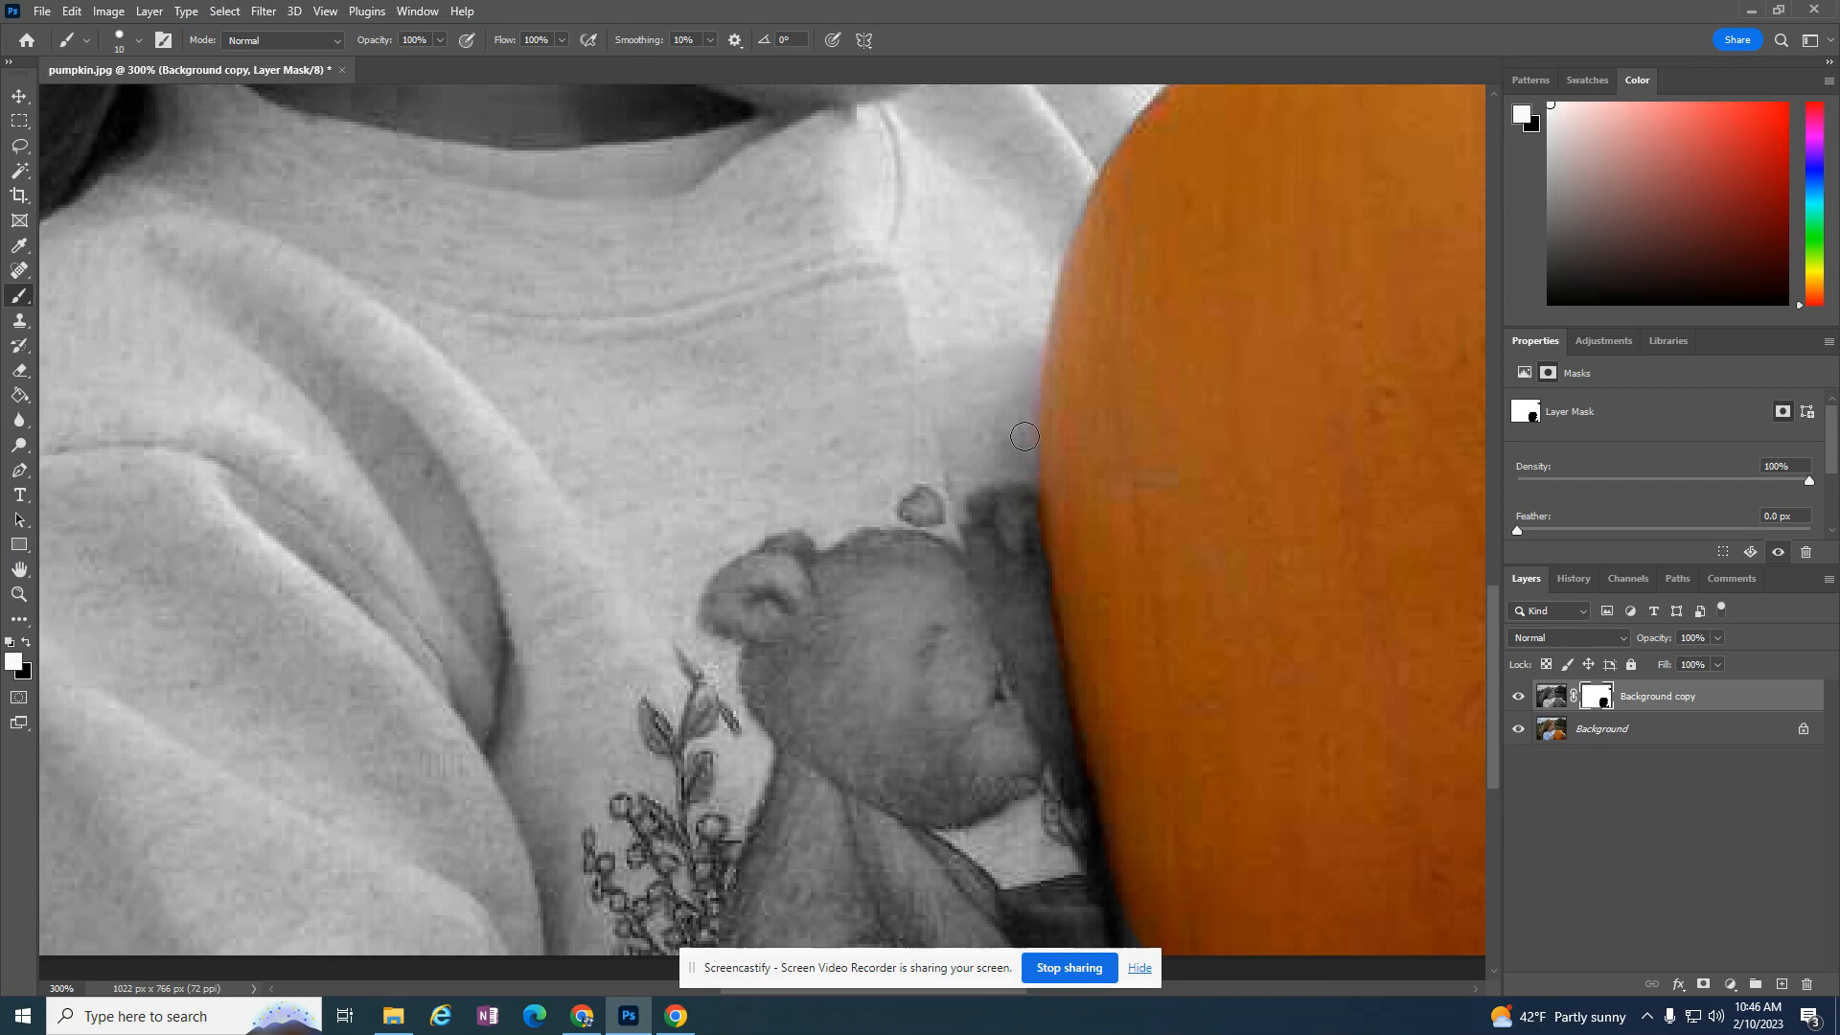
mouse_move(855, 490)
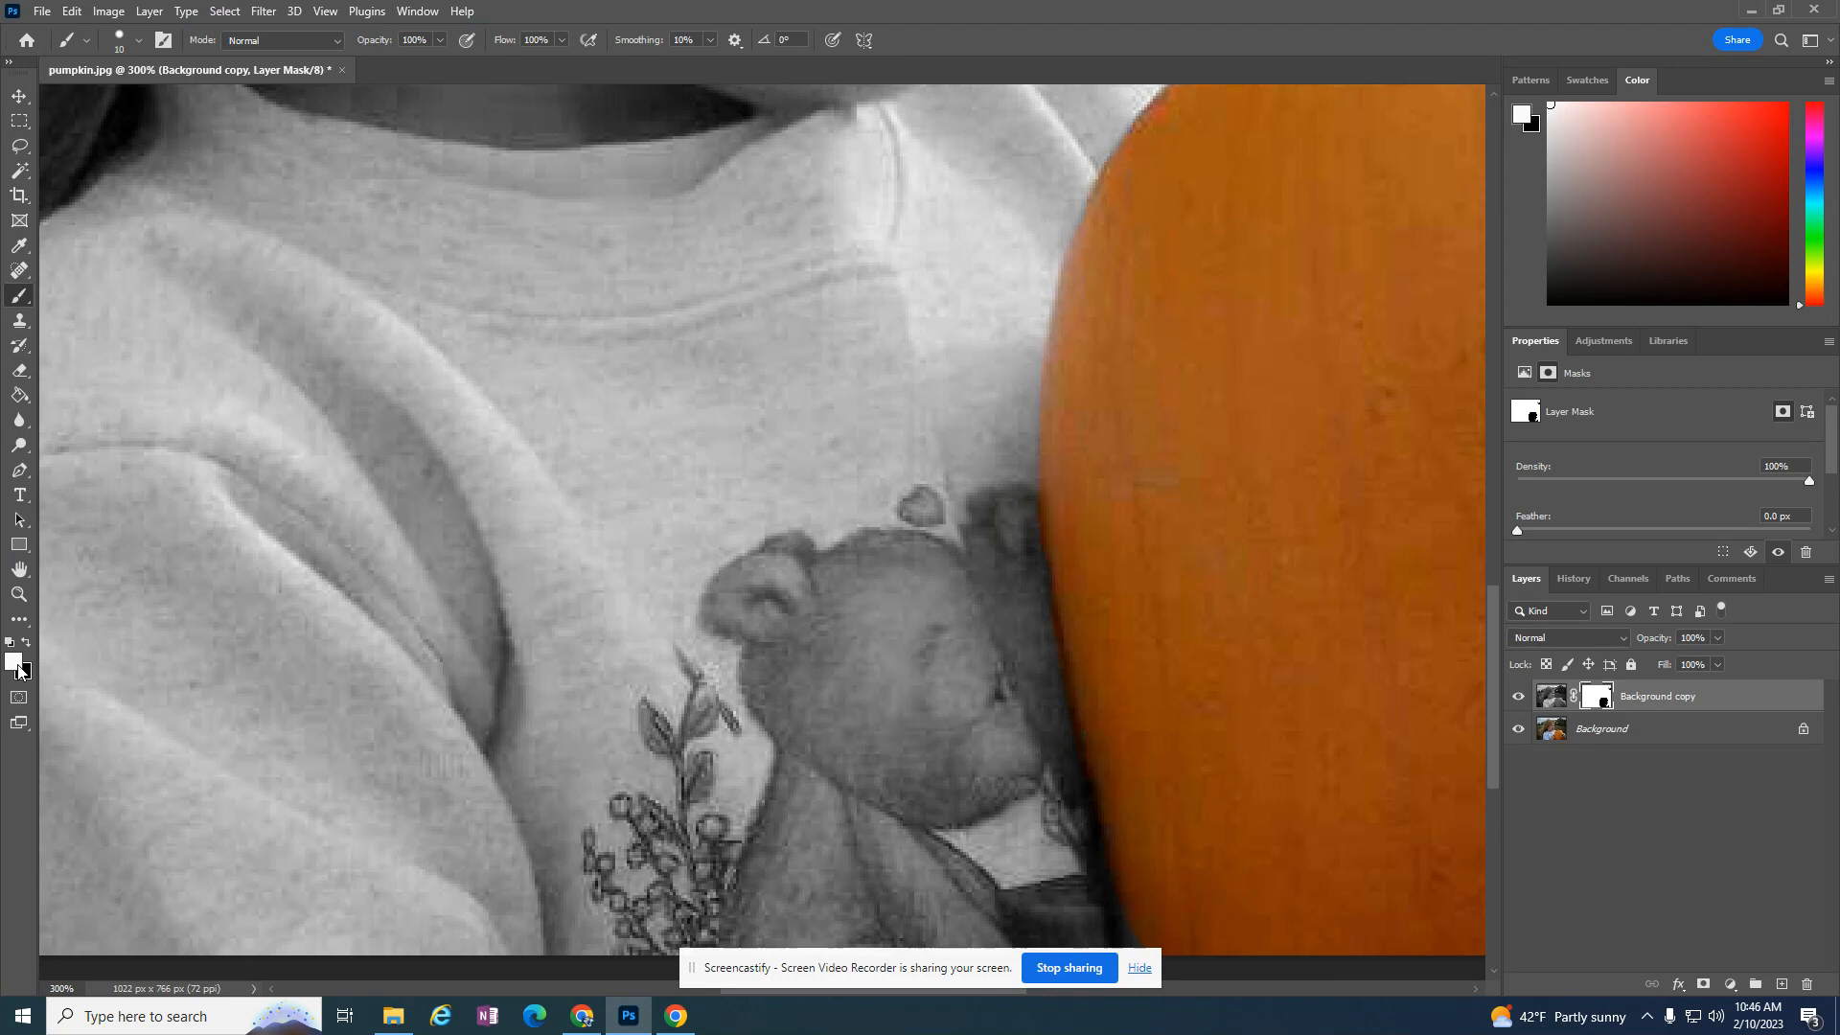
click(15, 663)
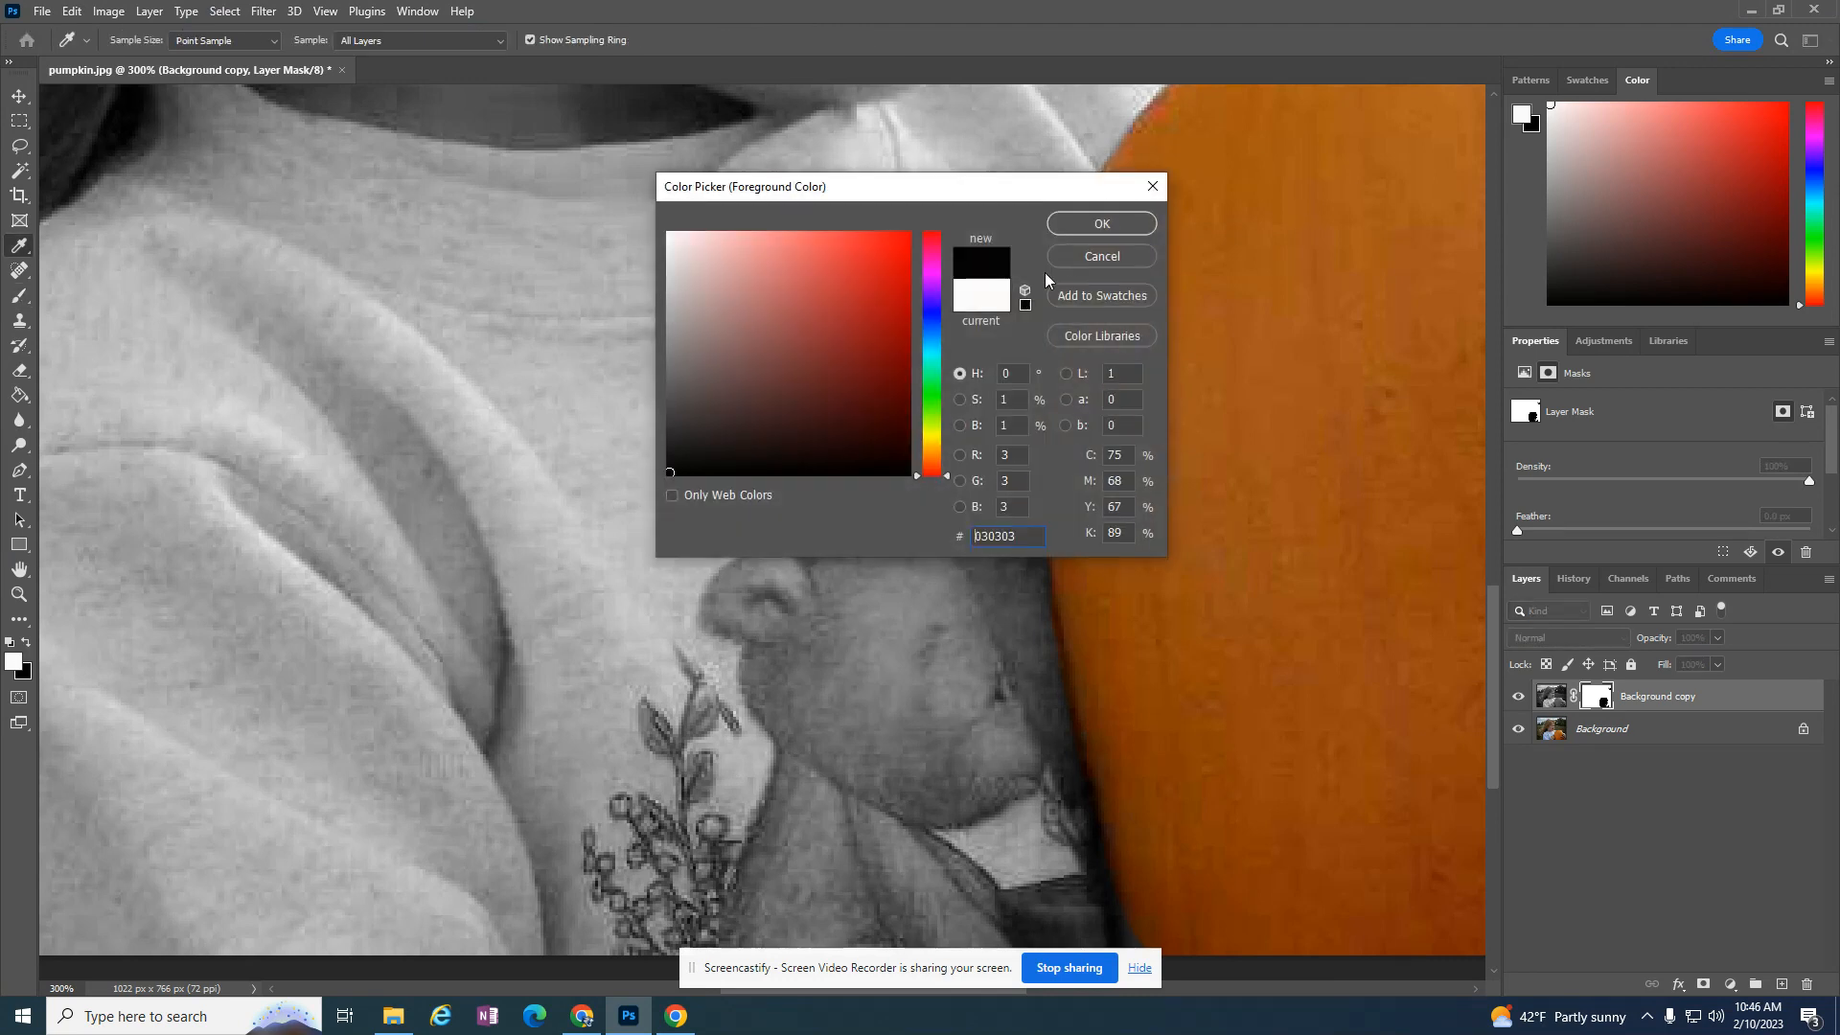
click(1100, 224)
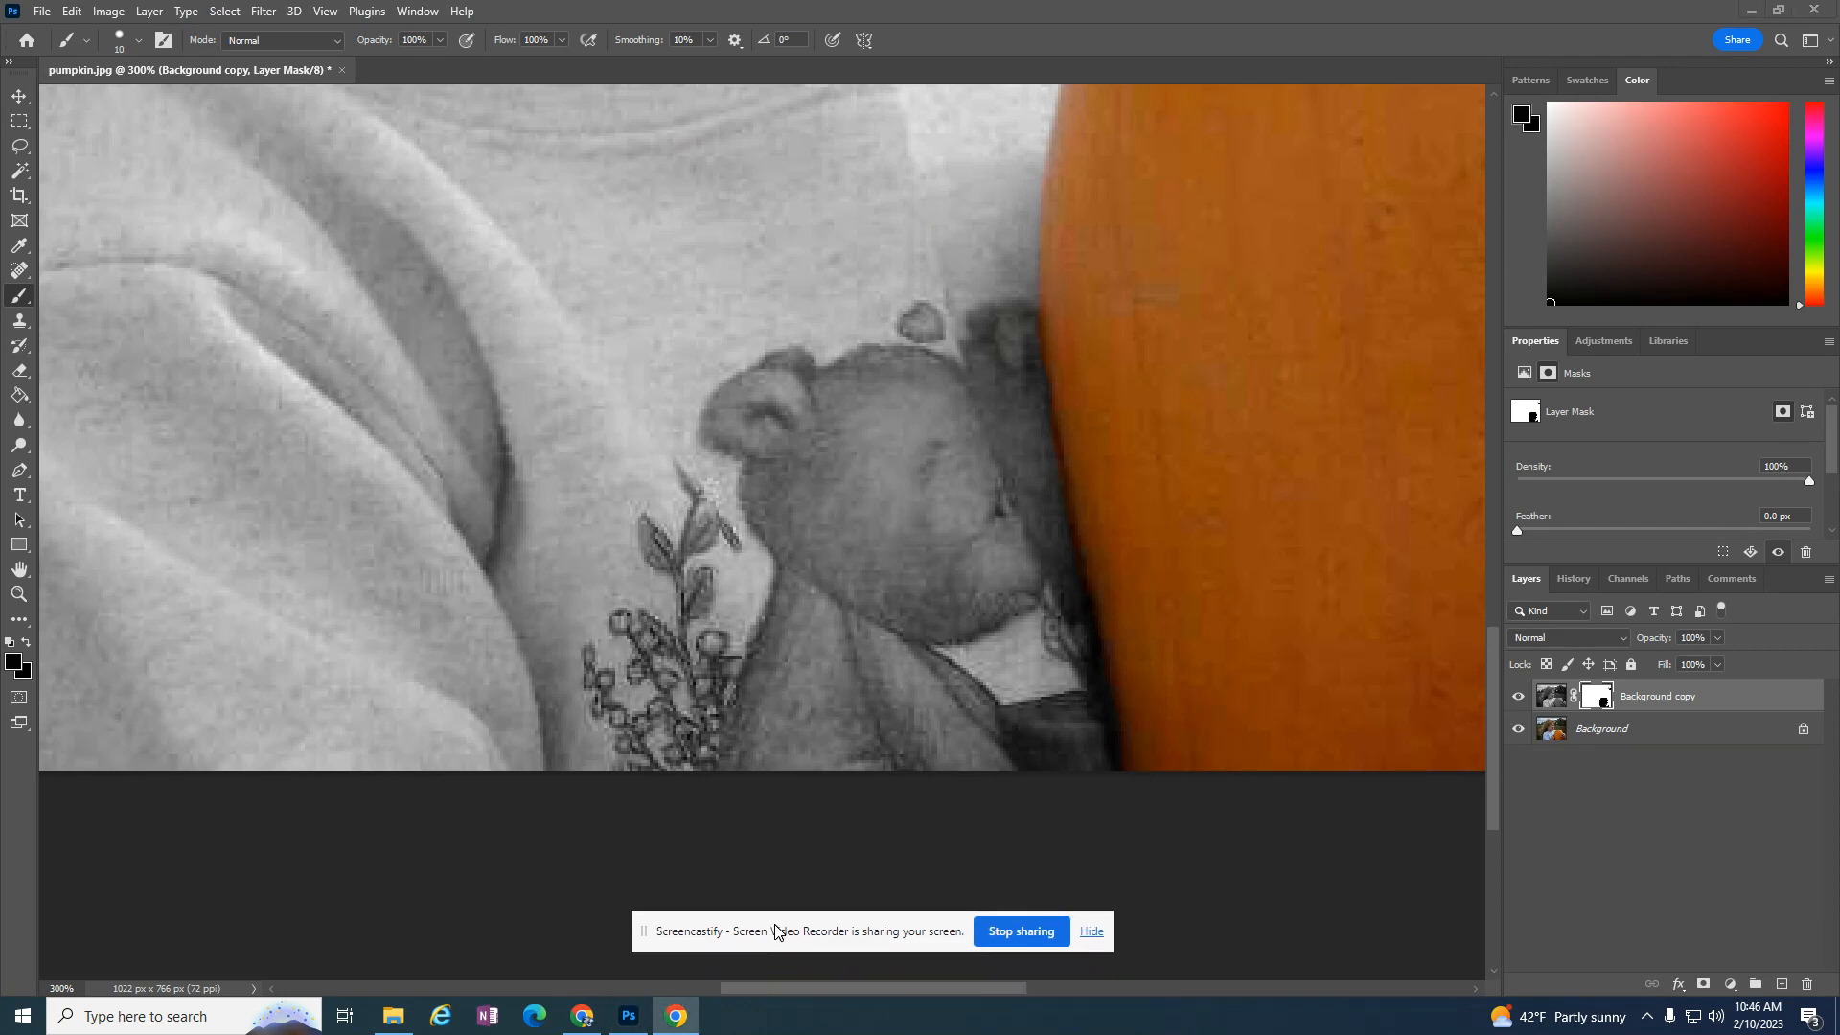
mouse_move(1179, 731)
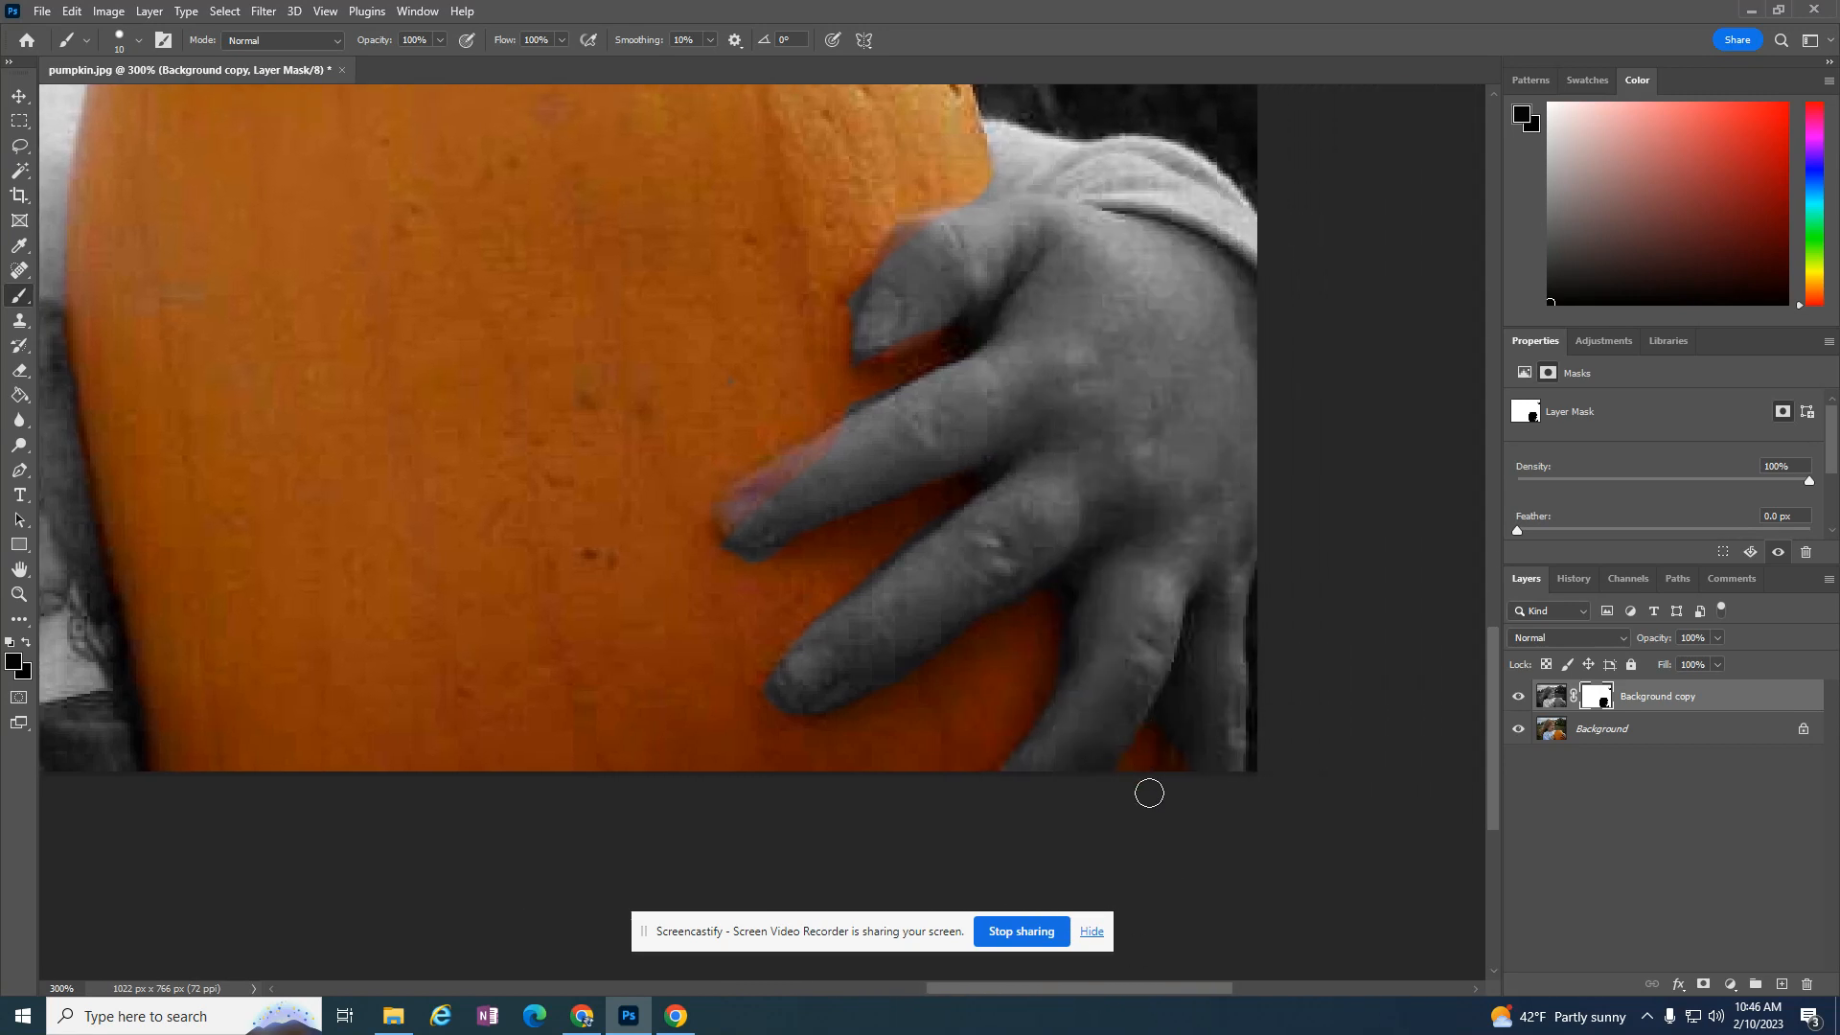
mouse_move(955, 514)
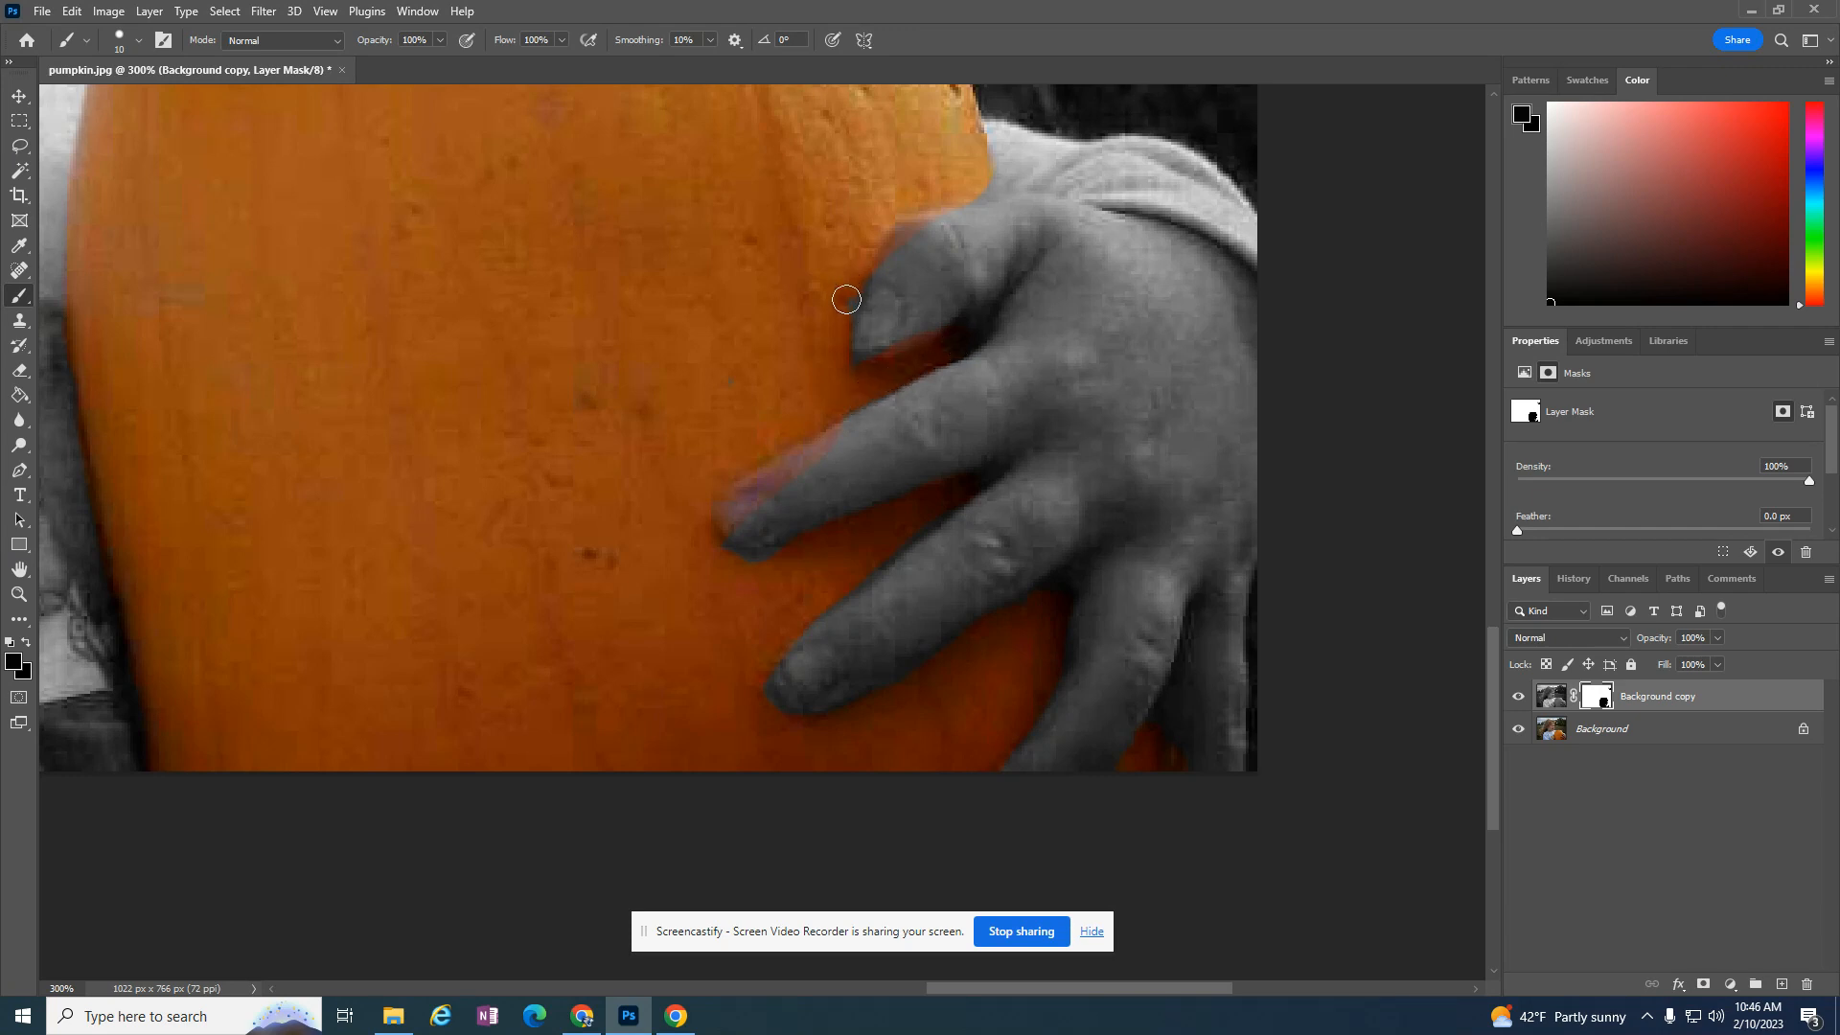
mouse_move(926, 231)
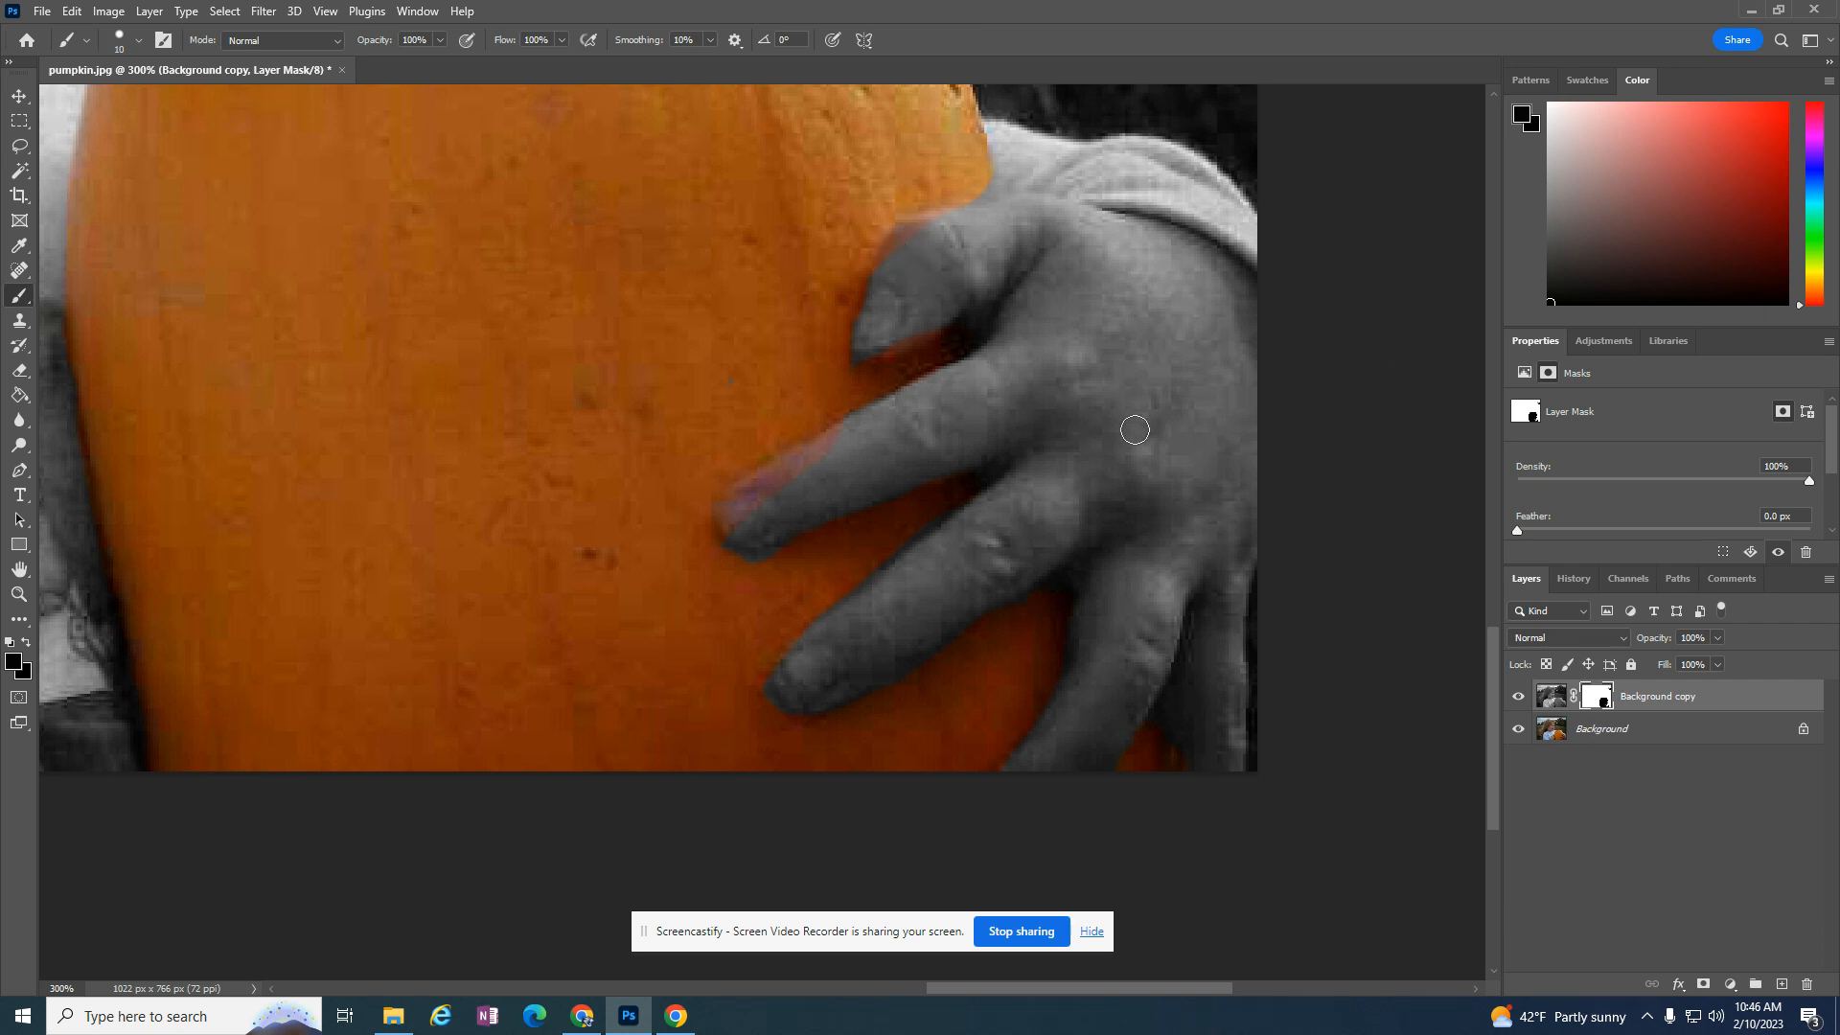
Switch the foreground colour to white and paint the orange tint off the fingertips
click(14, 658)
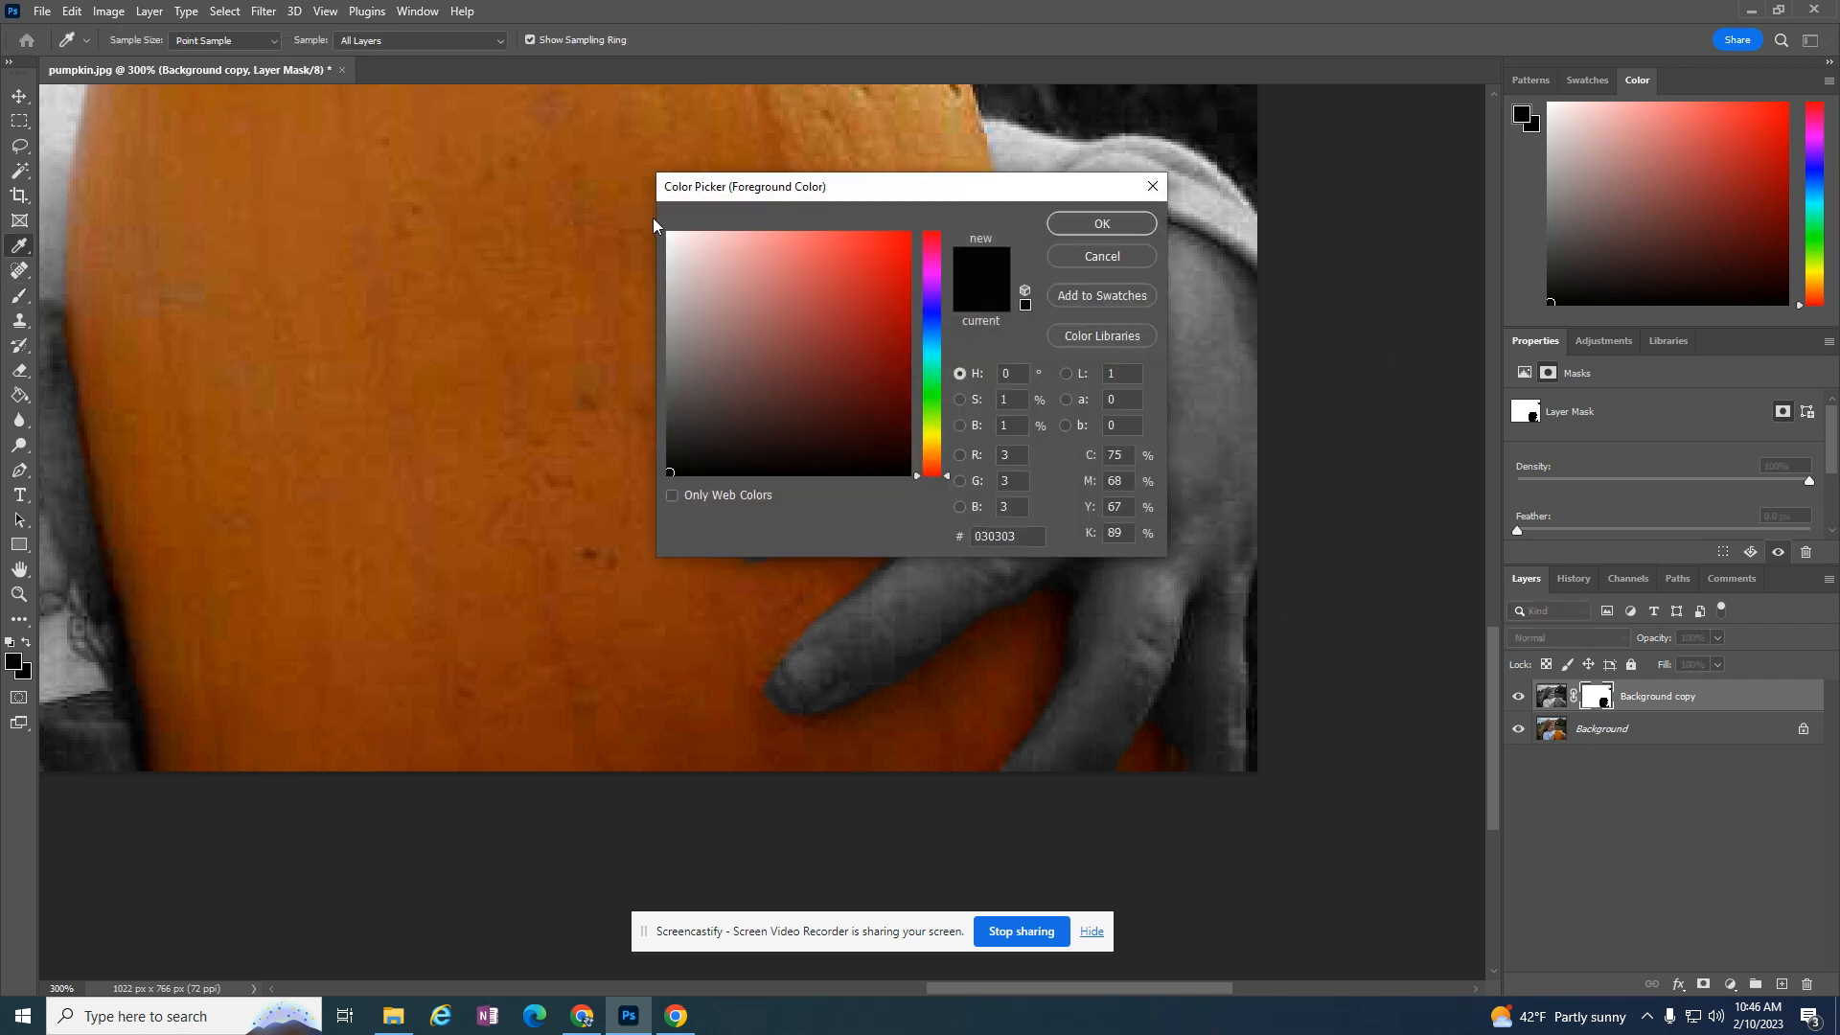
click(1098, 223)
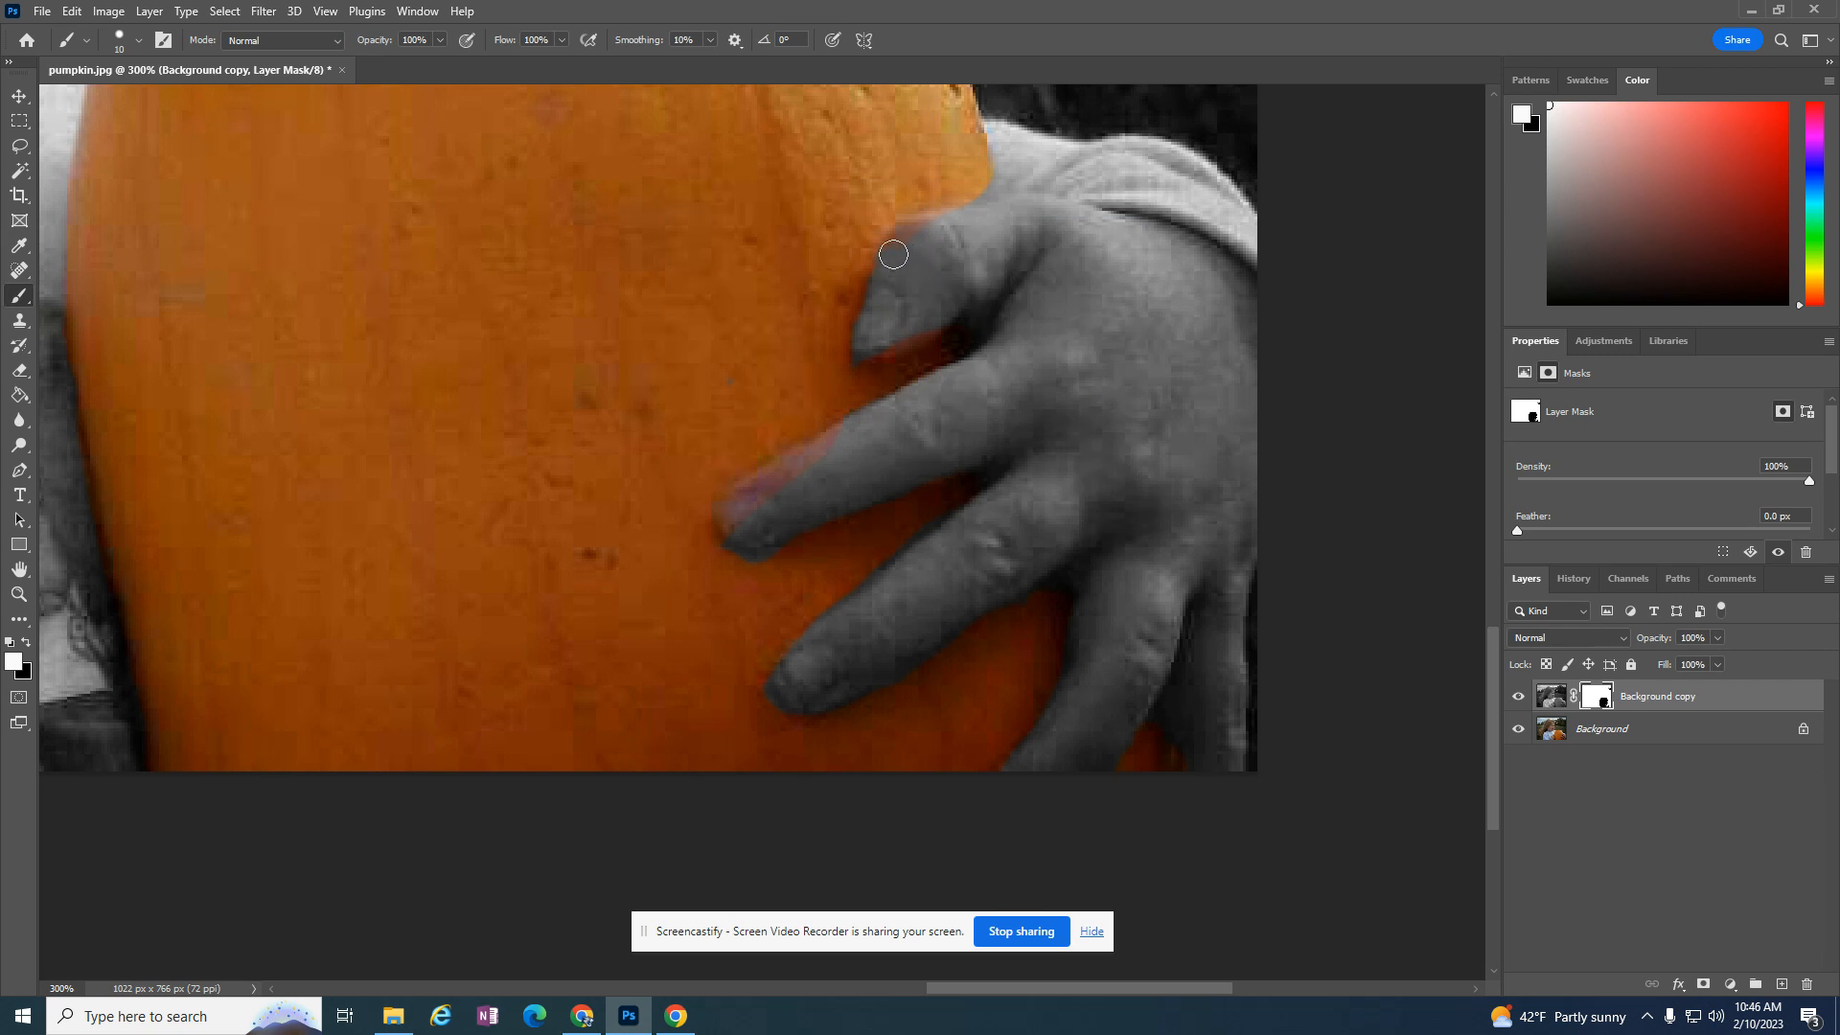
mouse_move(906, 288)
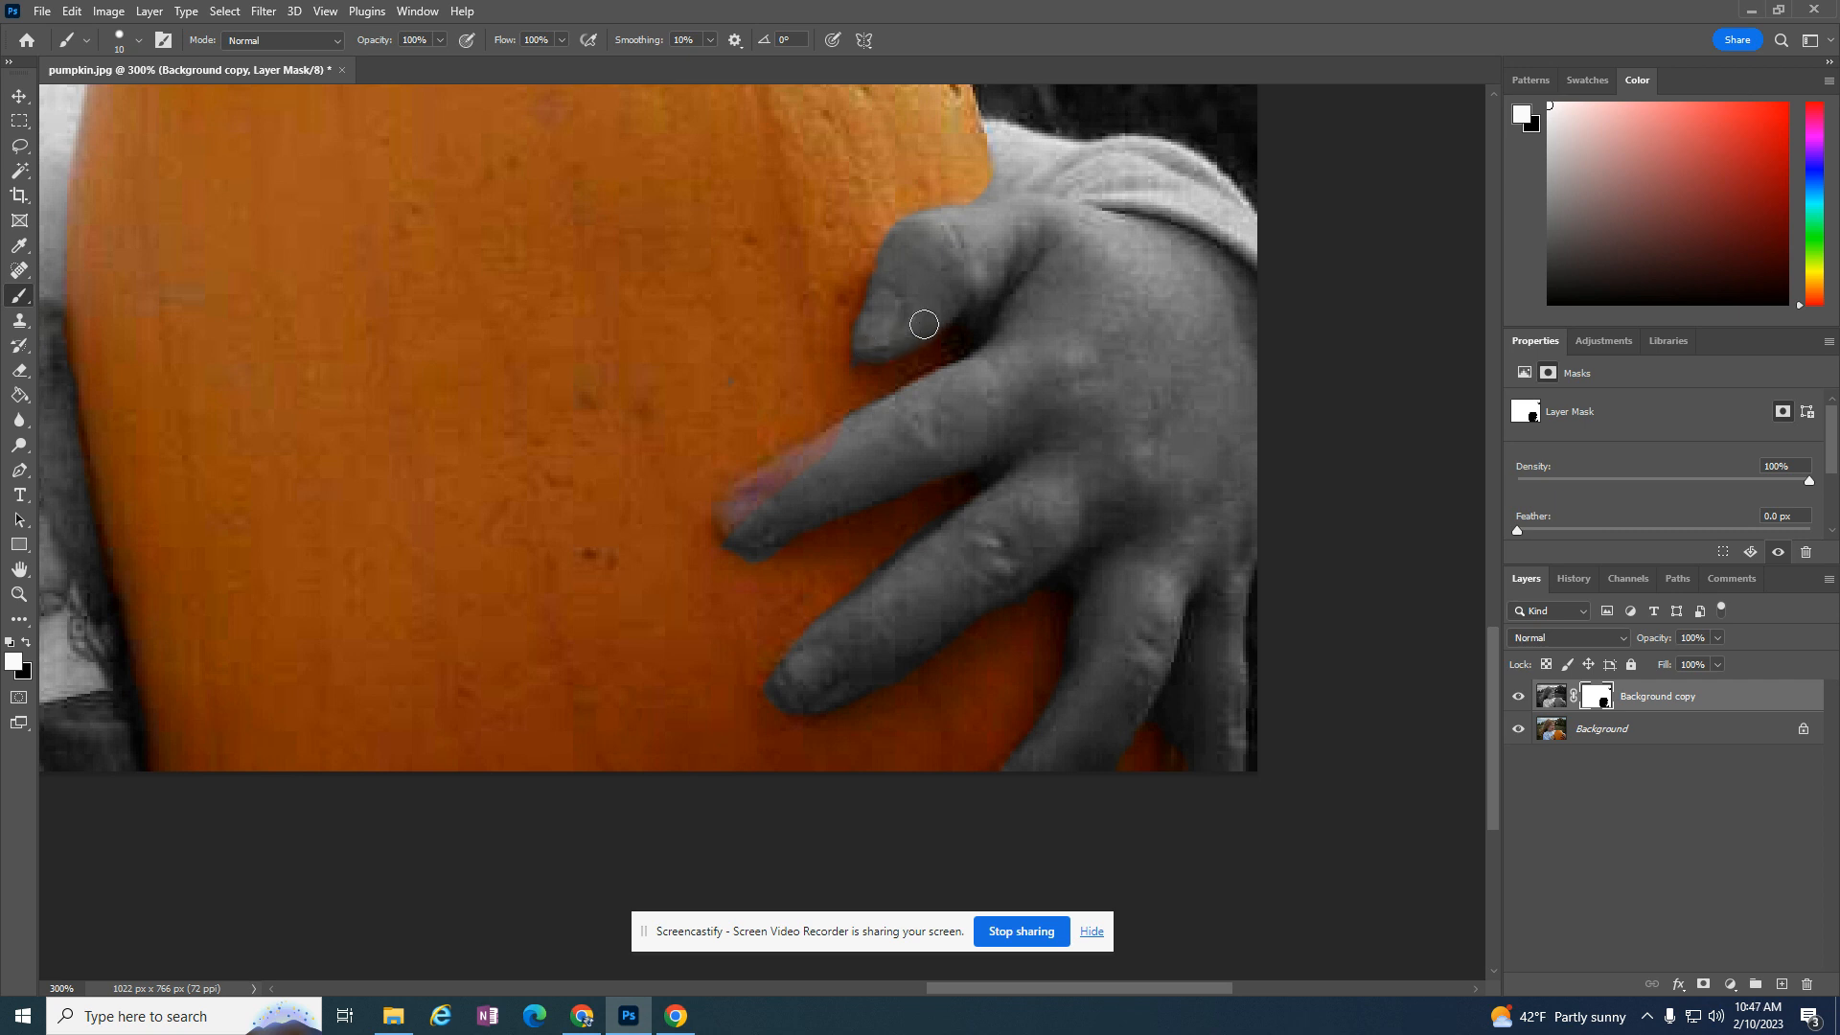
drag(924, 324, 786, 467)
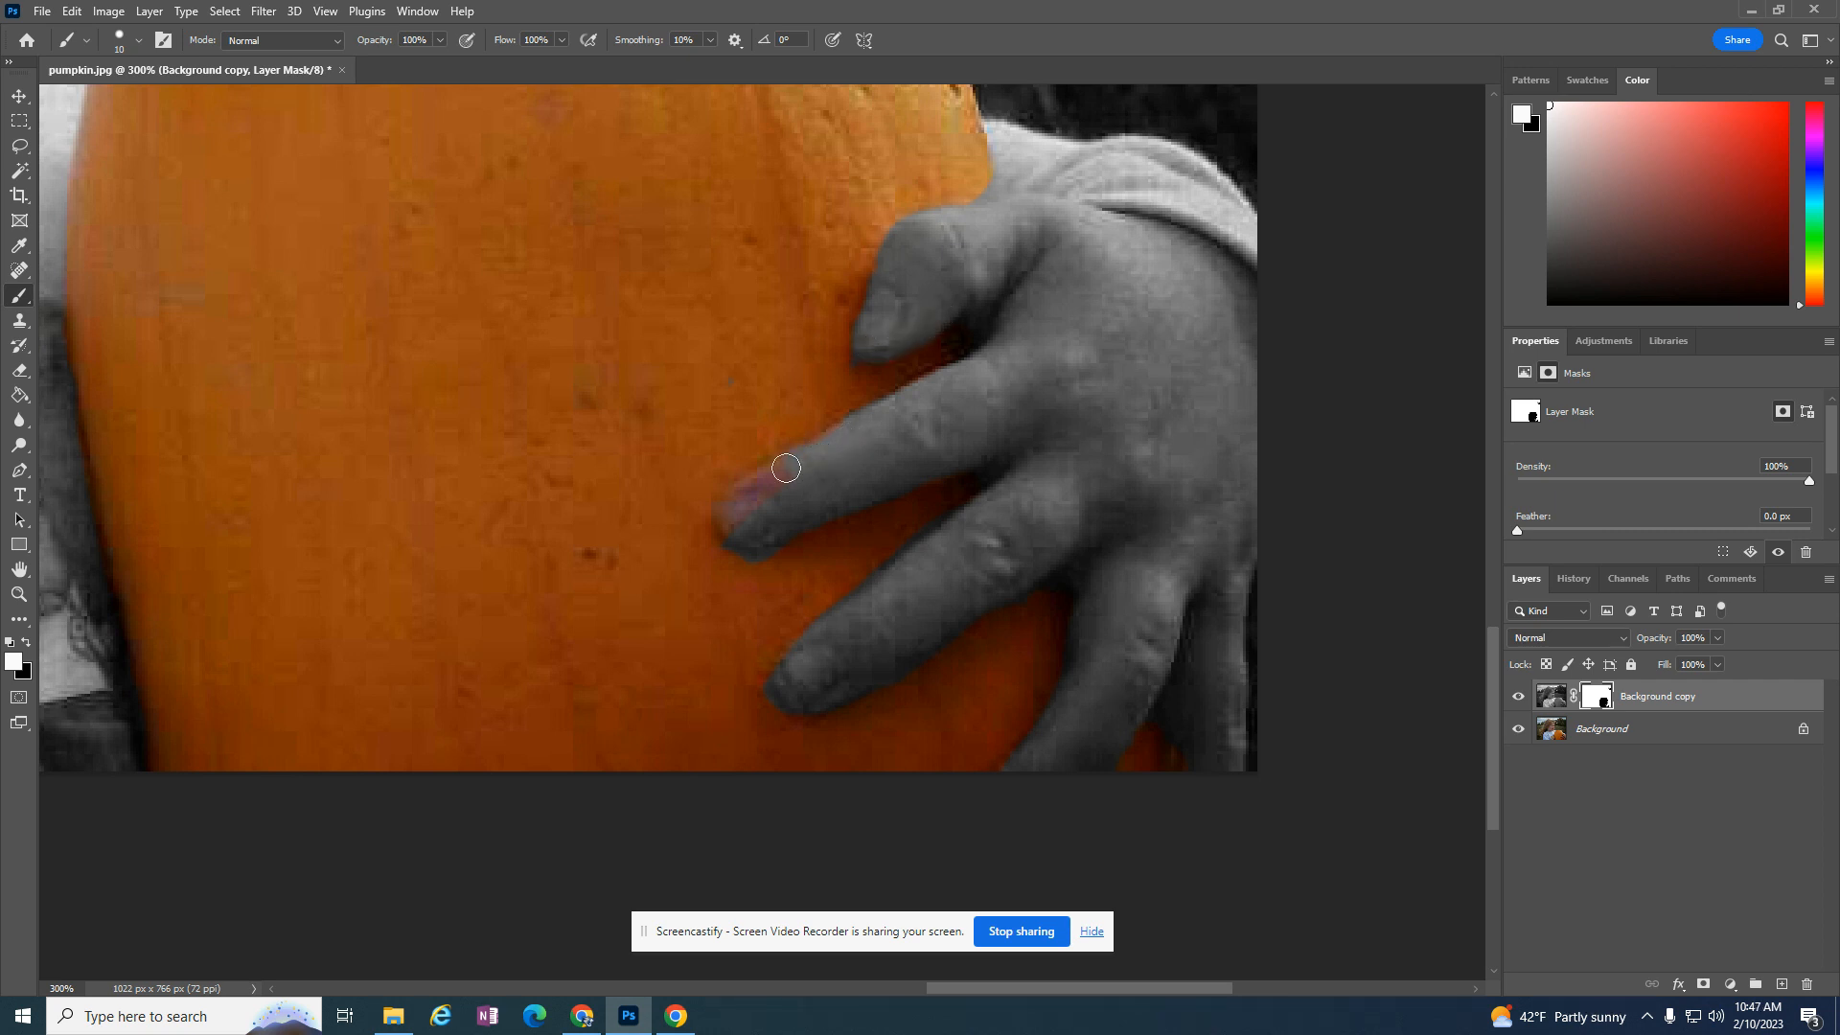
drag(786, 466, 733, 537)
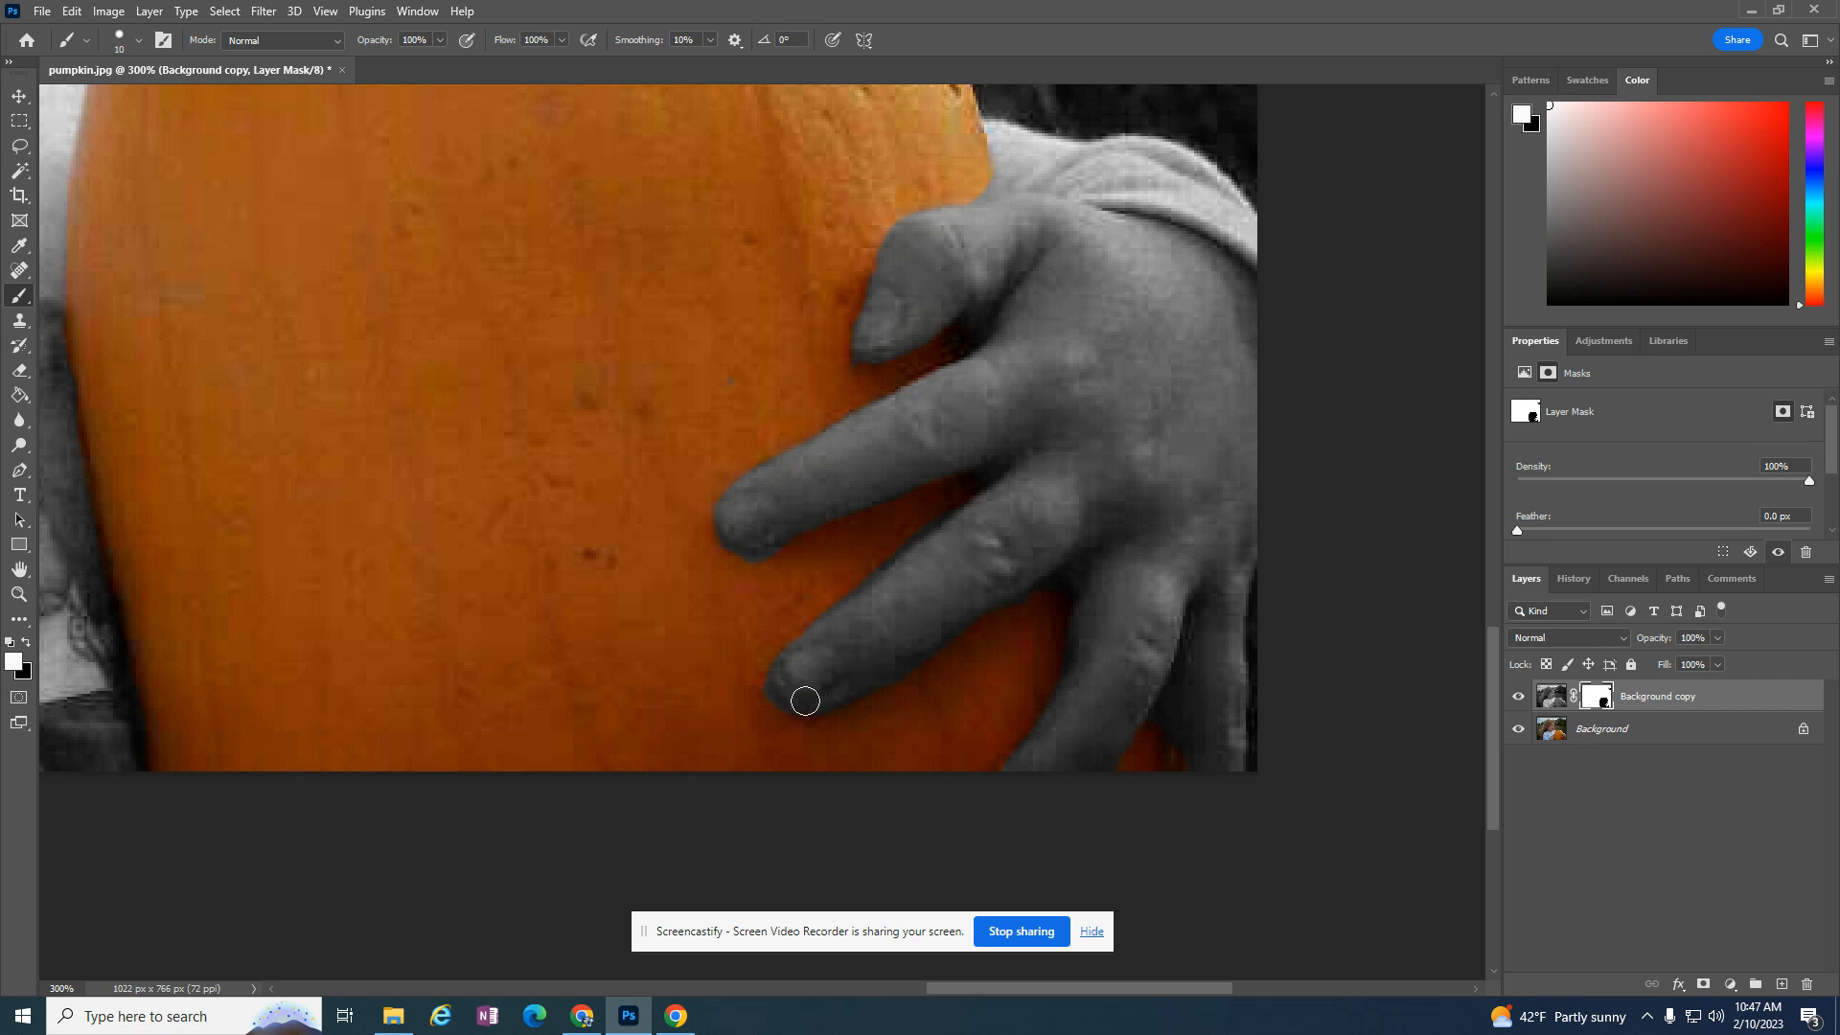
mouse_move(1116, 456)
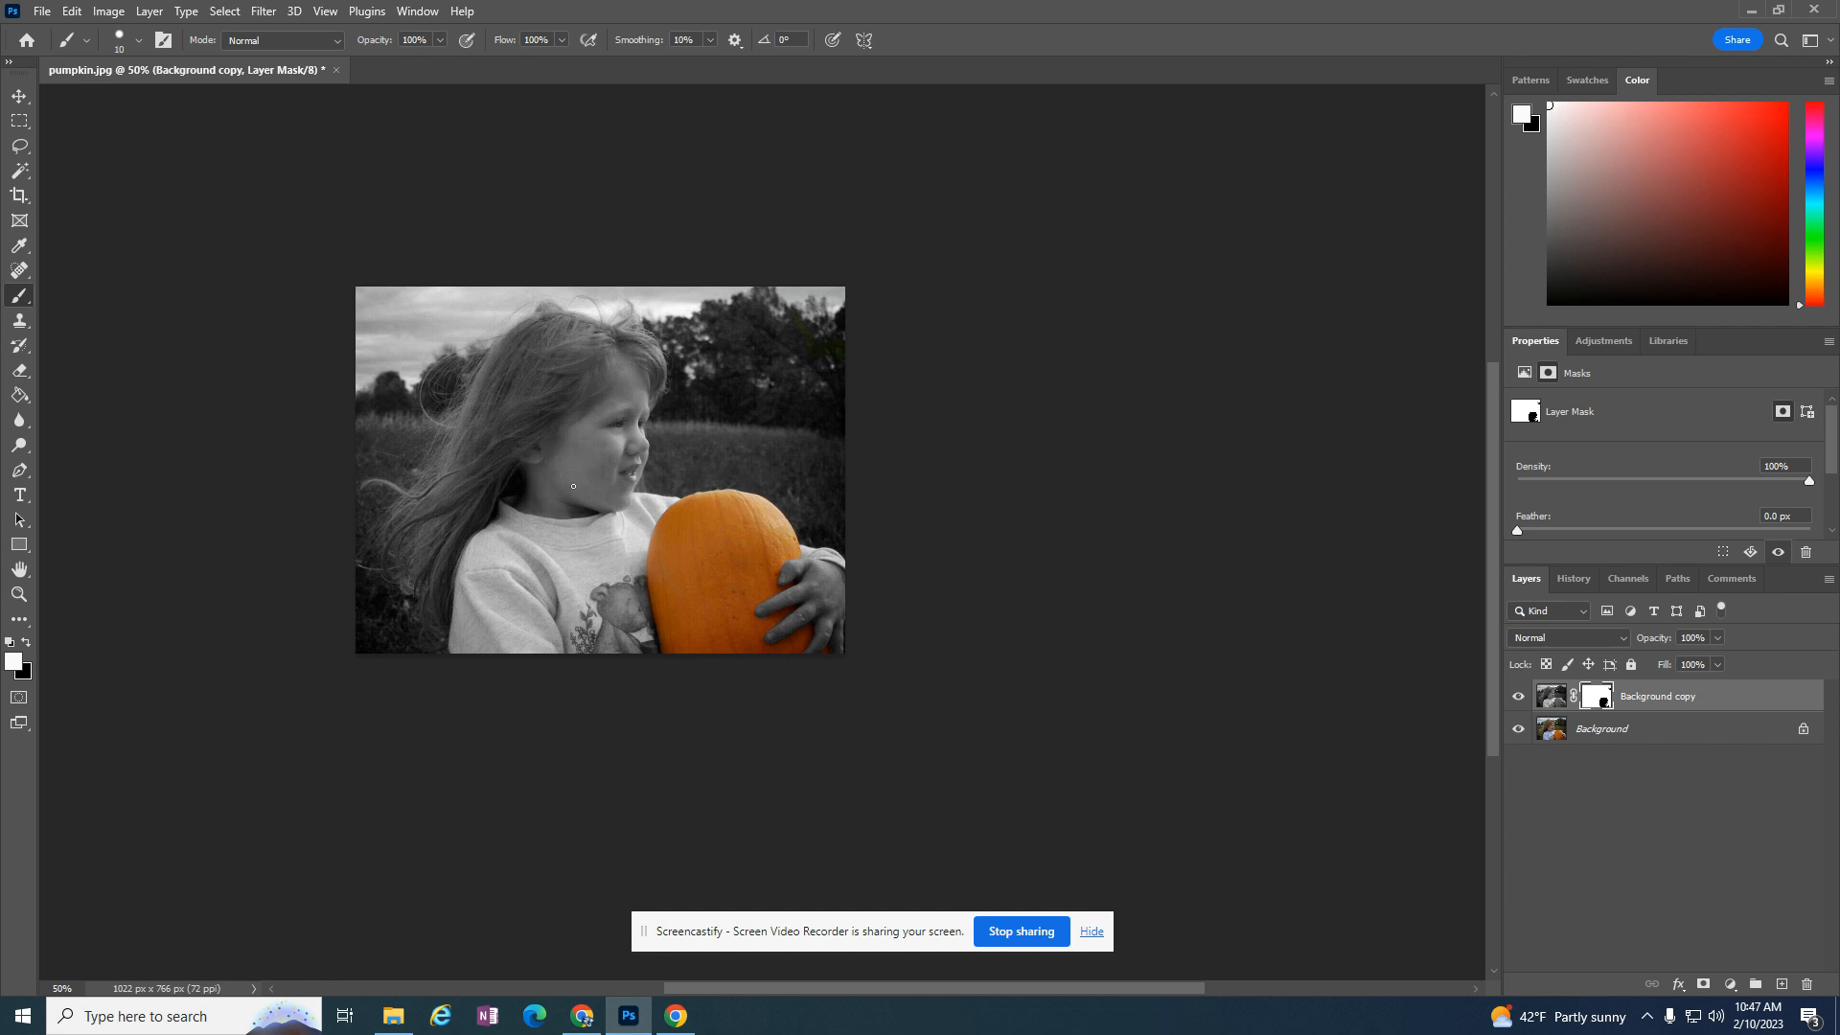
mouse_move(467, 418)
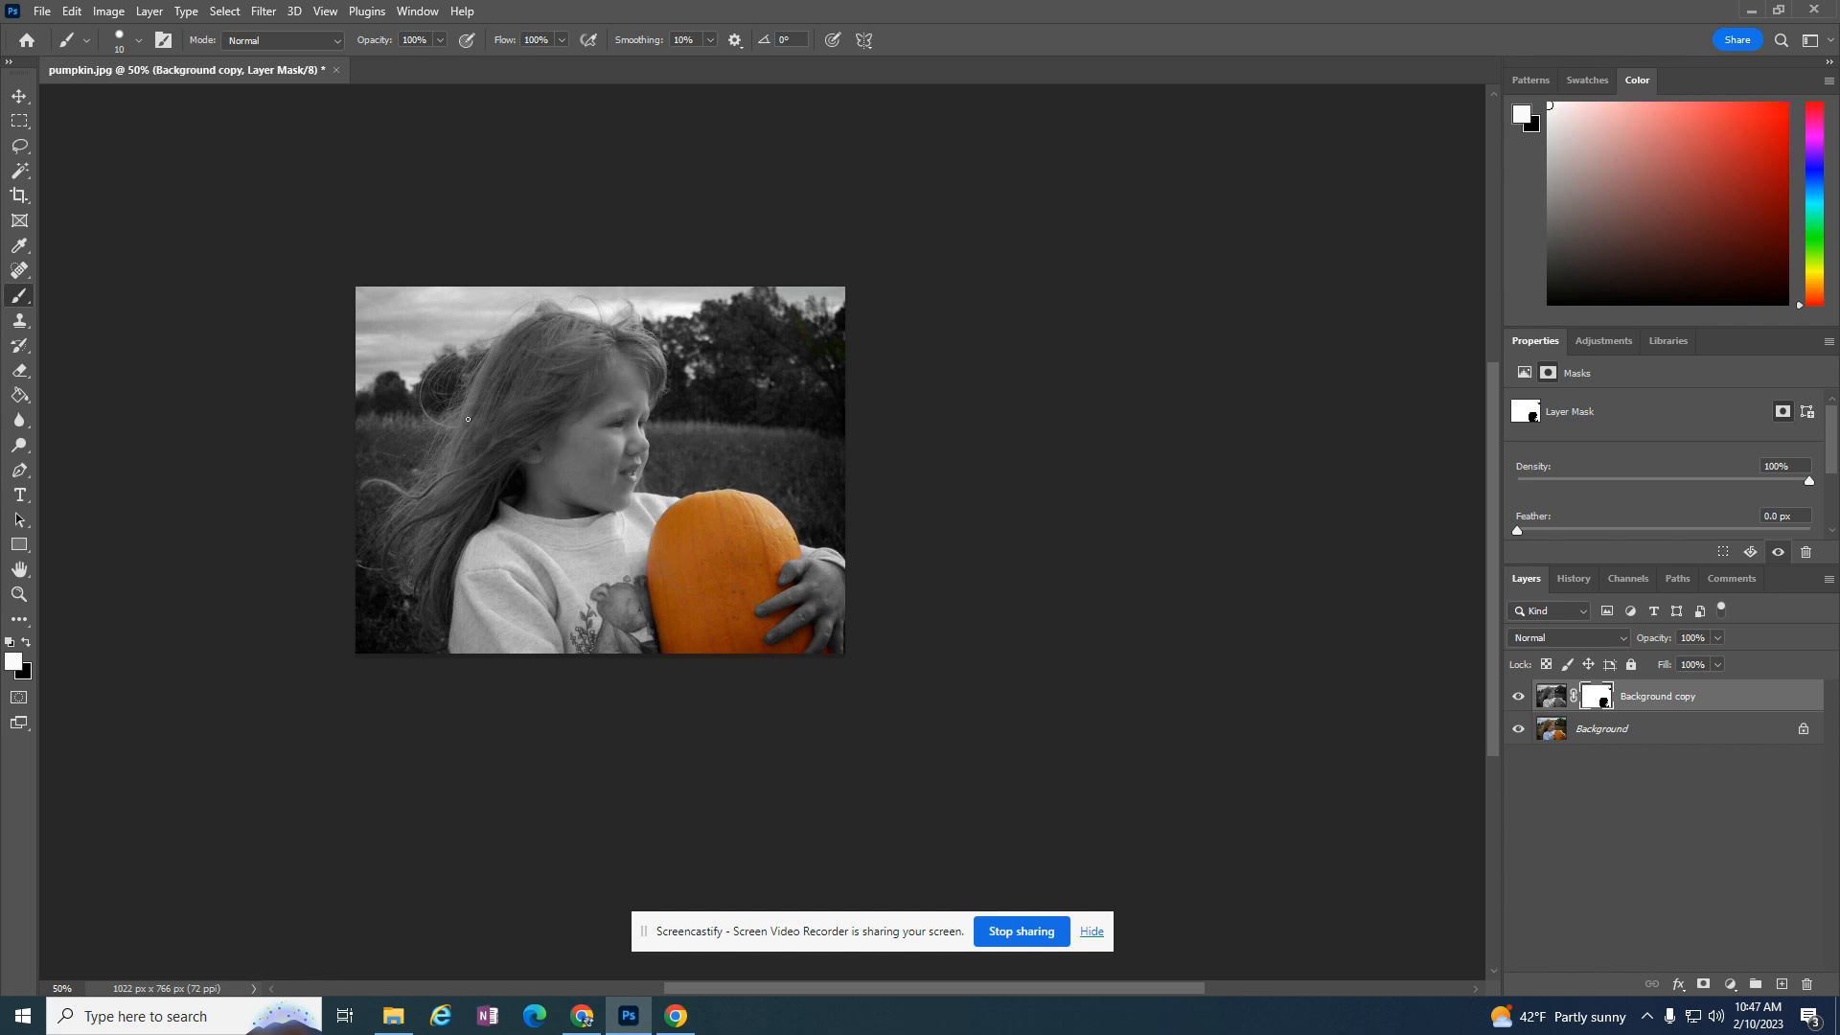